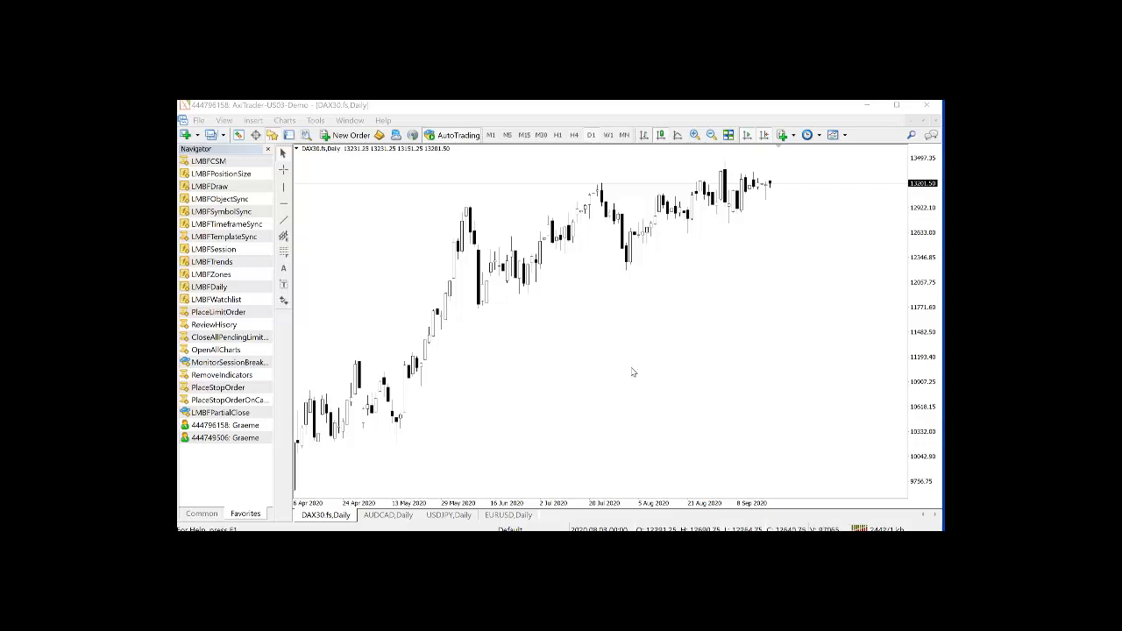
mouse_move(256, 298)
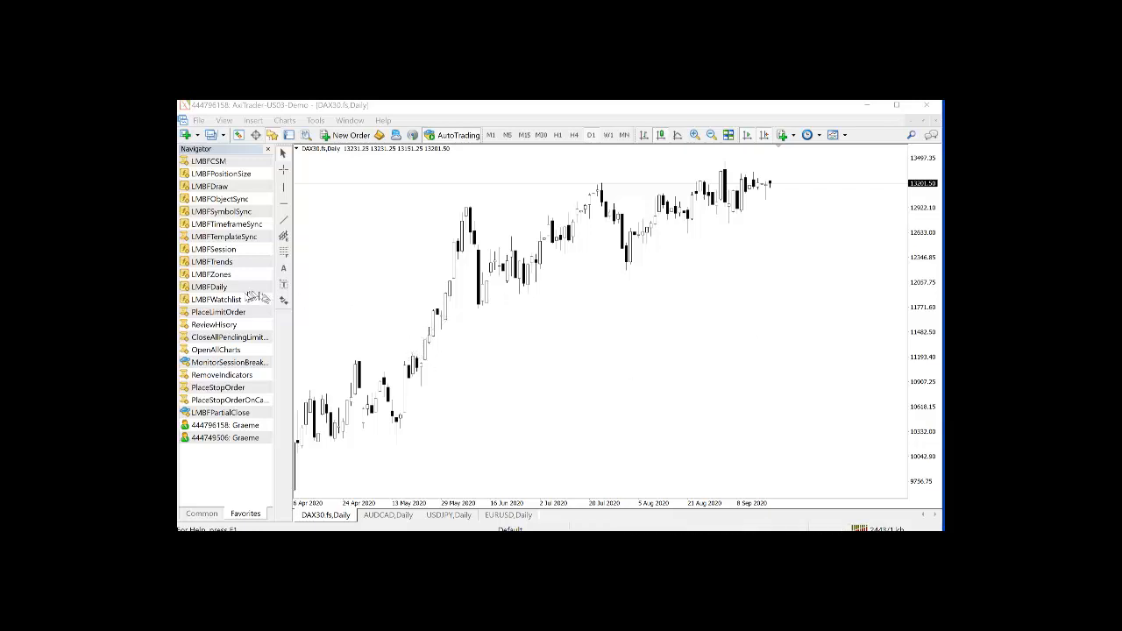
Attach the LMBF Watchlist indicator to the DAX30 daily chart with the watchlist named 'GrList'
click(216, 298)
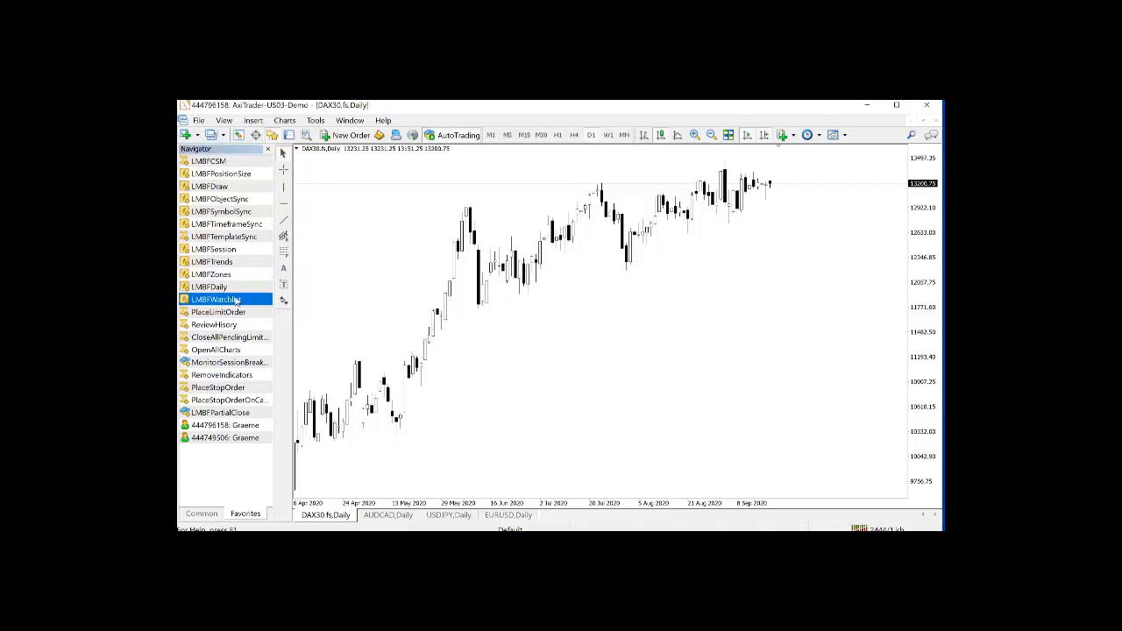
double_click(214, 298)
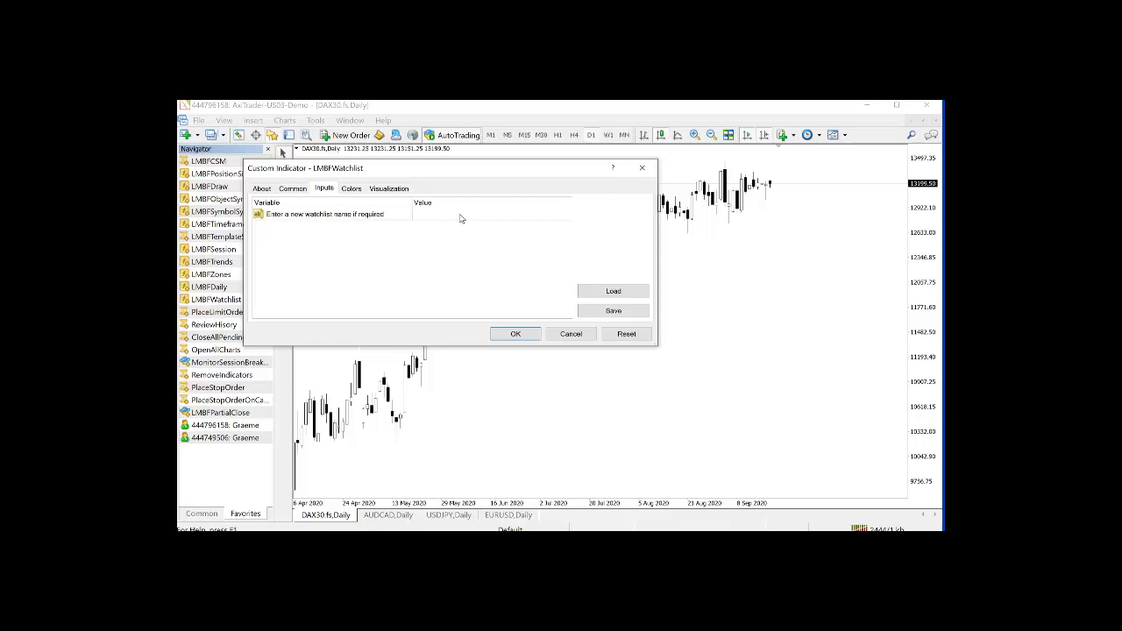
click(491, 213)
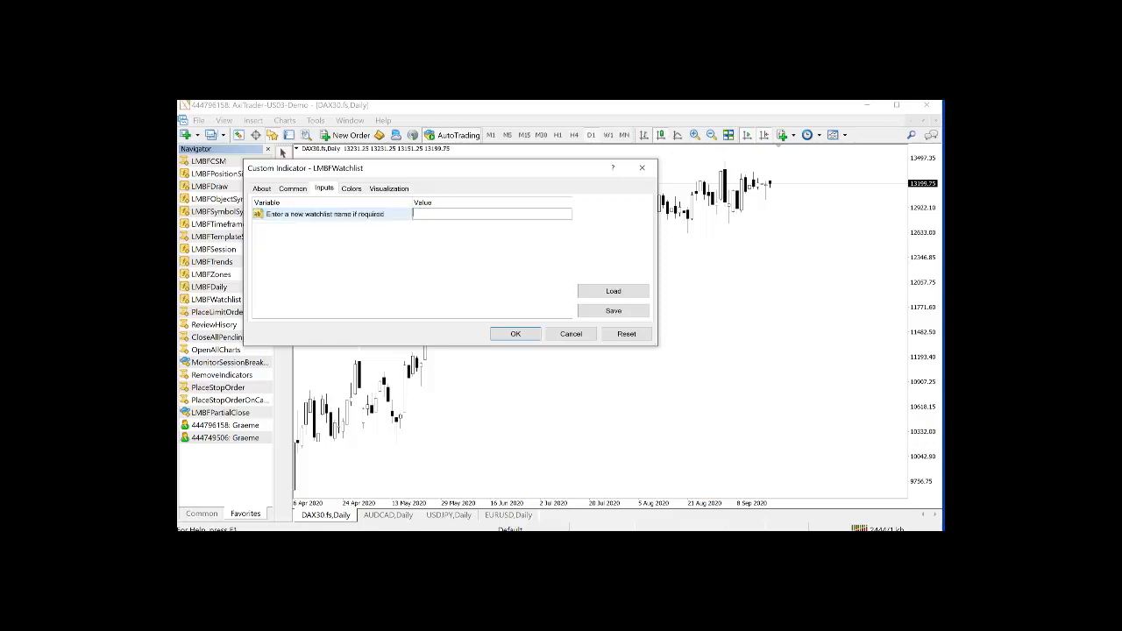
text(Graemes)
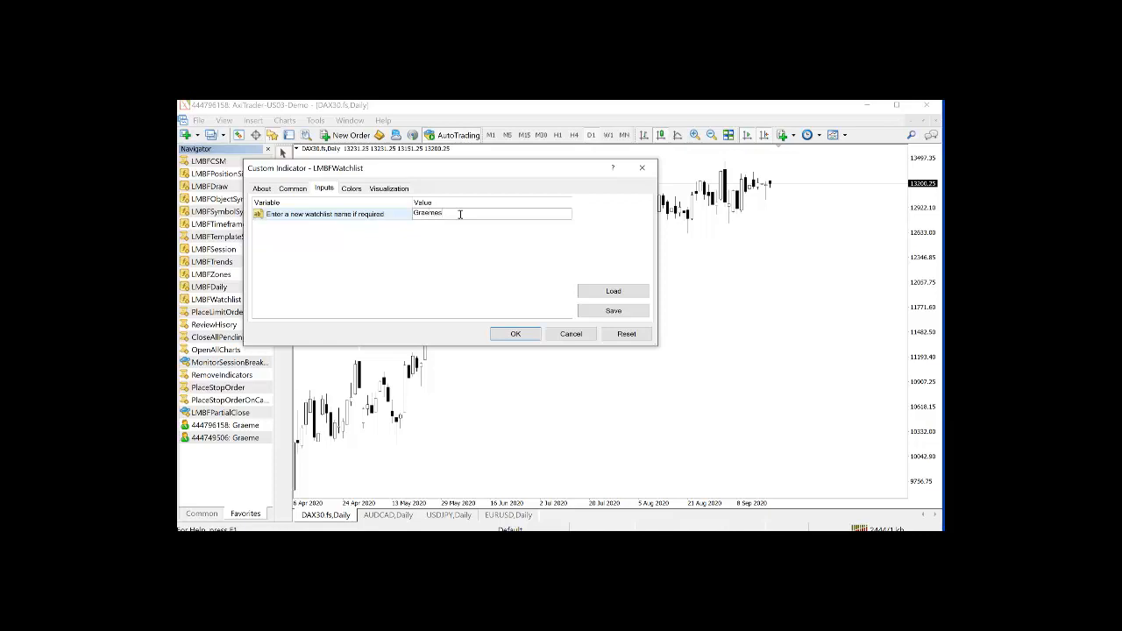
text(List)
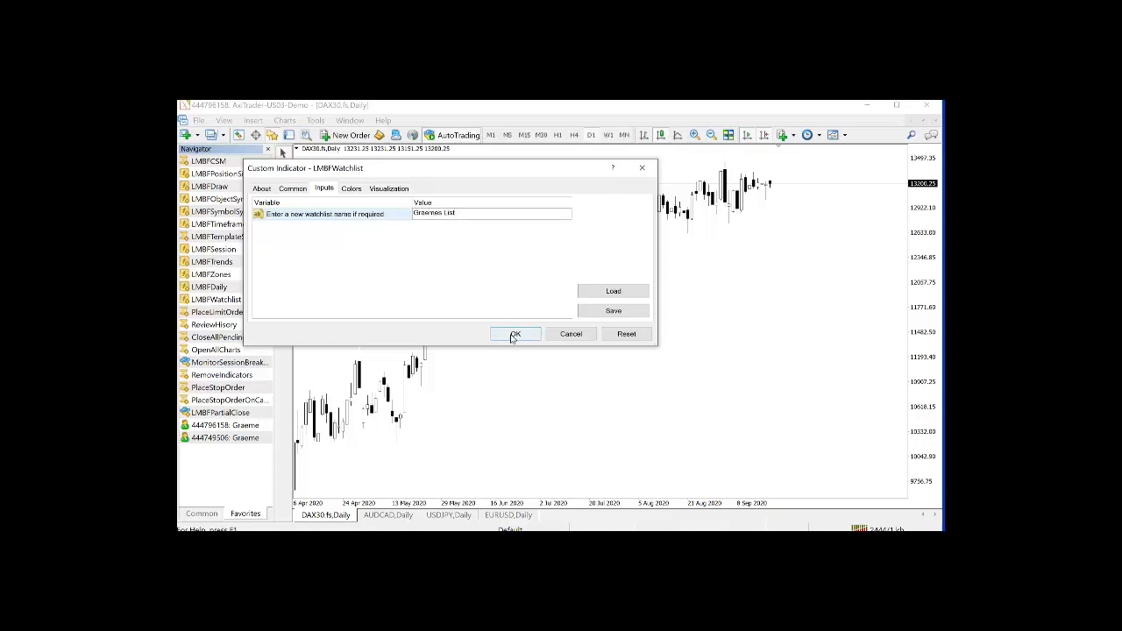
click(515, 333)
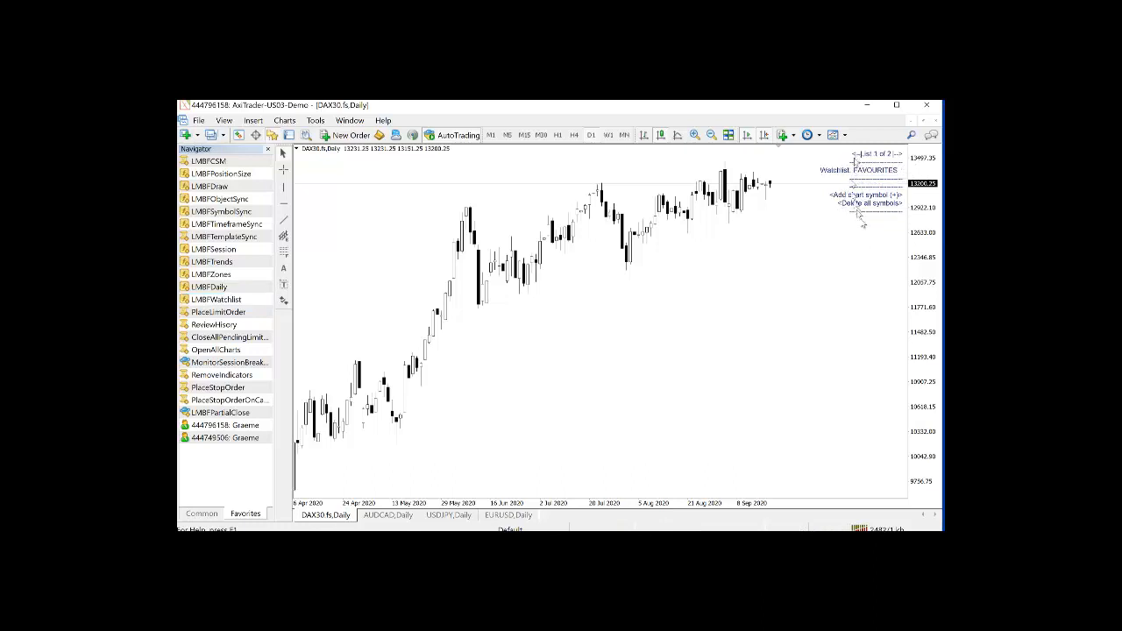
mouse_move(824, 312)
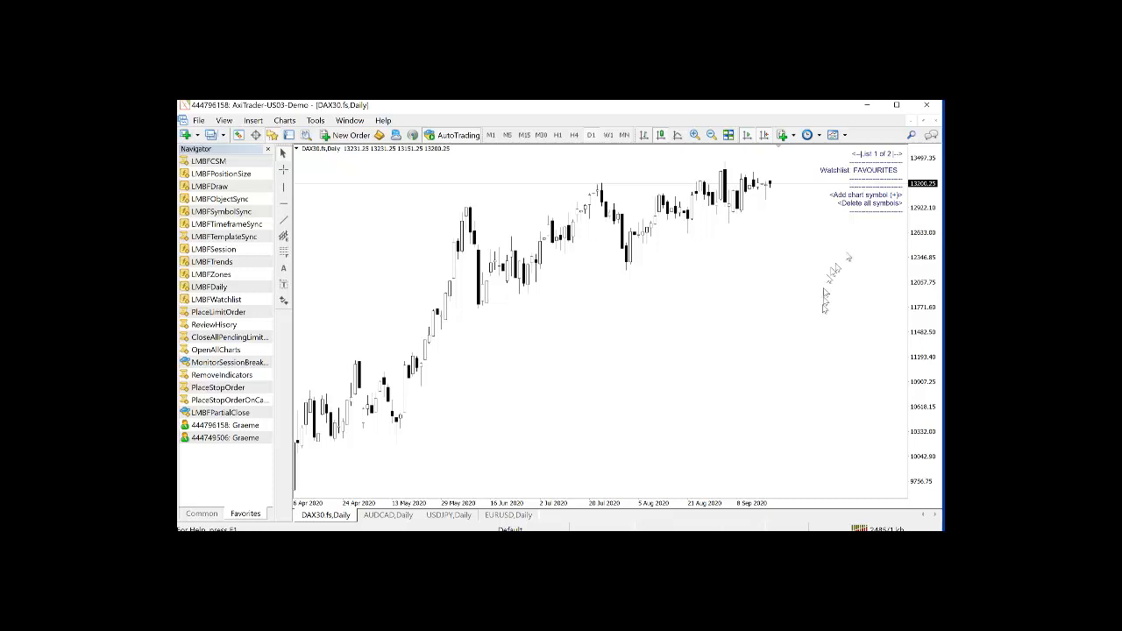
mouse_move(417, 463)
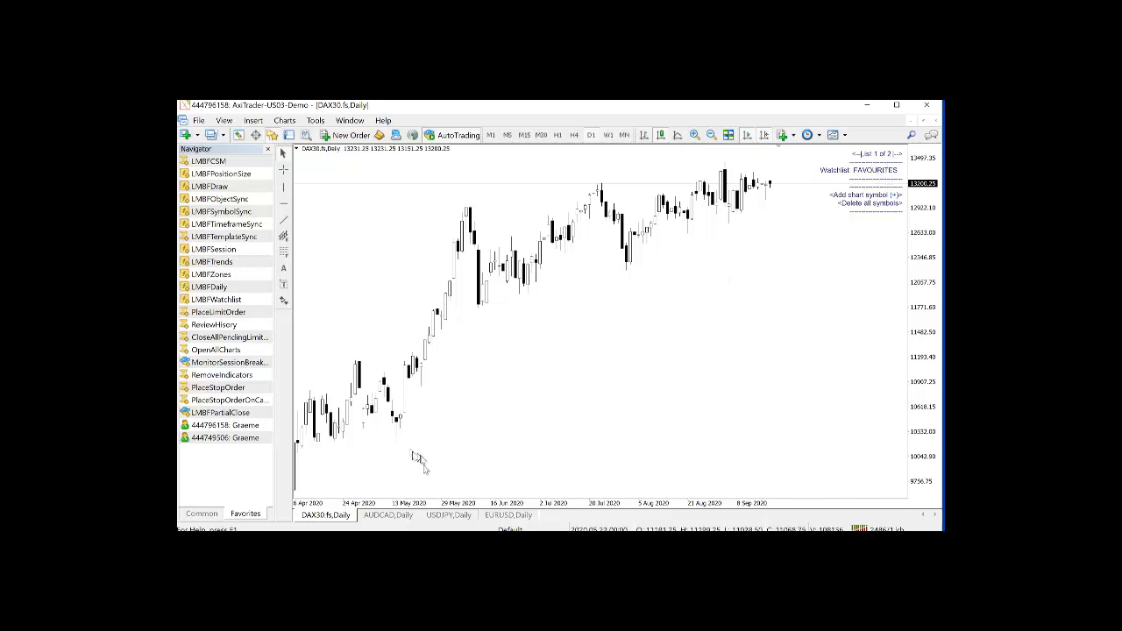
Attach the watchlist indicator to the AUDCAD daily chart and step to the second watchlist
click(386, 516)
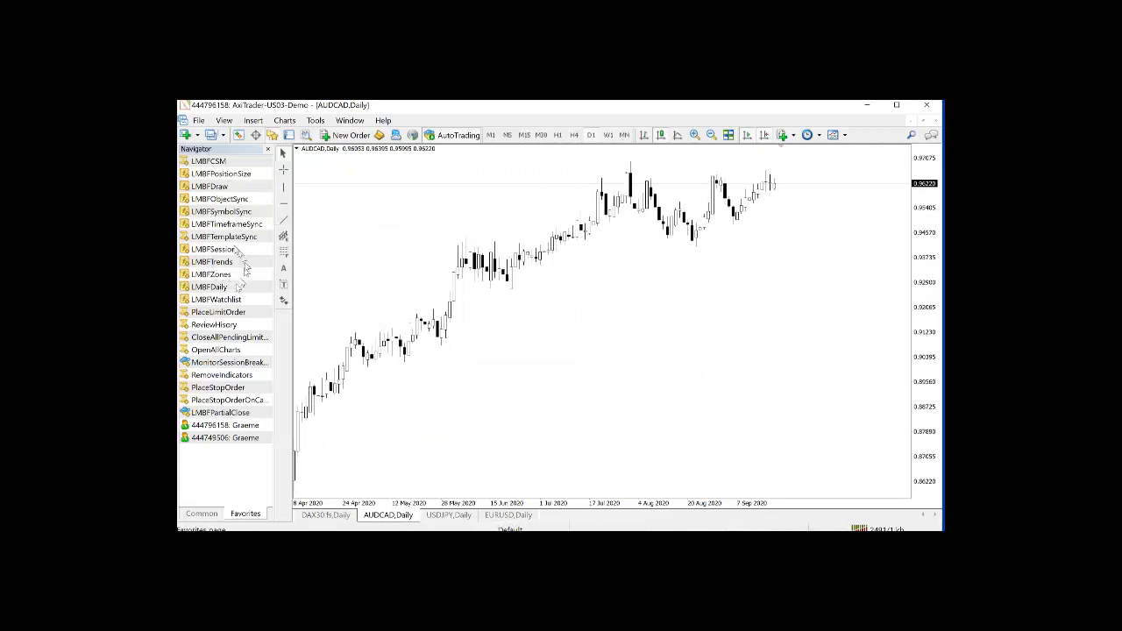
click(217, 298)
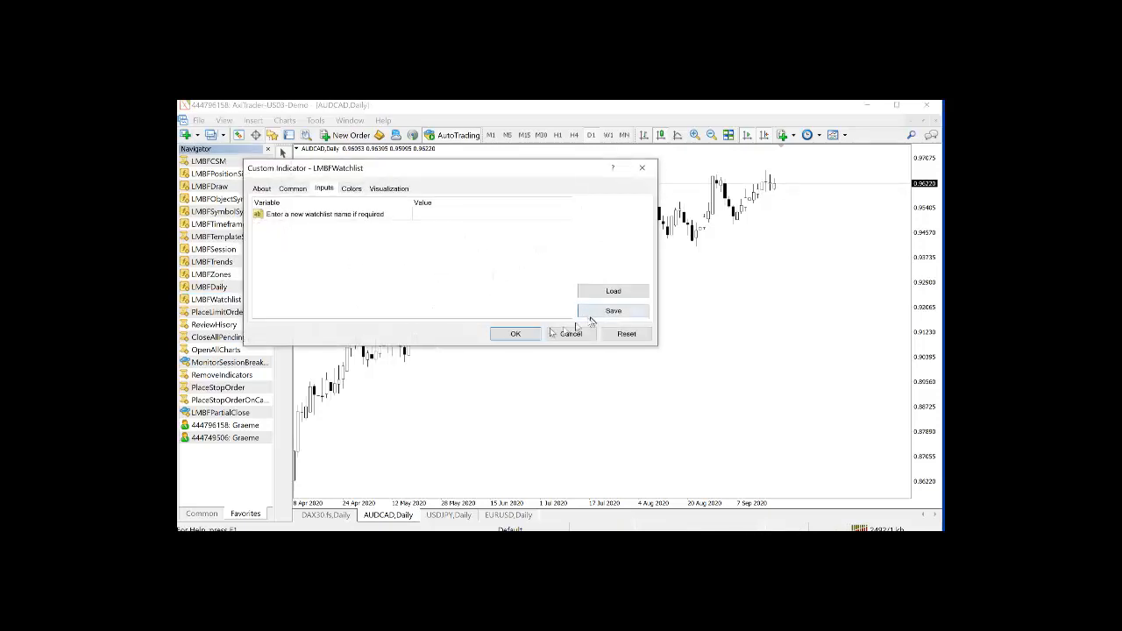
click(515, 333)
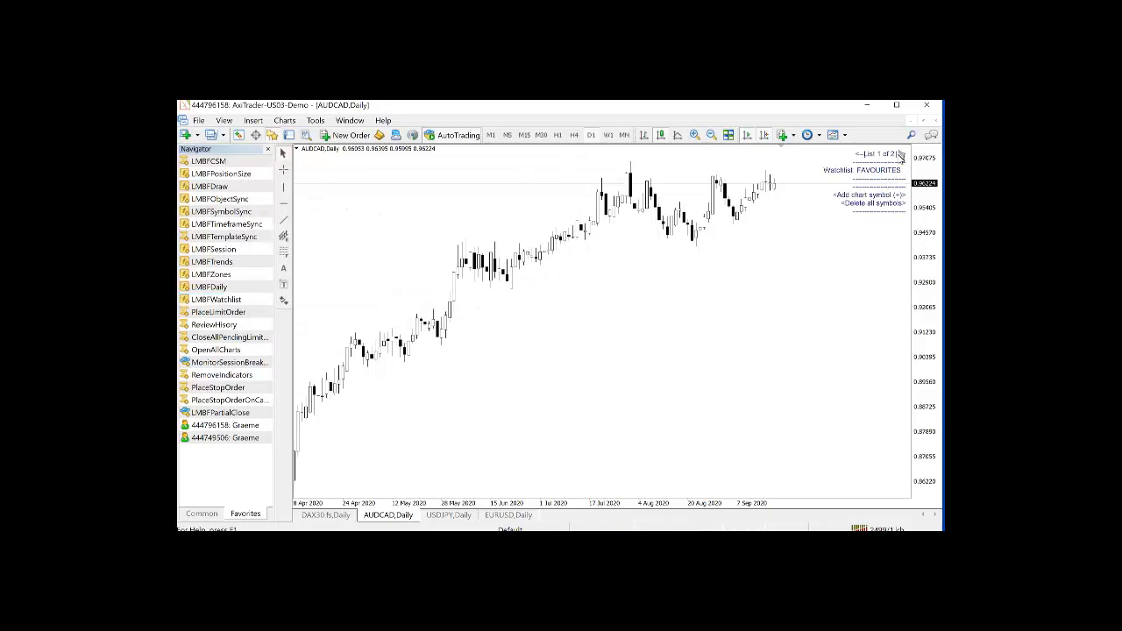
click(901, 152)
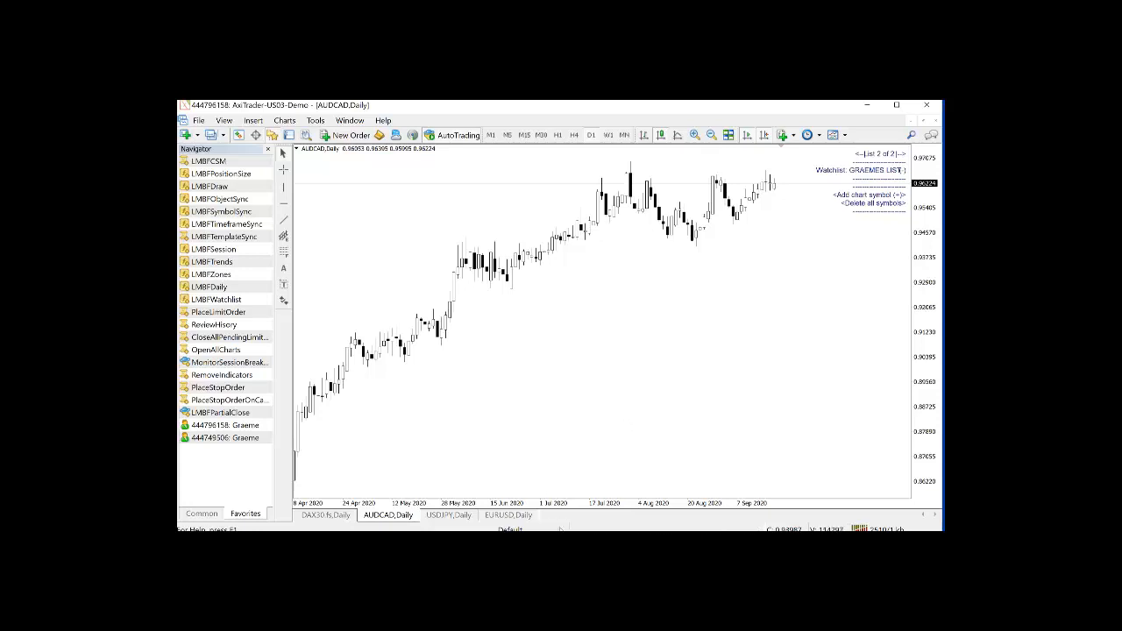
Attach the watchlist indicator to the USDJPY daily chart, then bring up the EURUSD chart
click(448, 516)
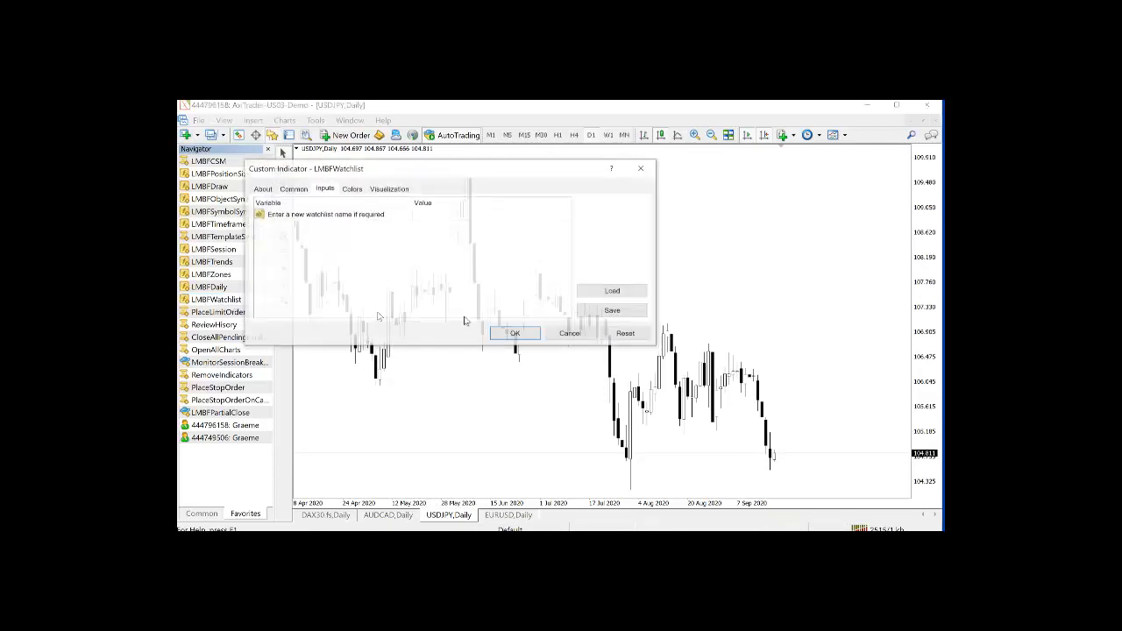
click(516, 333)
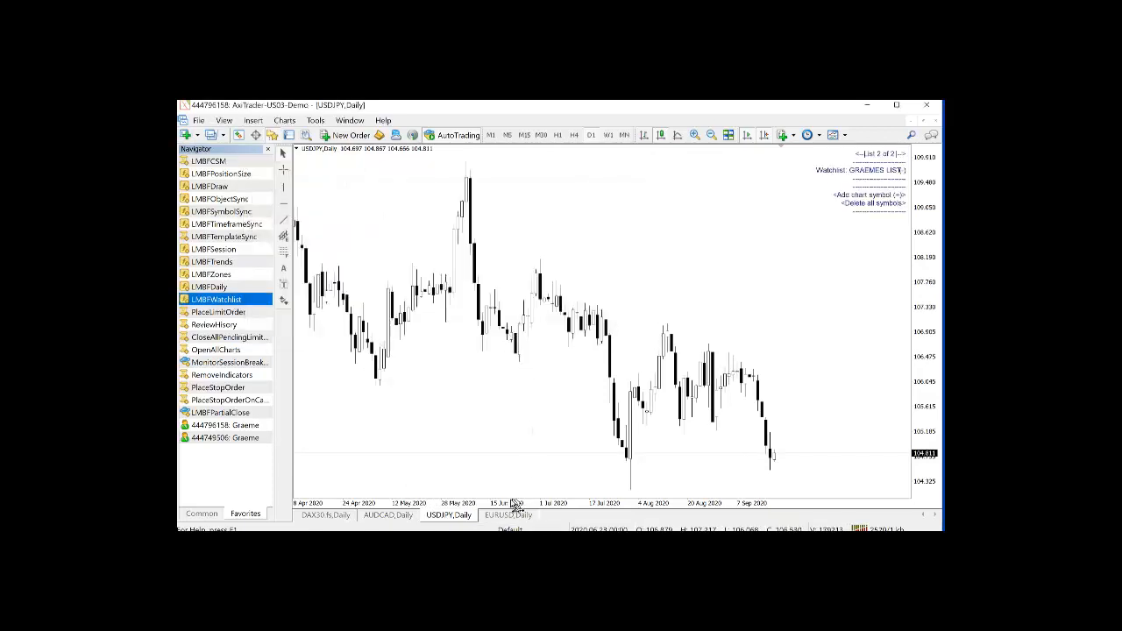
click(509, 515)
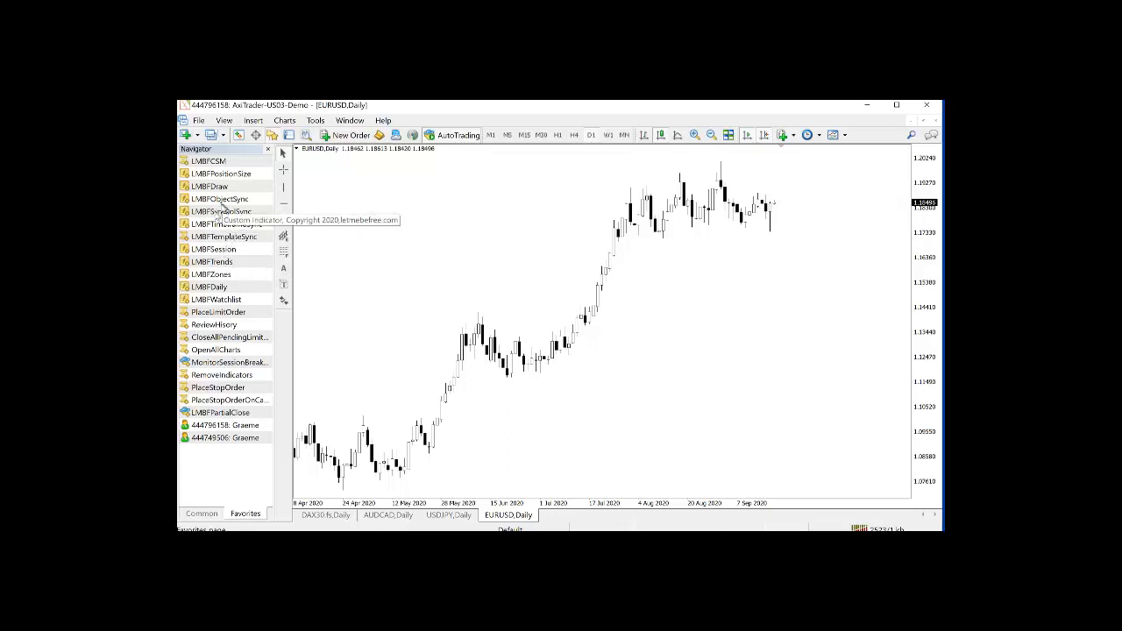
Attach the watchlist indicator to the EURUSD daily chart under a new watchlist named 'Graemes'
click(216, 298)
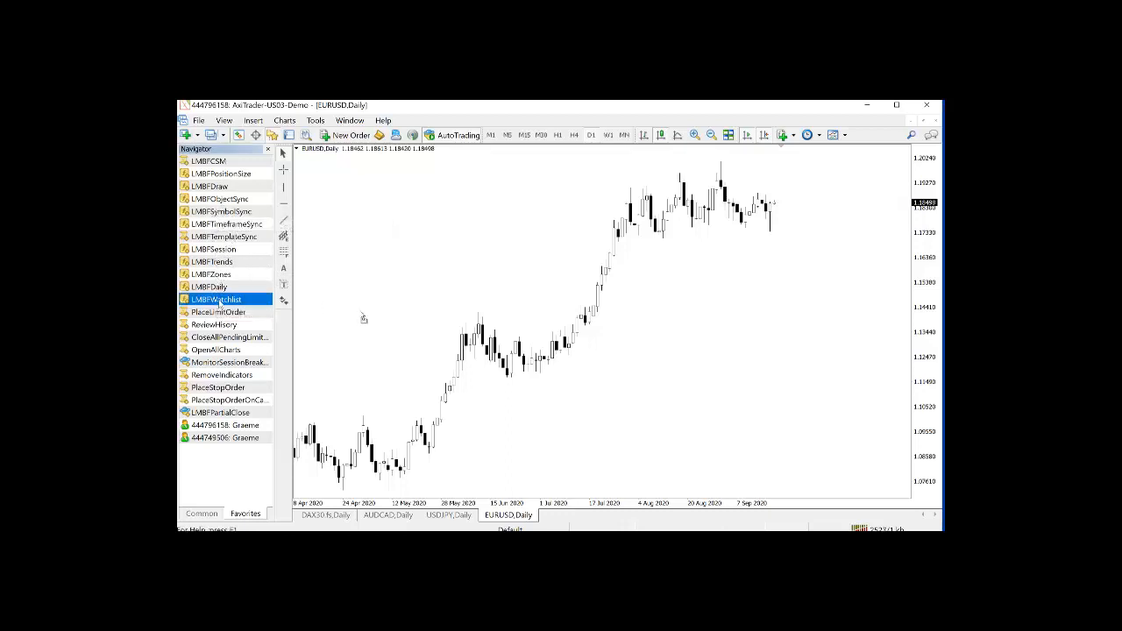
double_click(216, 298)
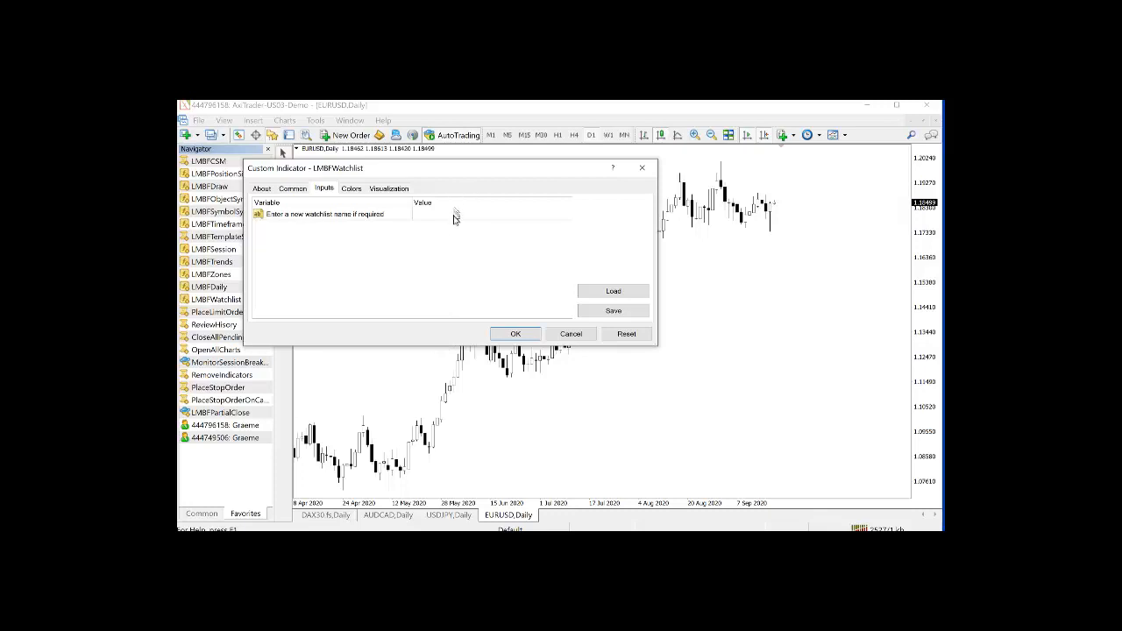
text(G)
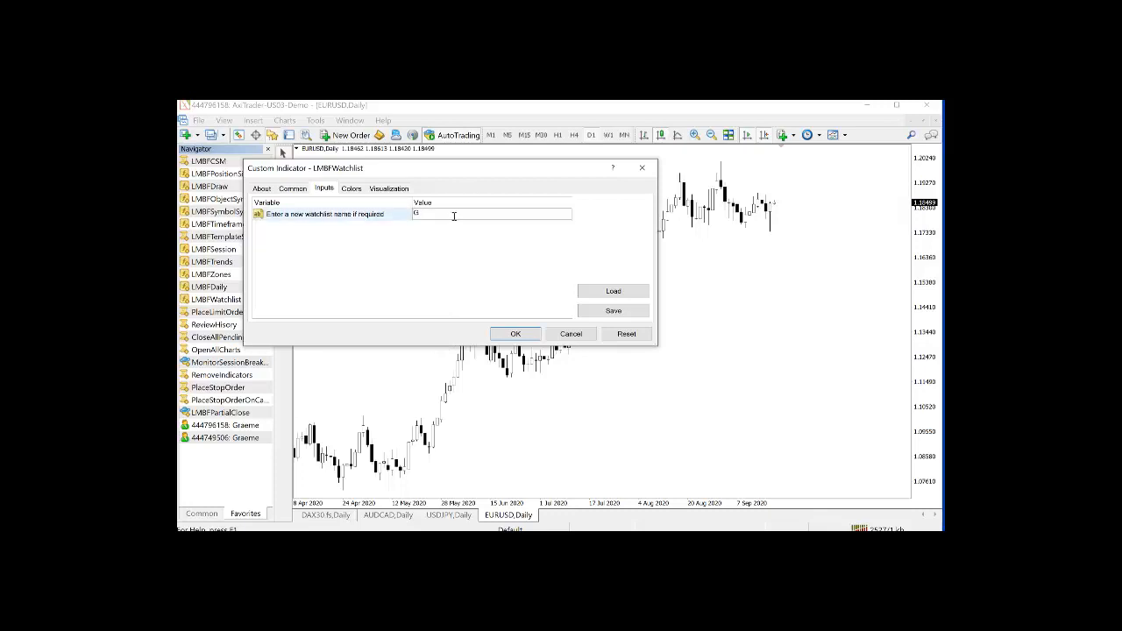
text(raemes other list)
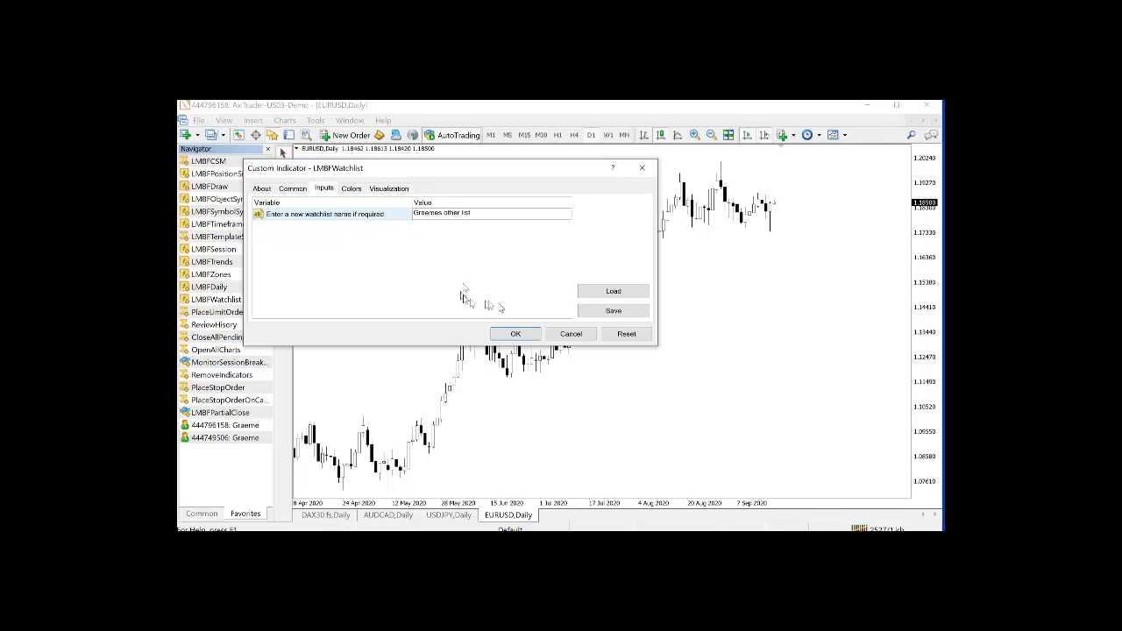
click(516, 333)
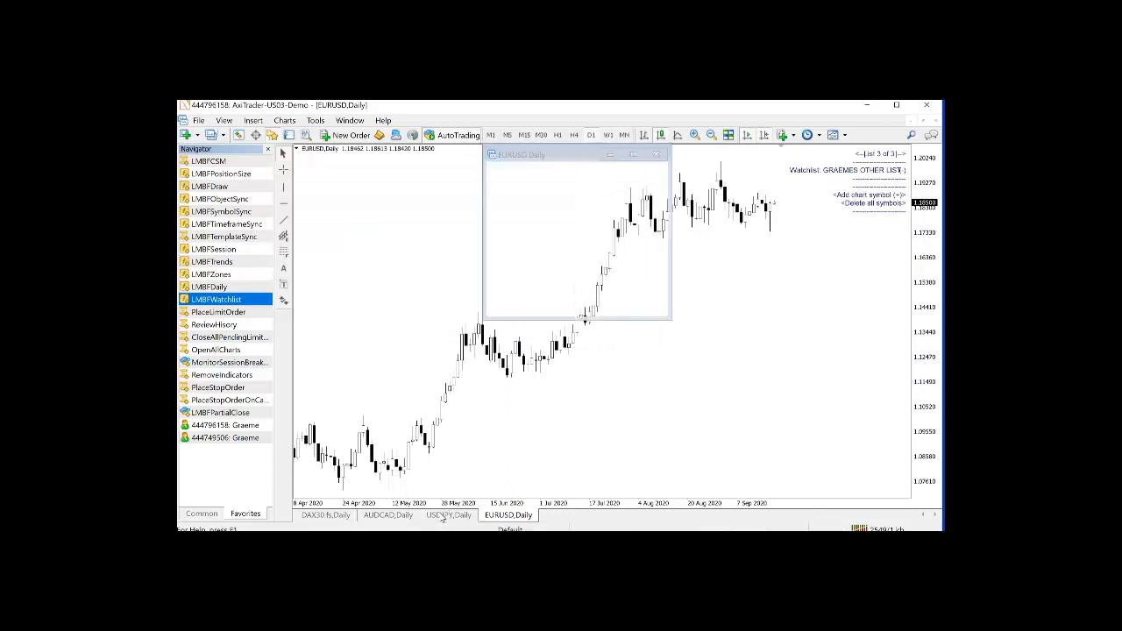
View the USDJPY and then the AUDCAD daily charts
click(388, 516)
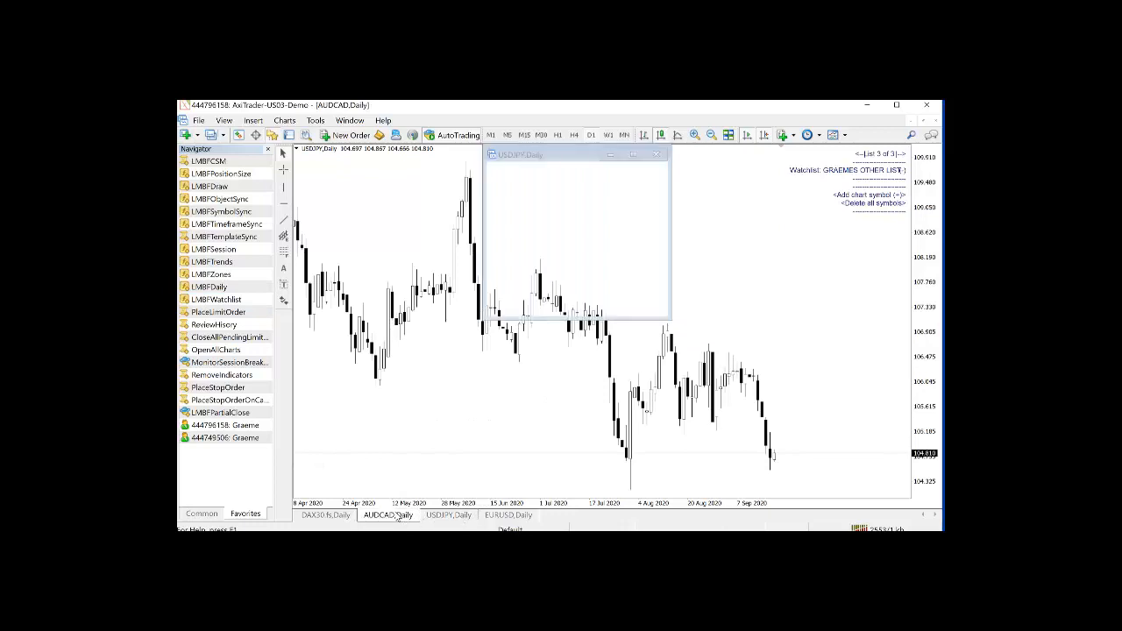
click(326, 515)
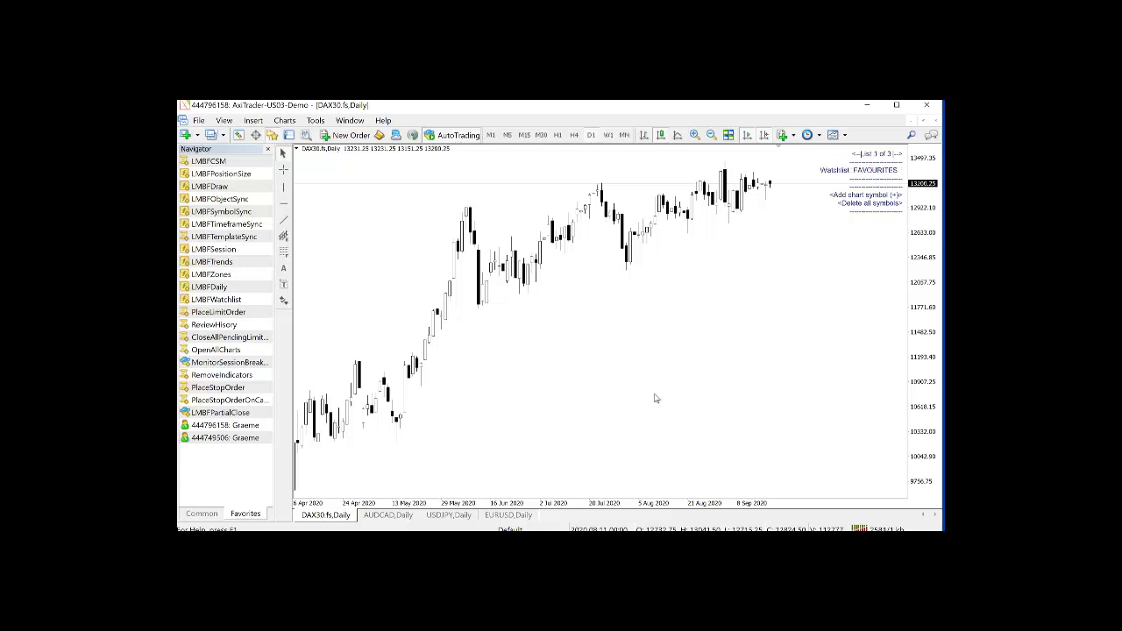
Step to the second watchlist and open the DAX30 chart from its entry via the AUDCAD and USDJPY charts
click(890, 154)
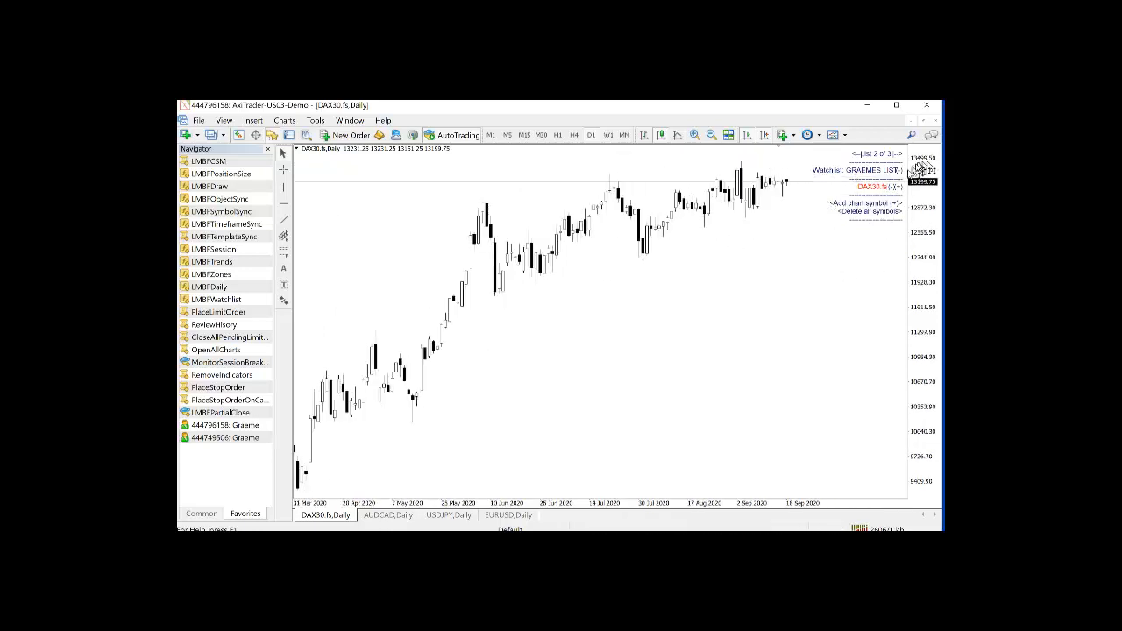
mouse_move(375, 523)
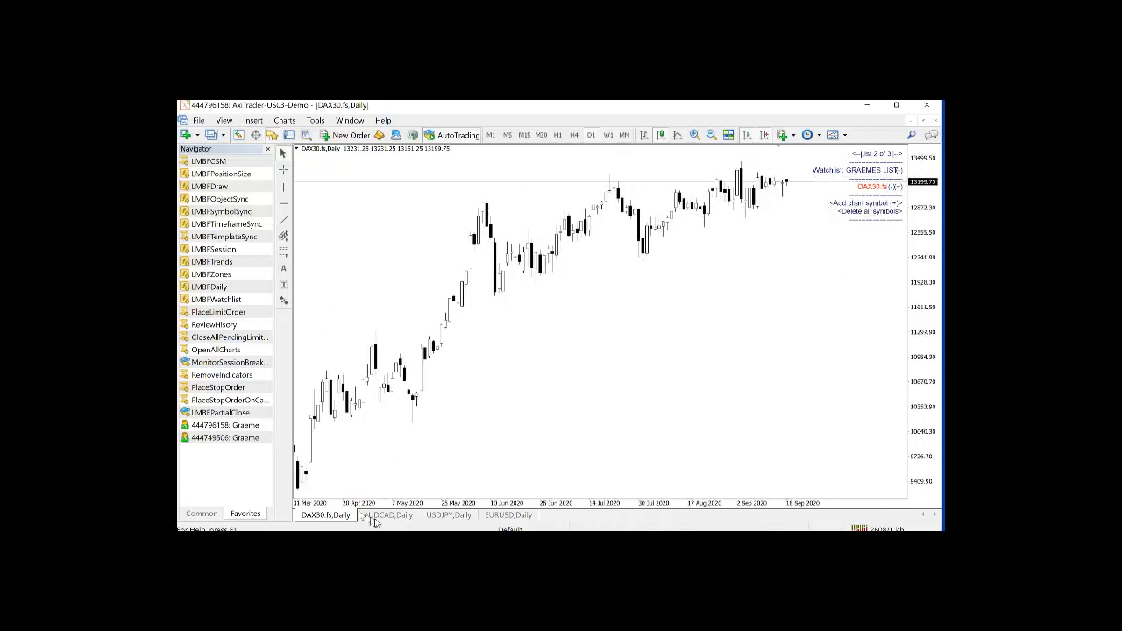
click(388, 516)
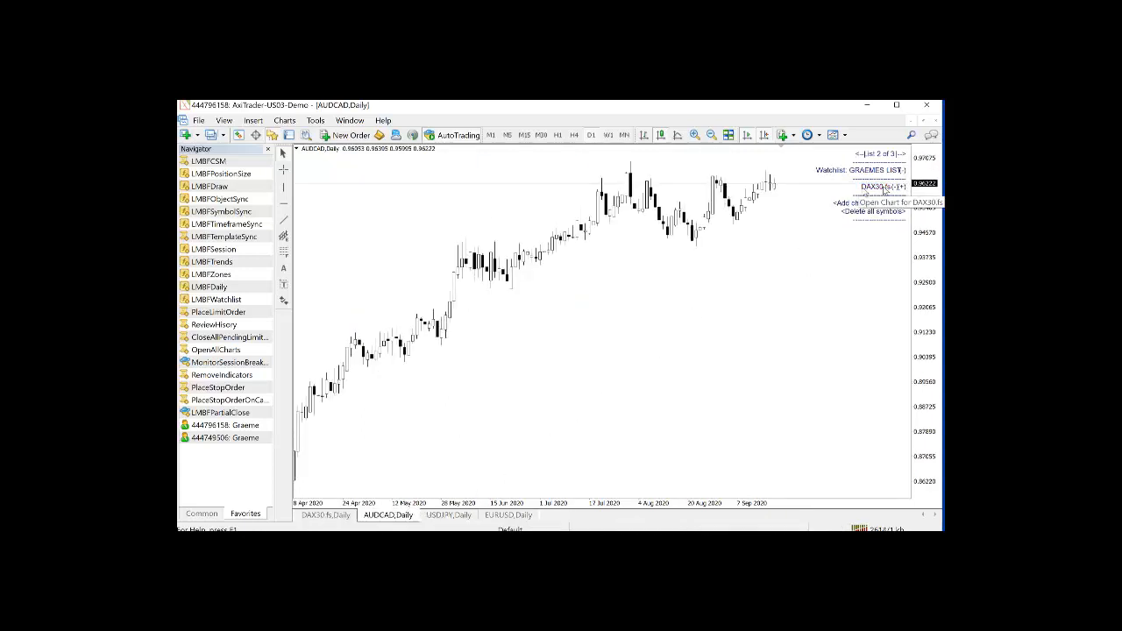
click(450, 516)
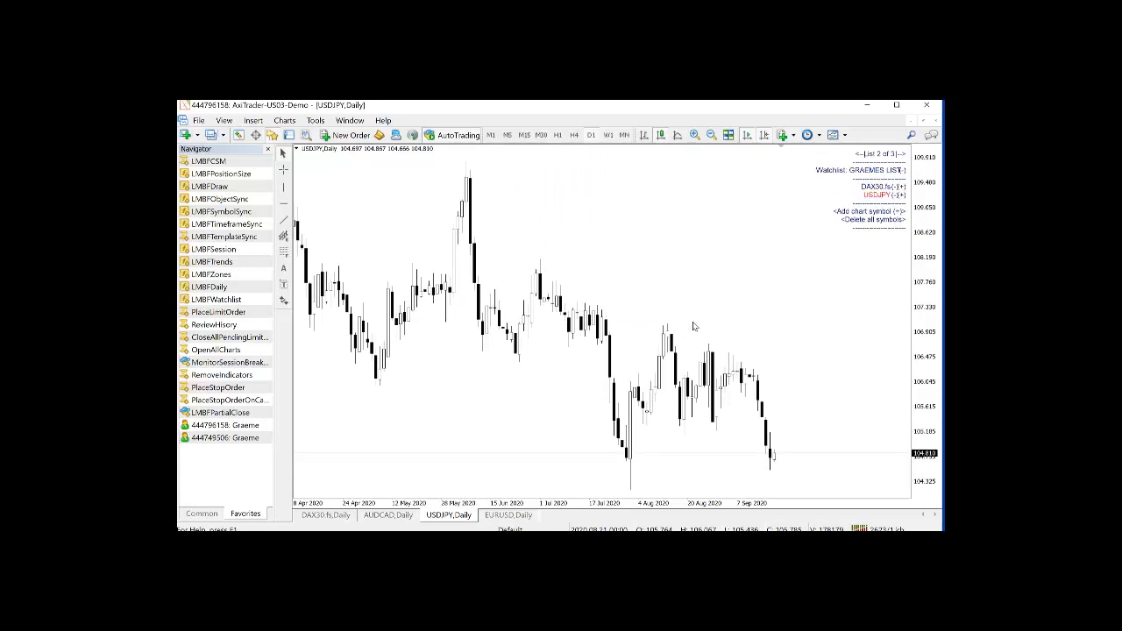
mouse_move(757, 249)
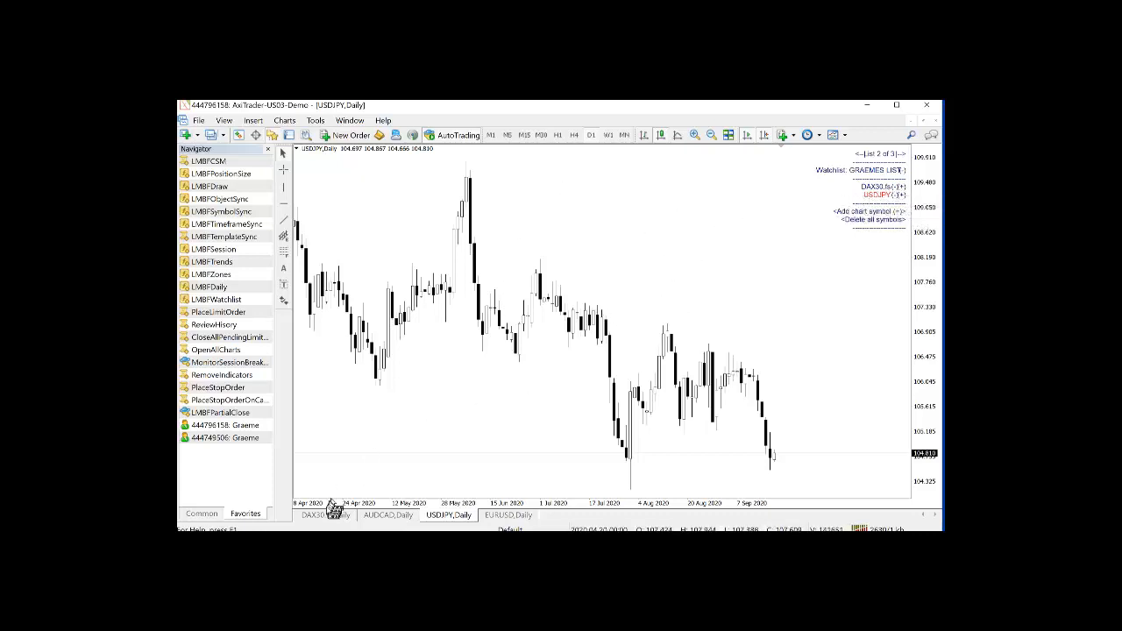
click(319, 515)
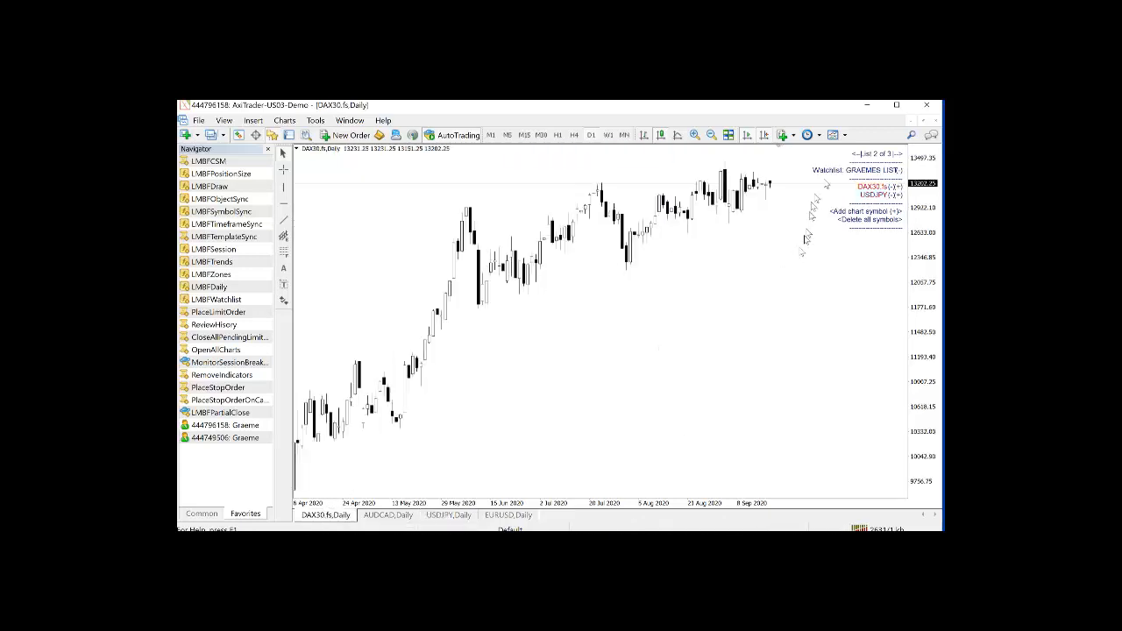
mouse_move(792, 312)
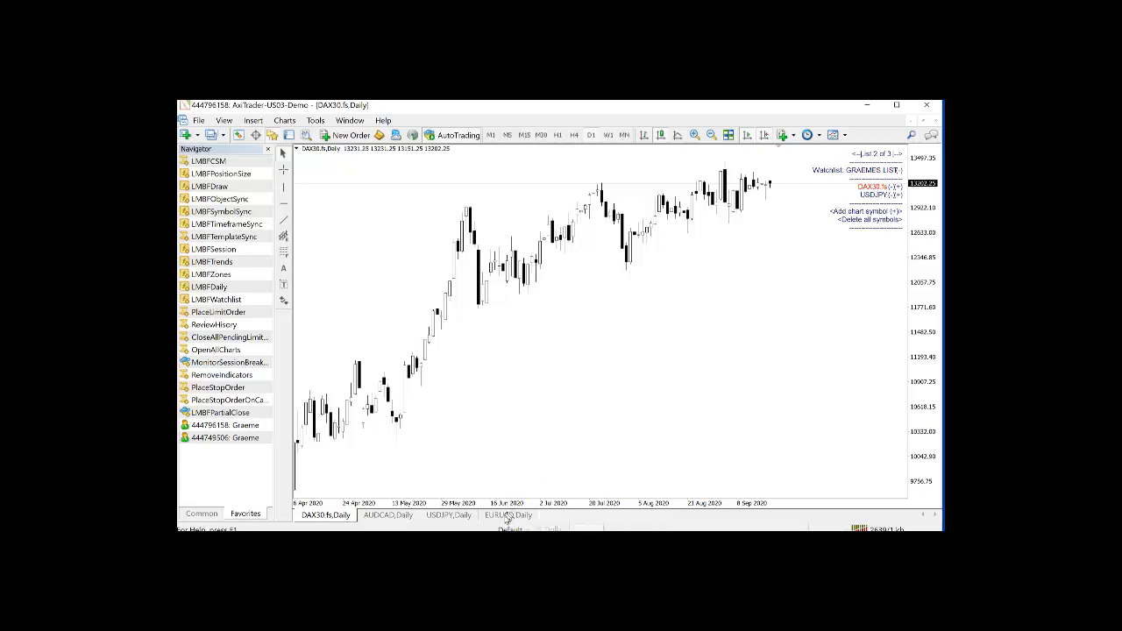
Look through the EURUSD, USDJPY and AUDCAD charts, then return to the previous watchlist
click(508, 515)
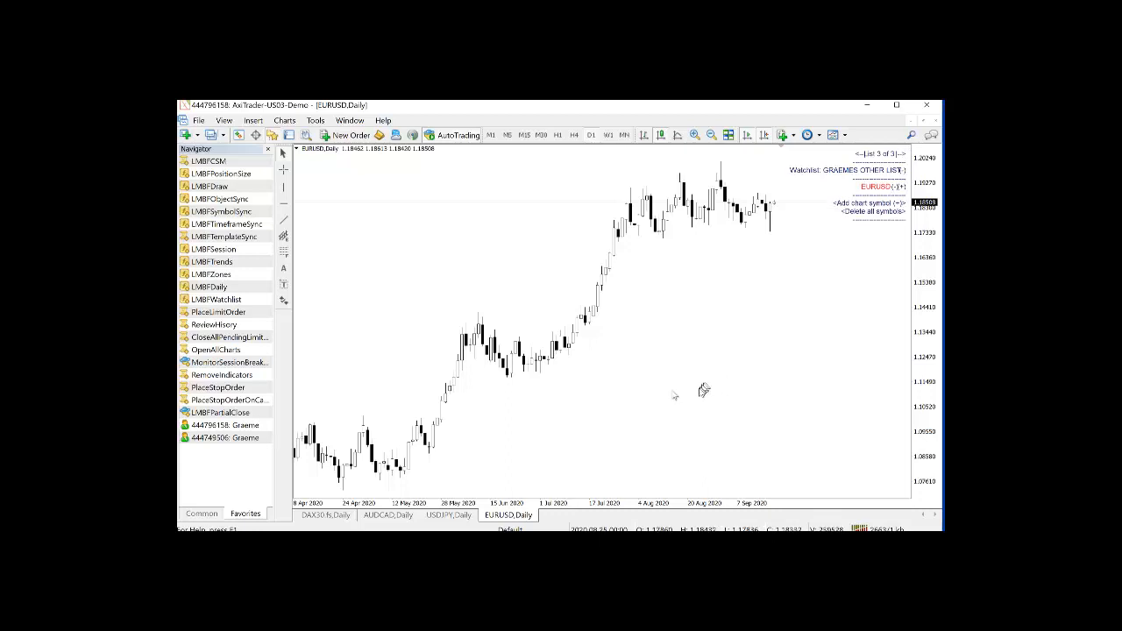
click(443, 515)
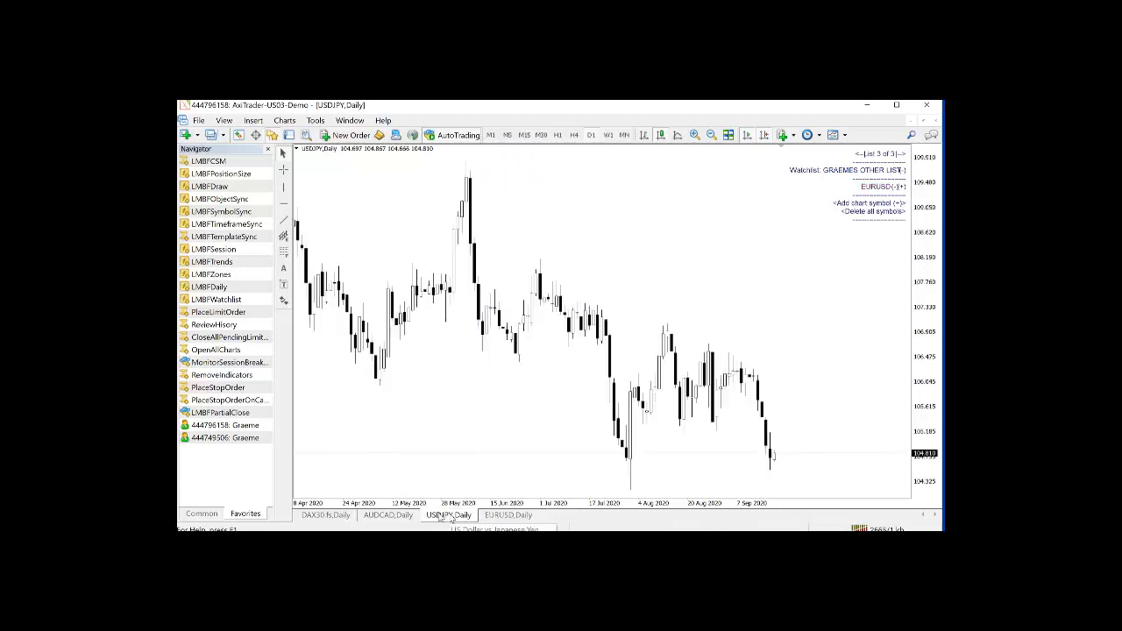
click(388, 516)
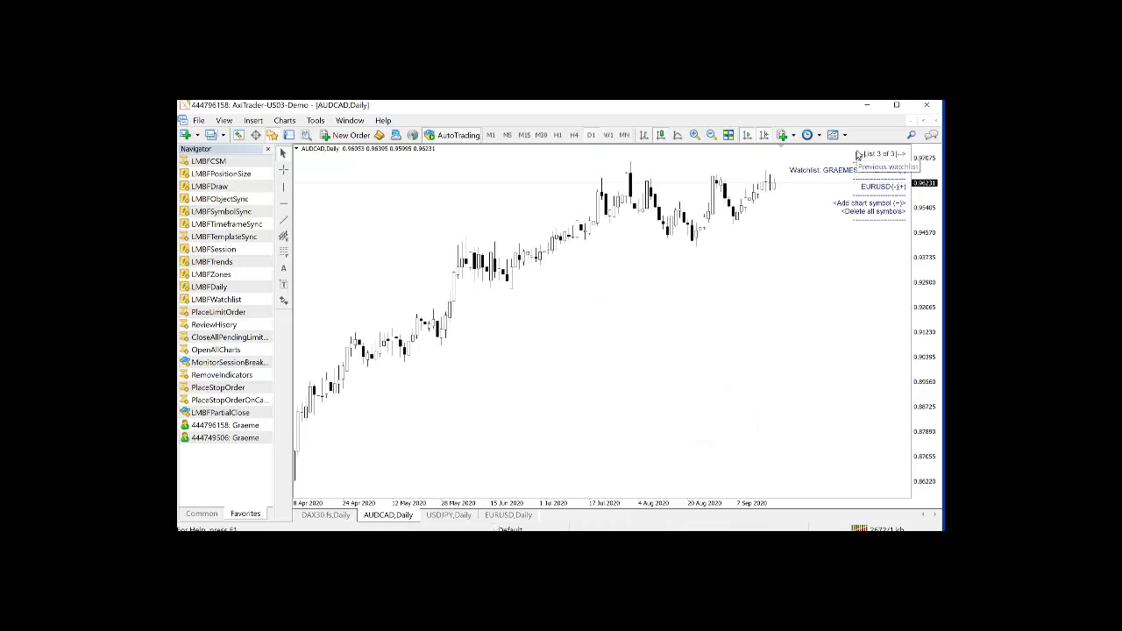
click(864, 154)
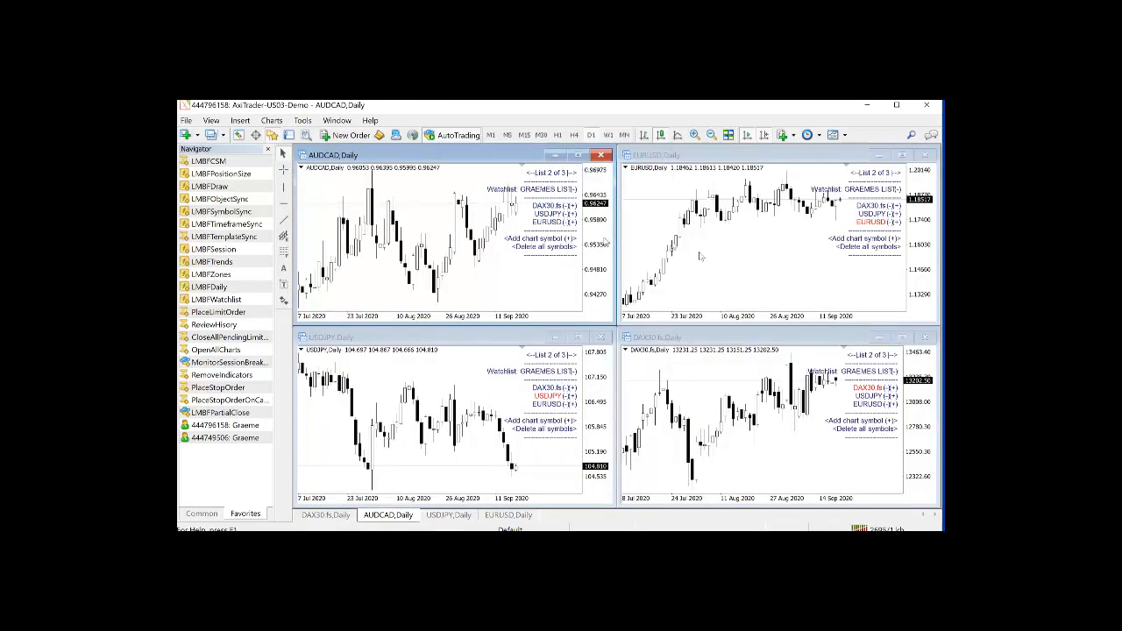
mouse_move(710, 297)
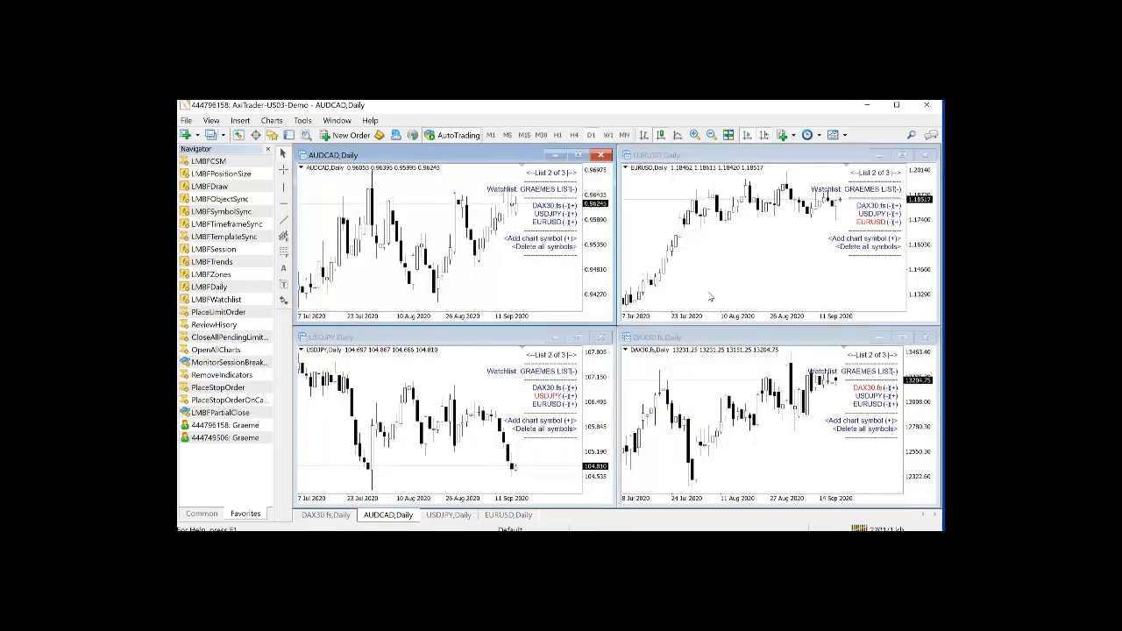
mouse_move(552, 267)
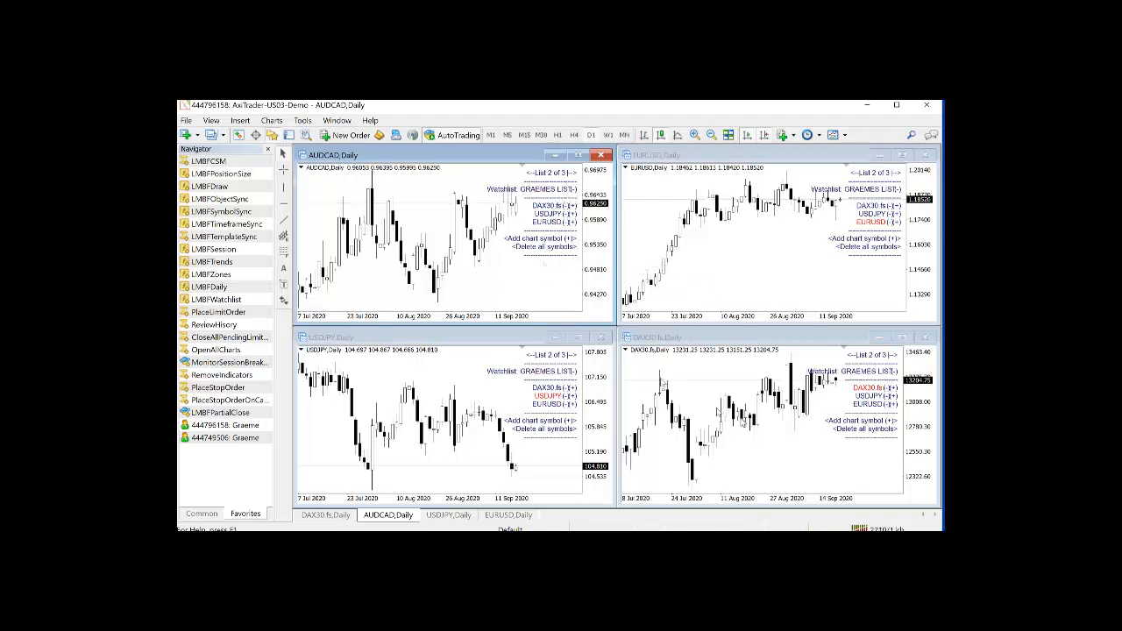
mouse_move(557, 220)
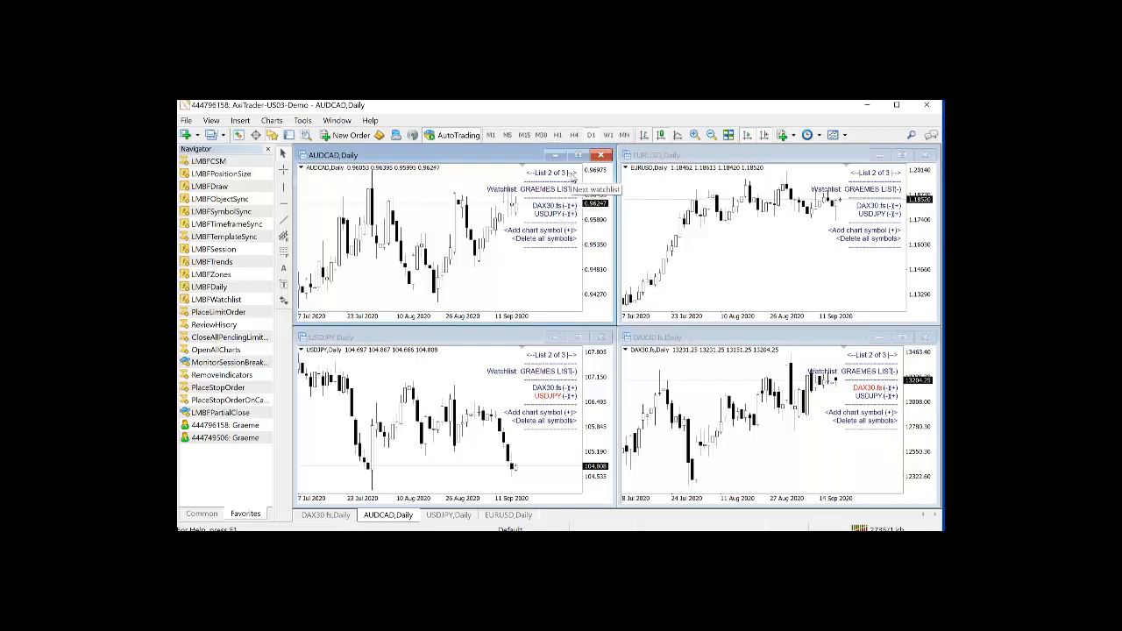
Move to the next watchlist so the one holding EURUSD shows on every chart
click(559, 173)
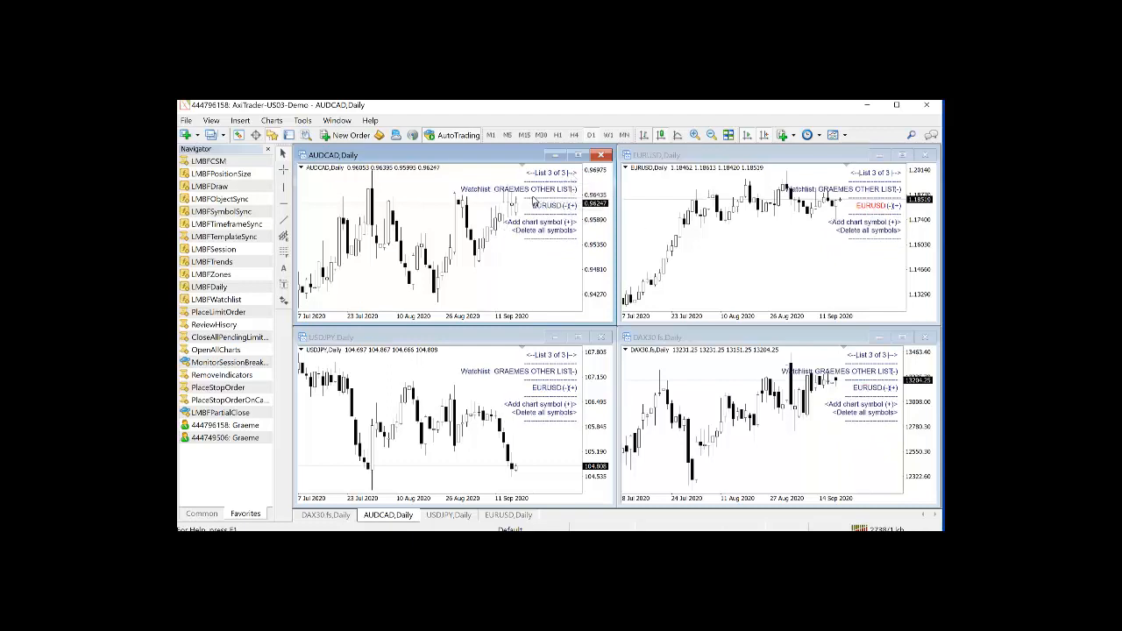
mouse_move(564, 203)
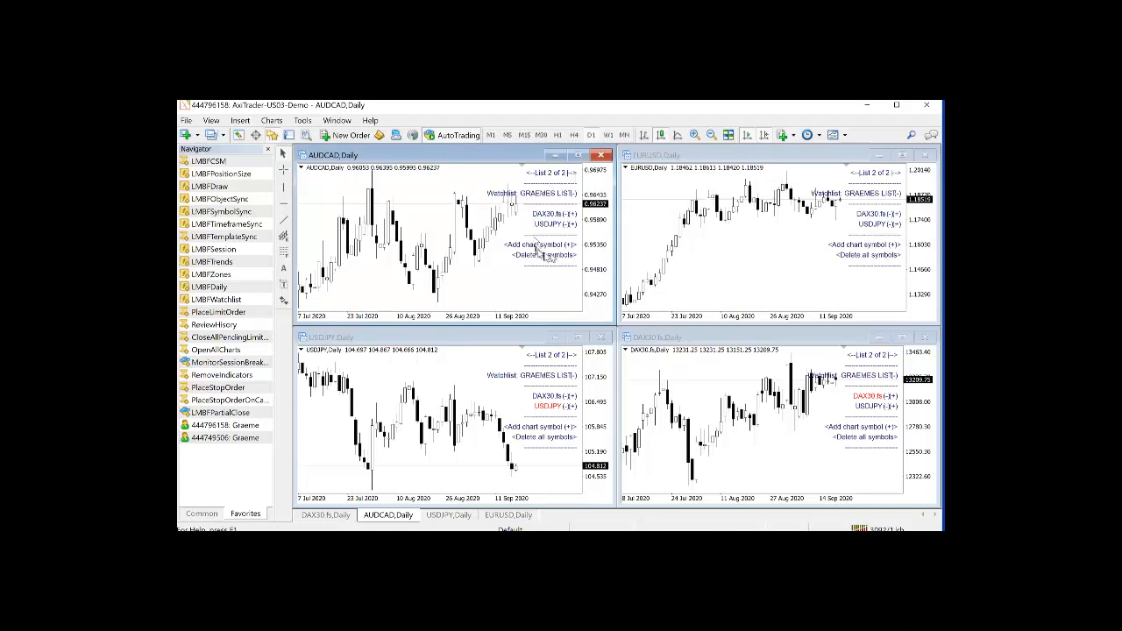
mouse_move(561, 219)
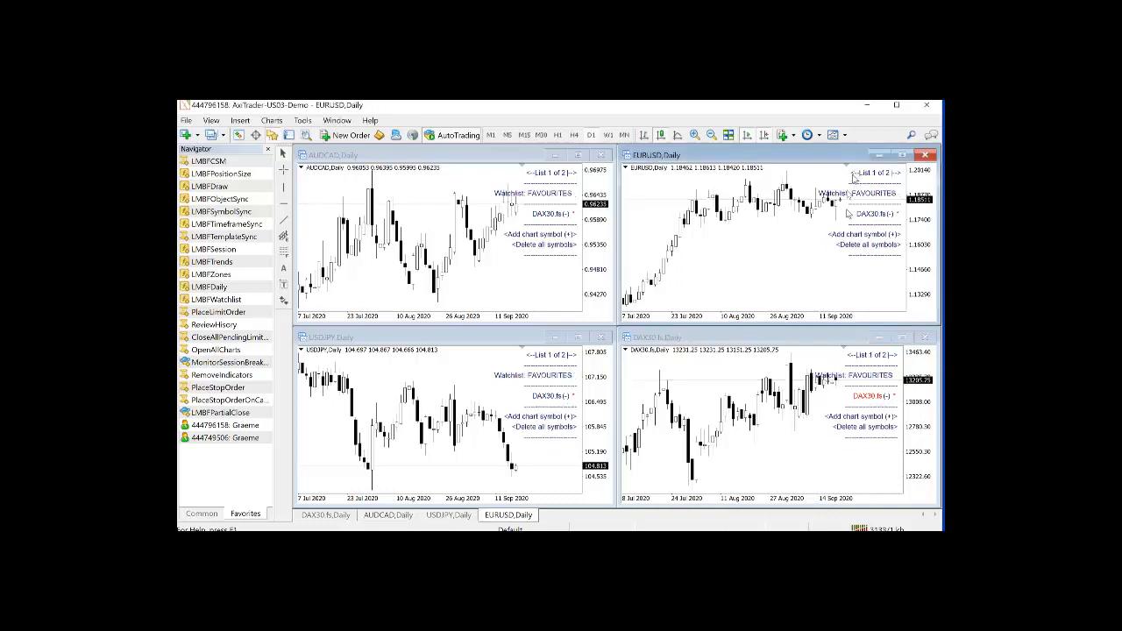
mouse_move(862, 214)
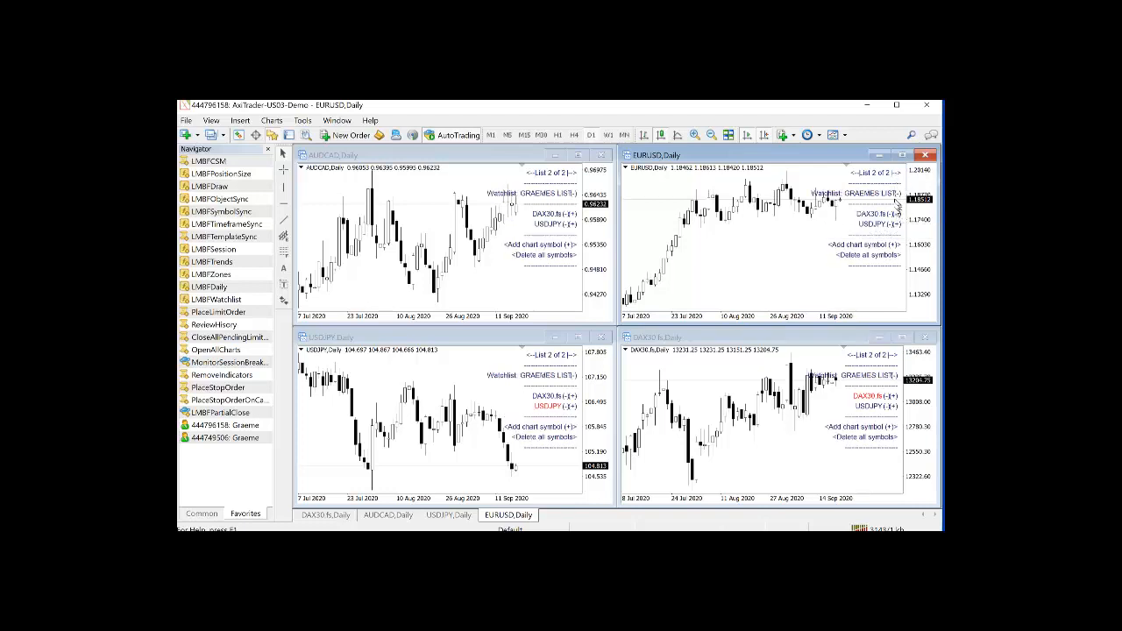
mouse_move(873, 229)
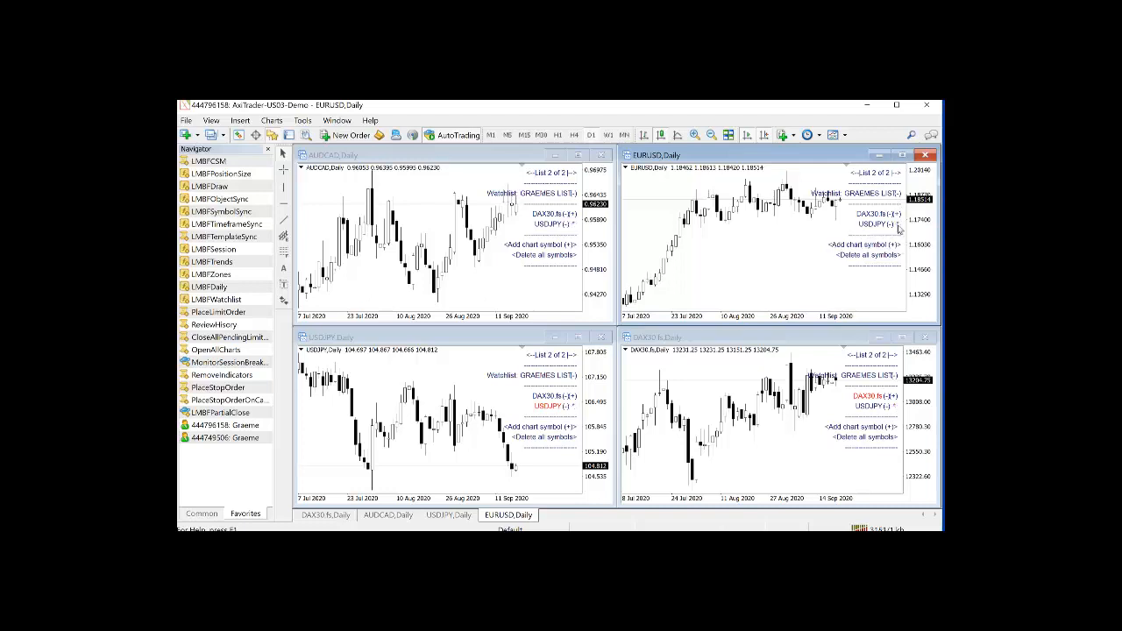
mouse_move(849, 174)
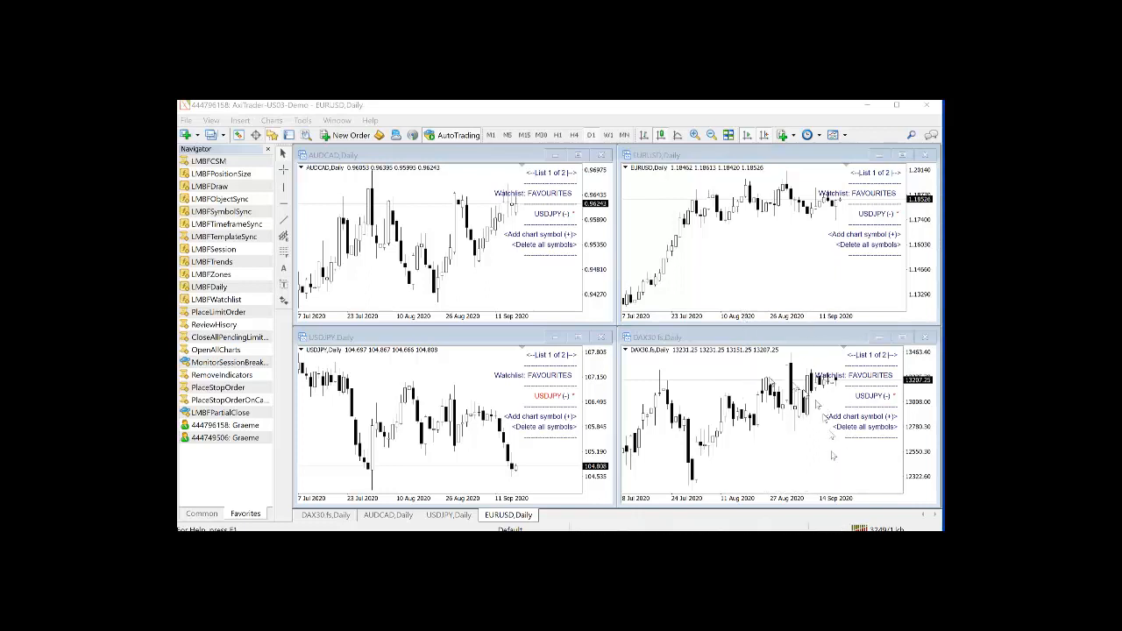
mouse_move(789, 266)
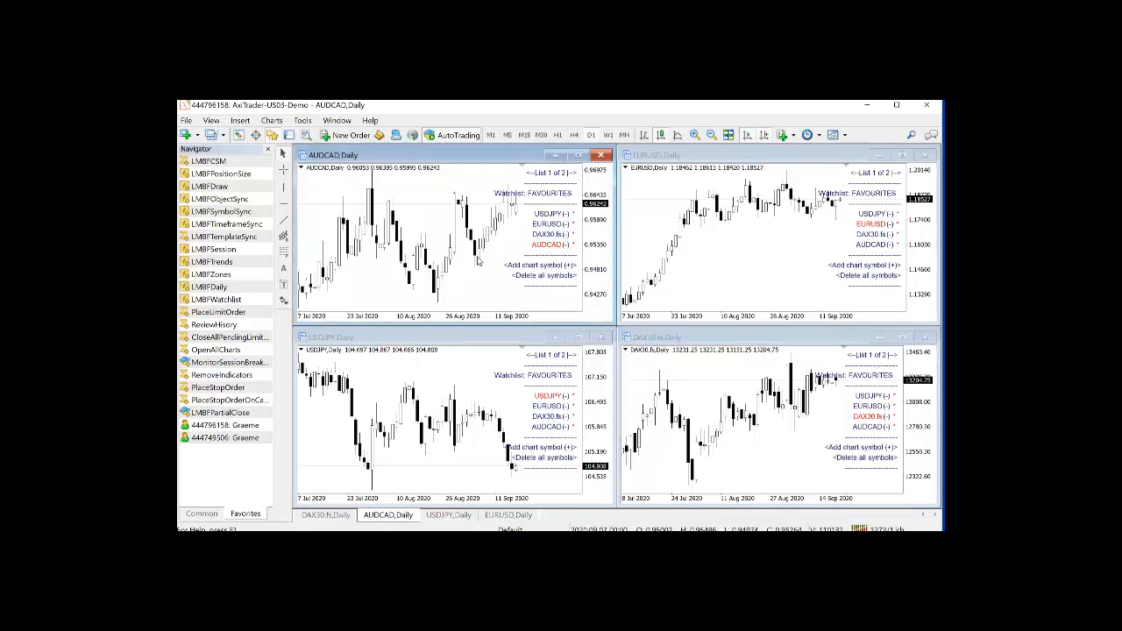
mouse_move(547, 277)
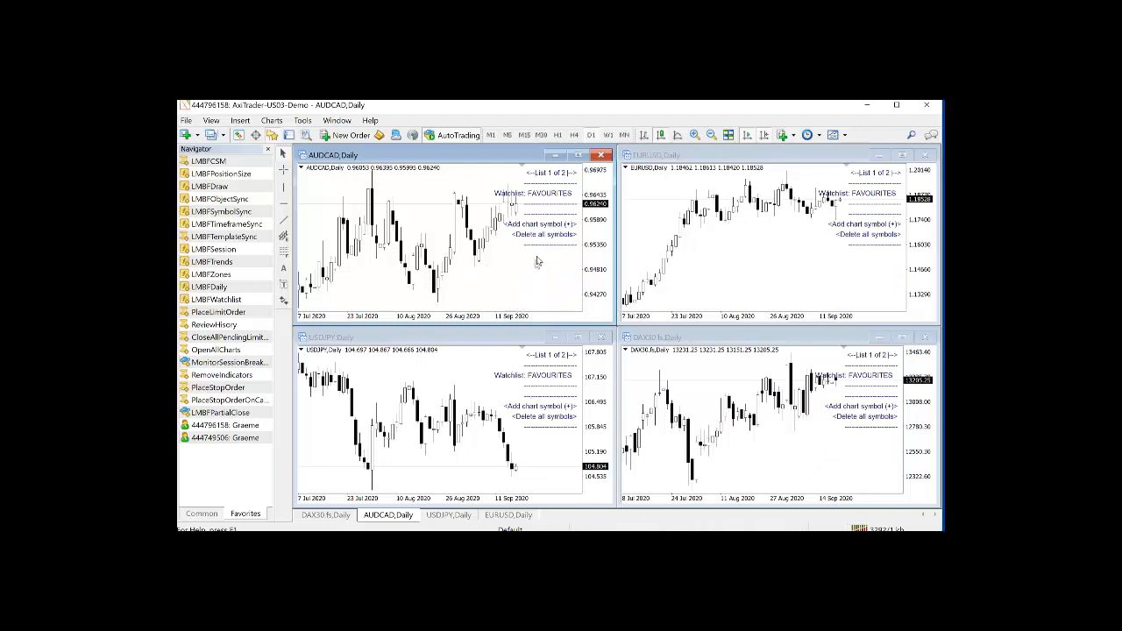
Empty the FAVOURITES watchlist with Delete all symbols
click(568, 171)
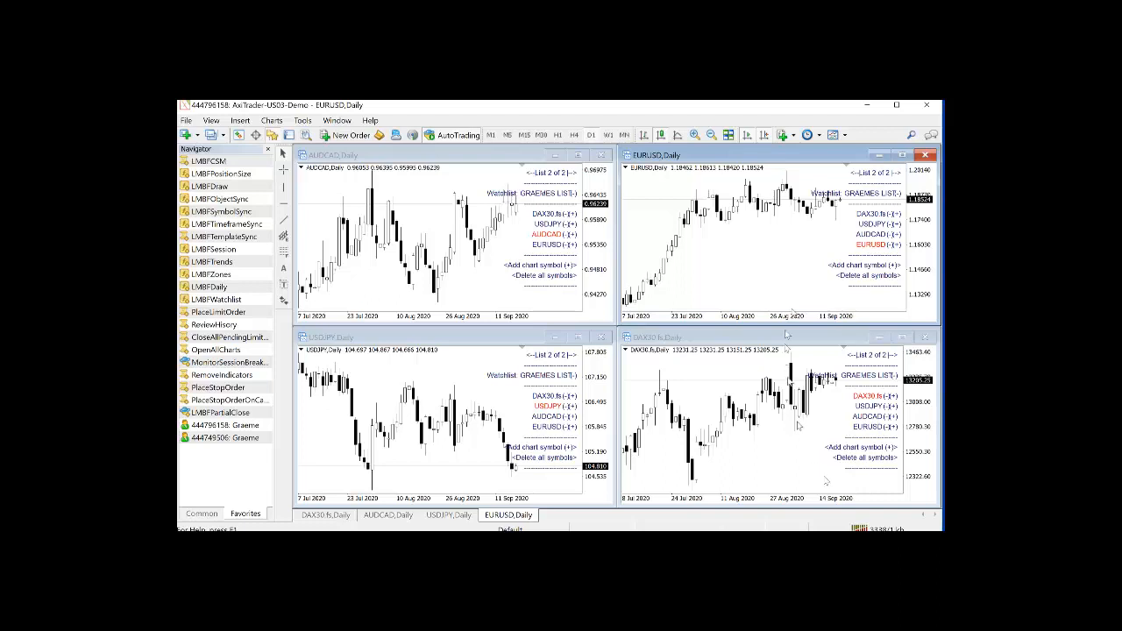
mouse_move(886, 175)
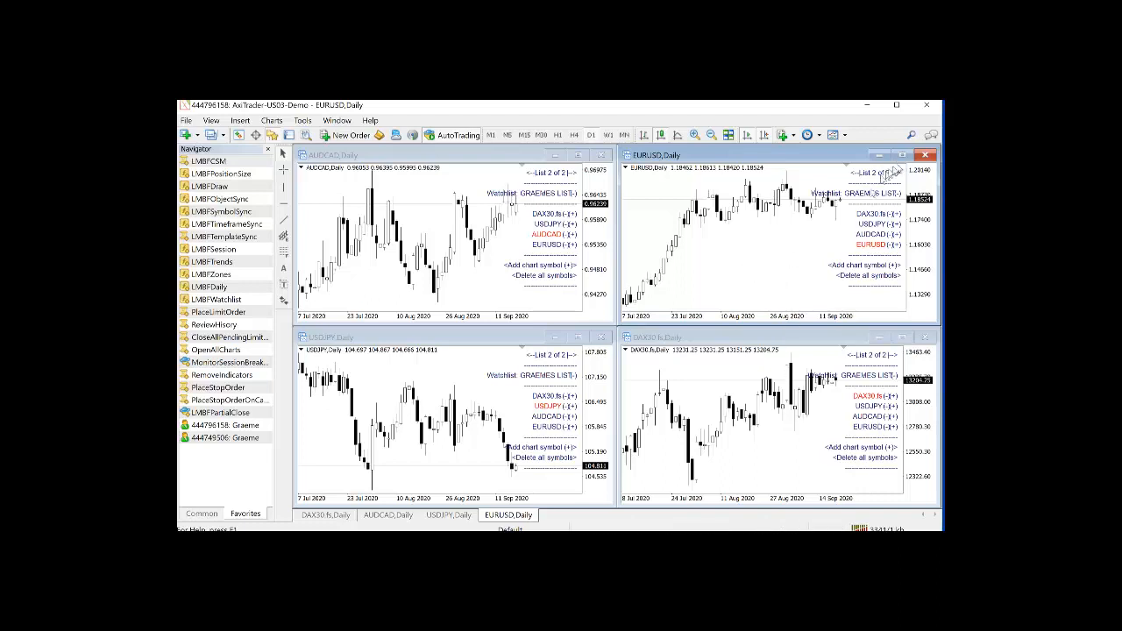
click(899, 154)
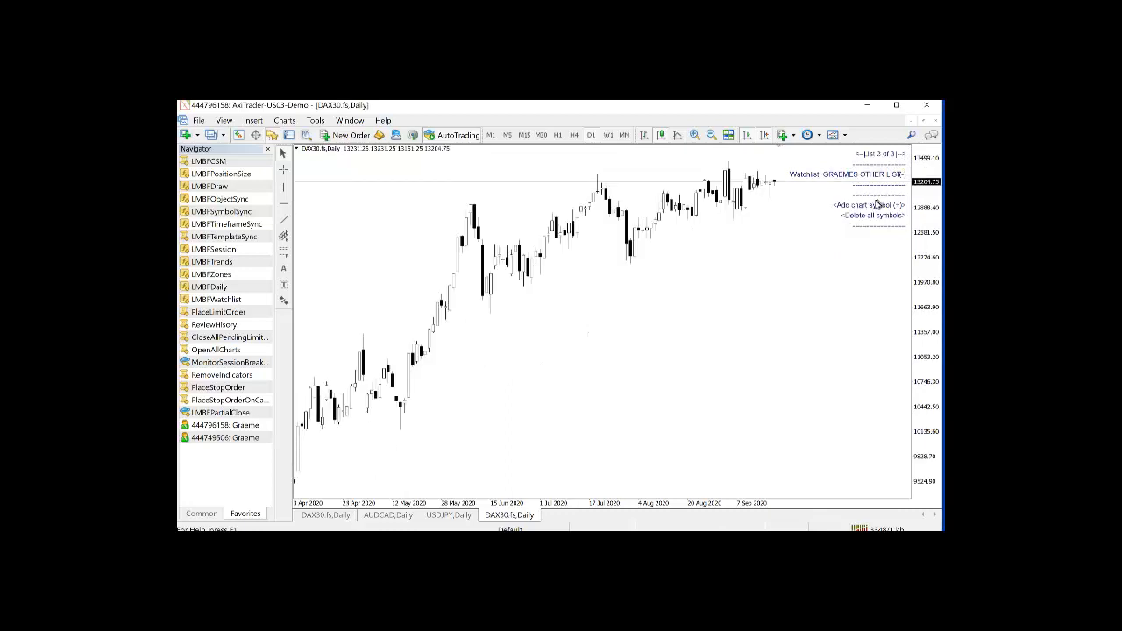
mouse_move(855, 161)
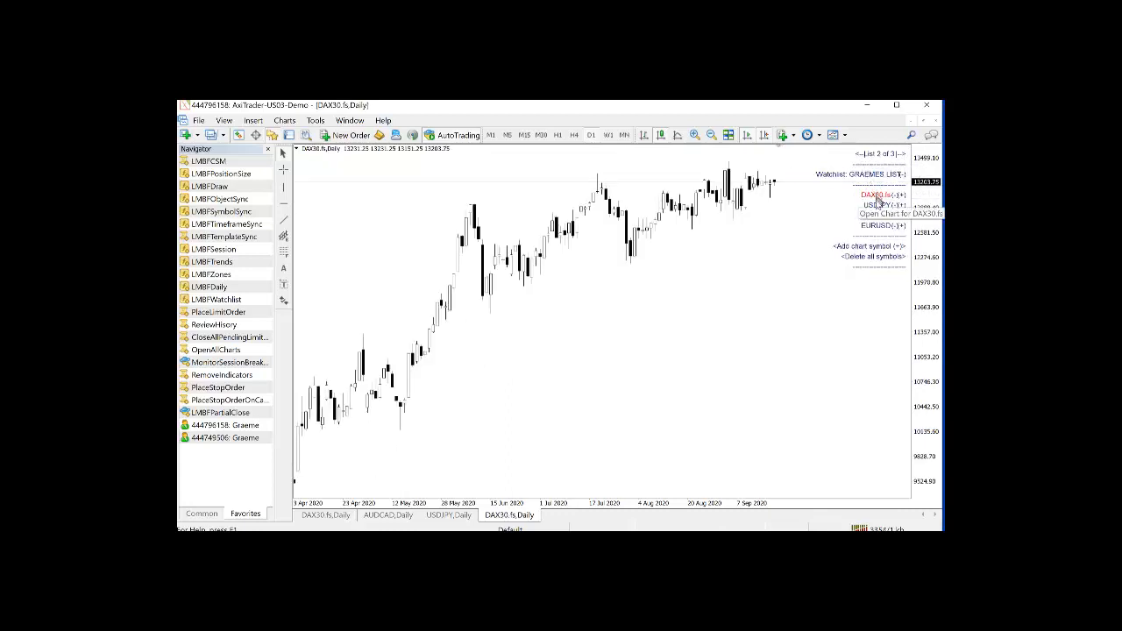
click(869, 205)
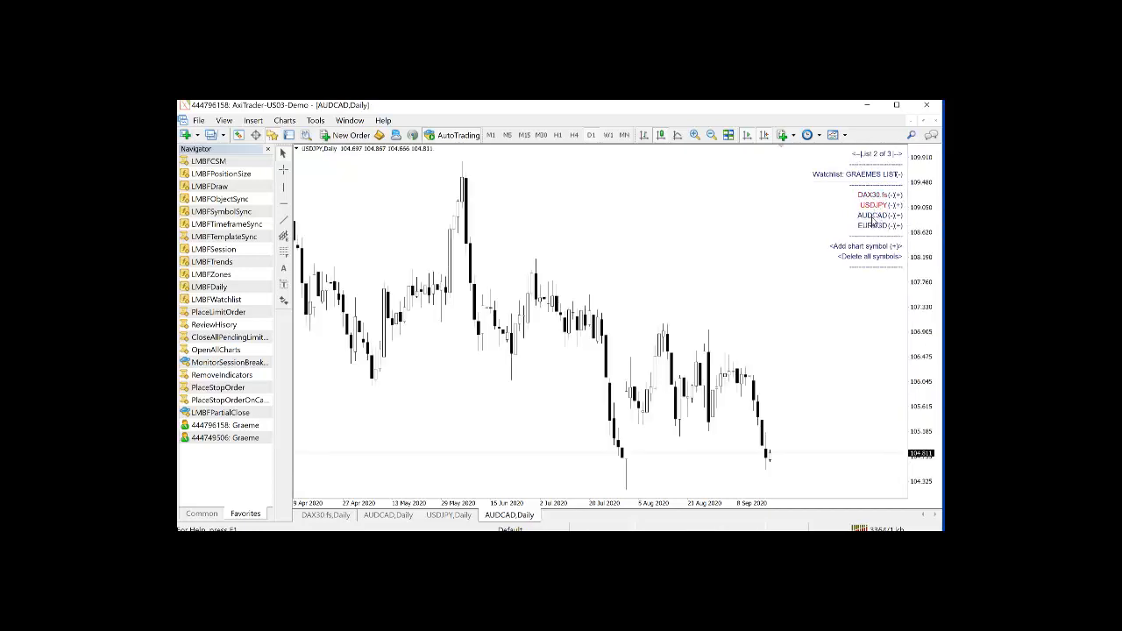
click(869, 228)
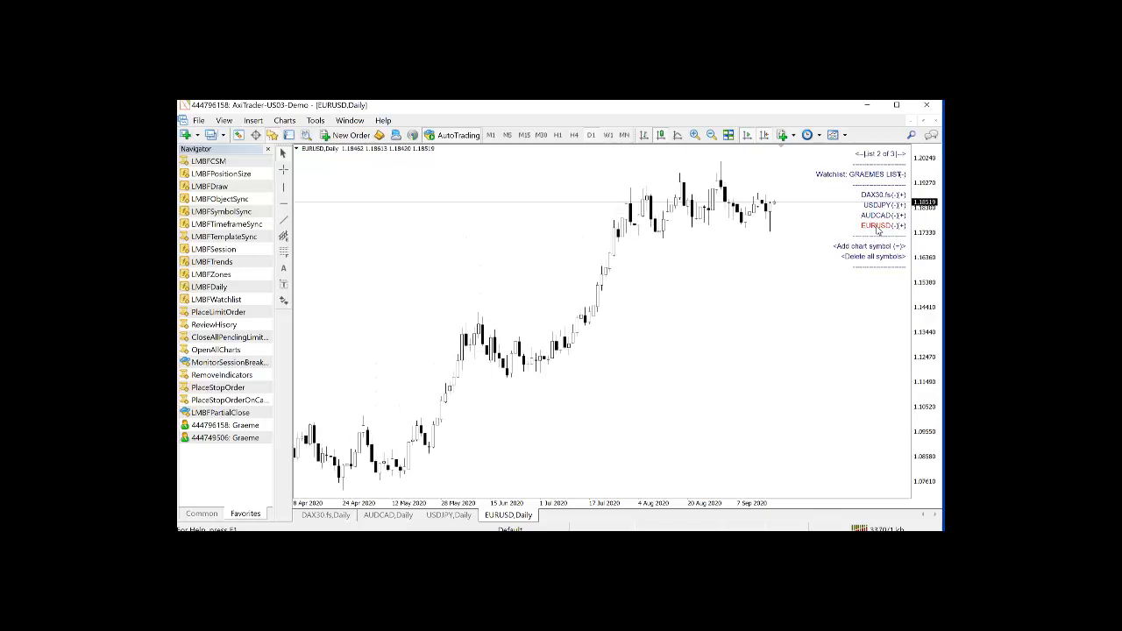
click(884, 213)
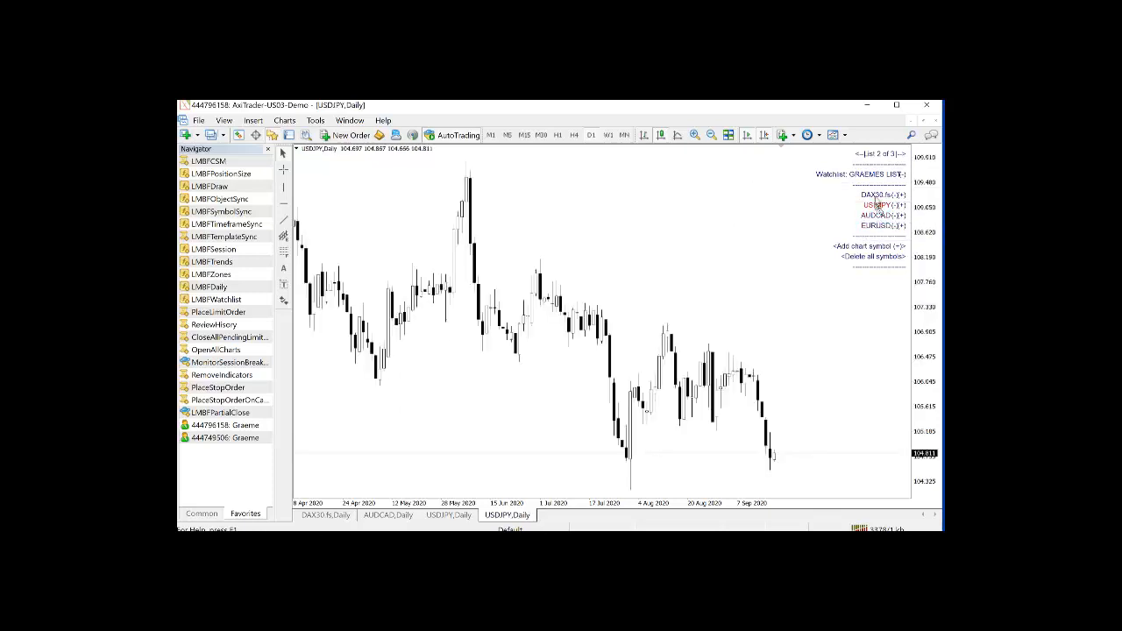
click(872, 192)
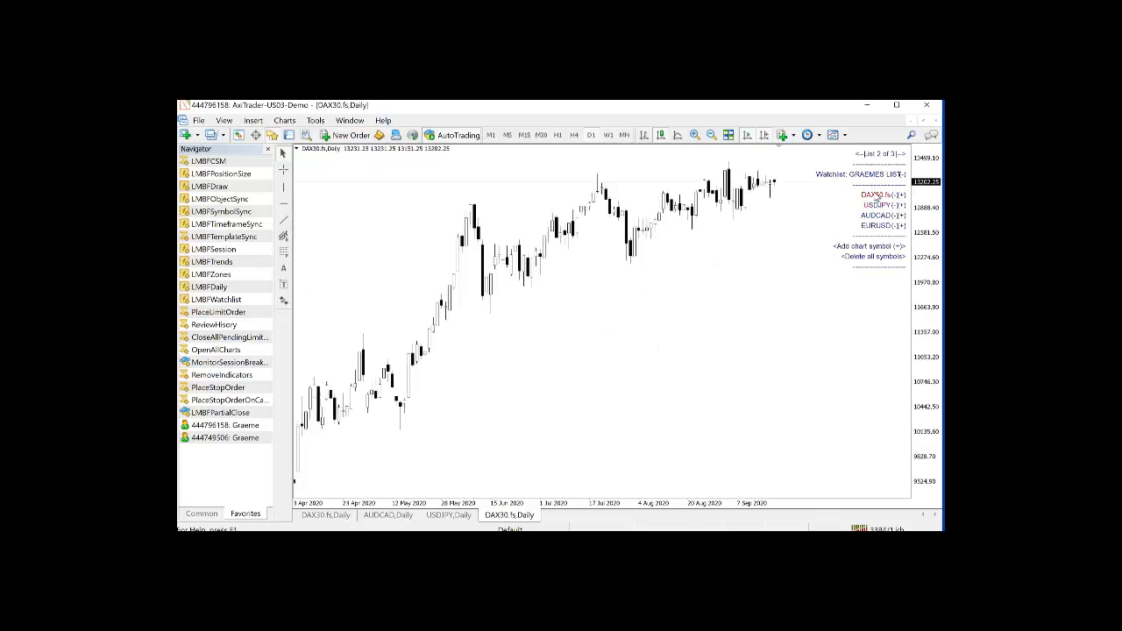
mouse_move(883, 447)
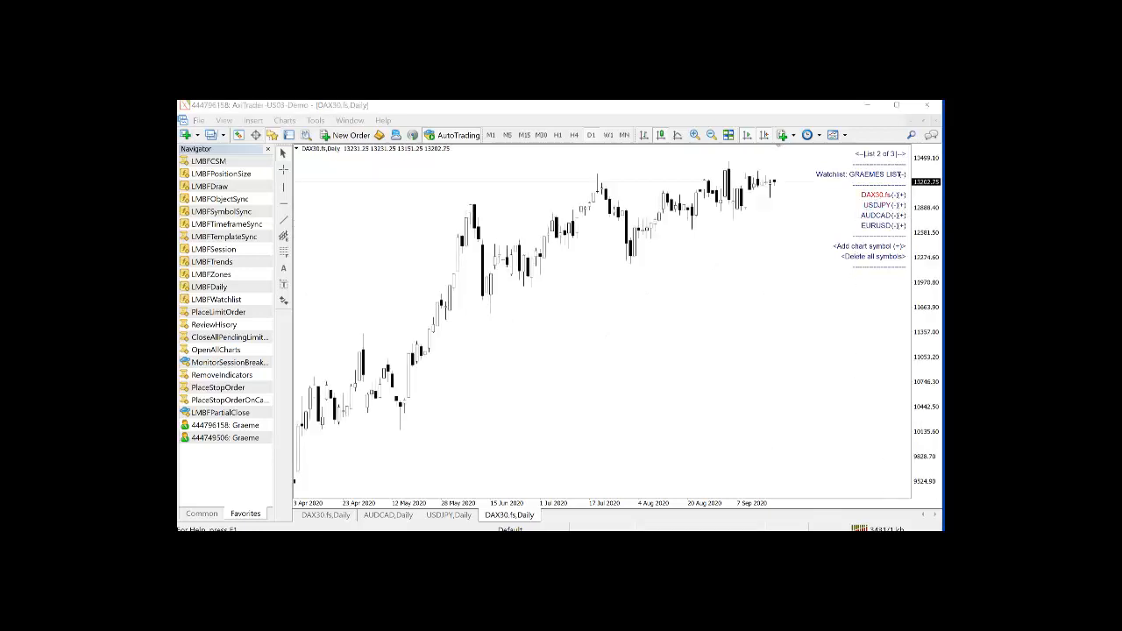
mouse_move(743, 433)
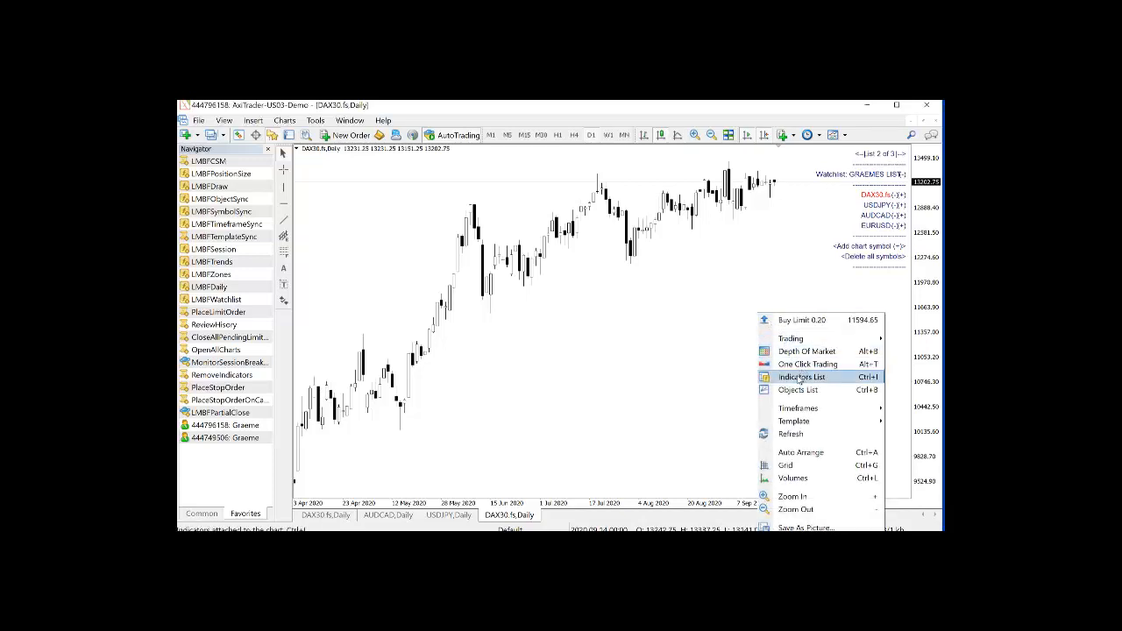
Add a new watchlist named 'All Major Ccy pairs' to the DAX30 chart's LMBFWatchlist indicator
click(801, 376)
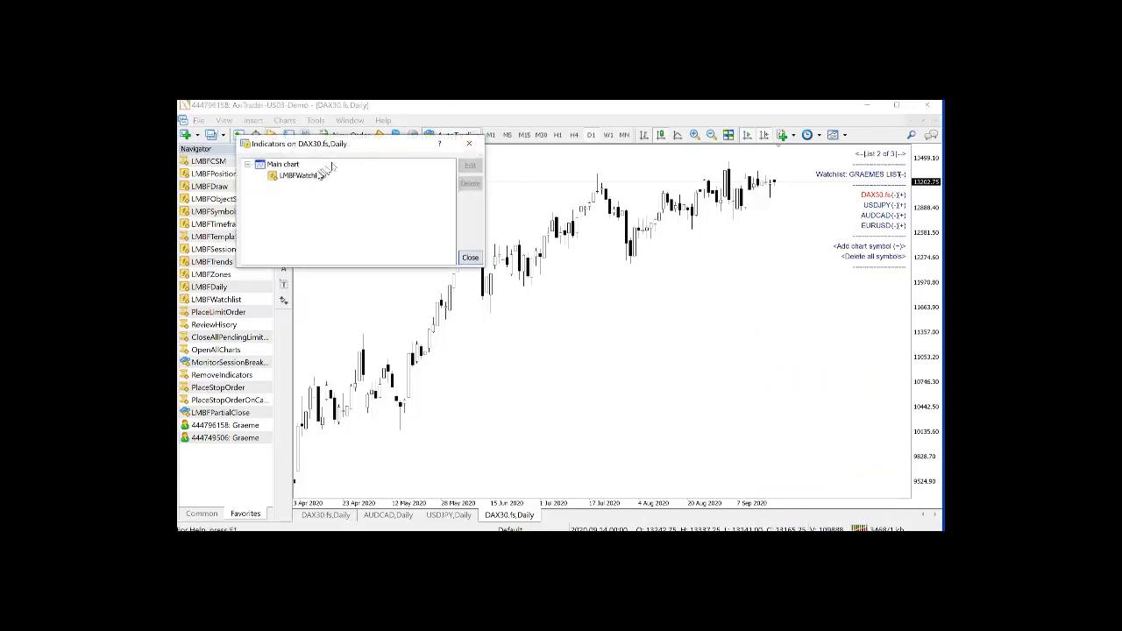
double_click(298, 176)
text(All Sy)
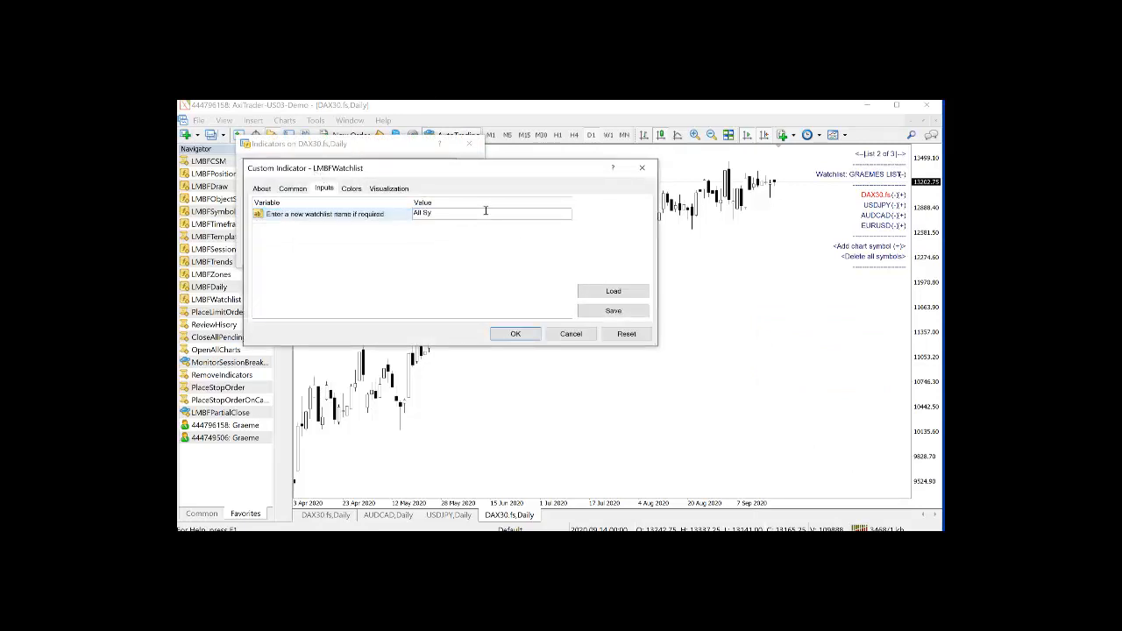
key(BackSpace)
text(Major Cc)
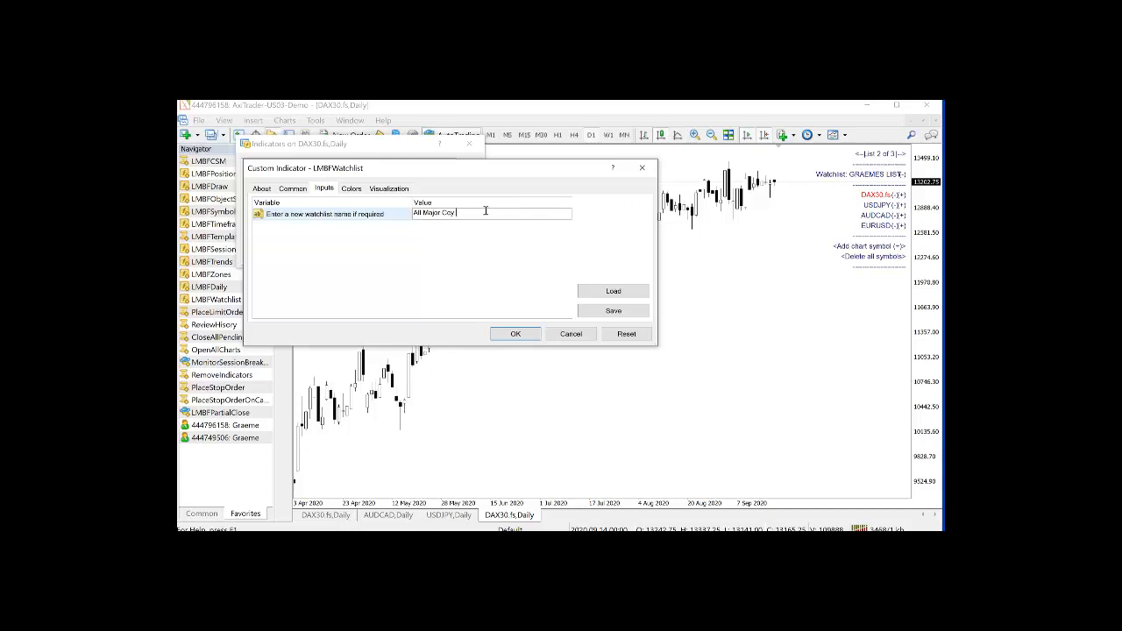
text(pairs)
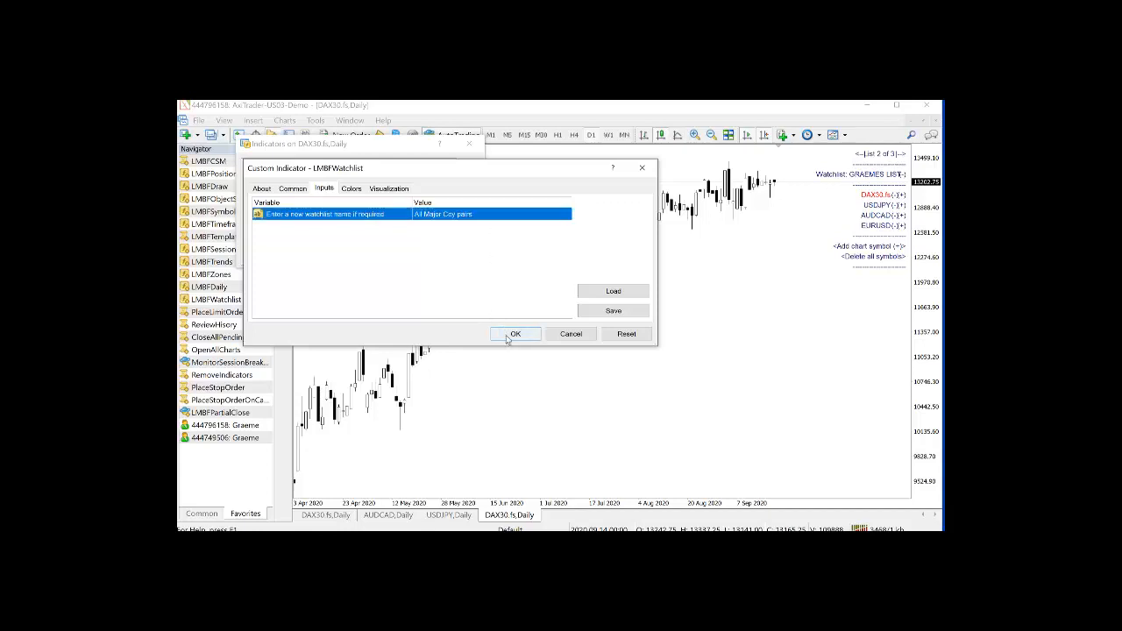
click(515, 333)
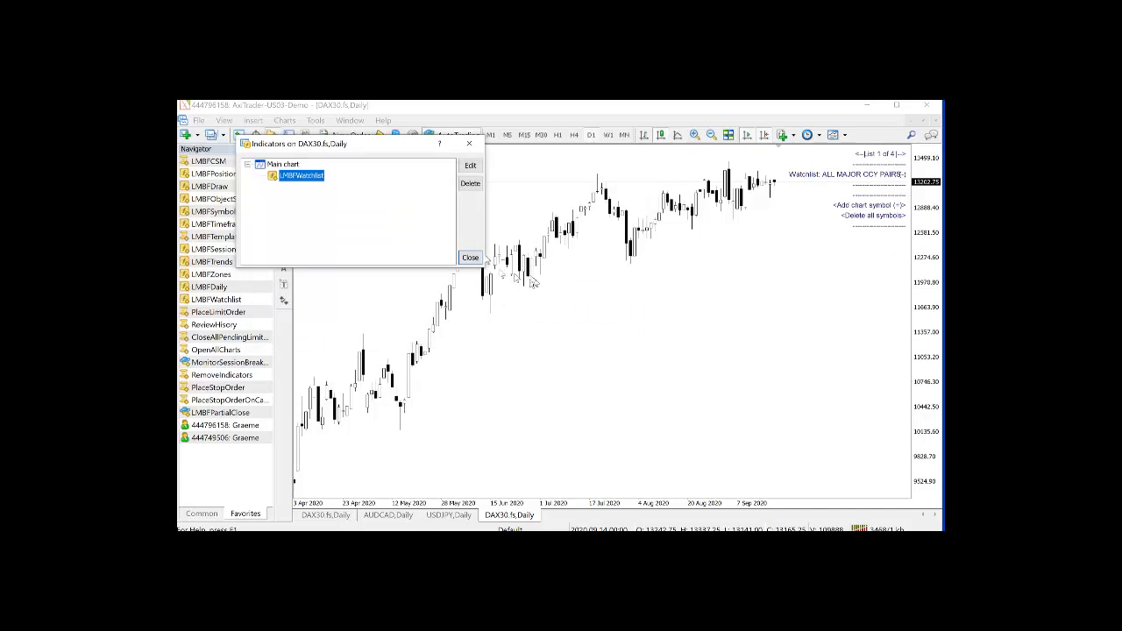
click(468, 256)
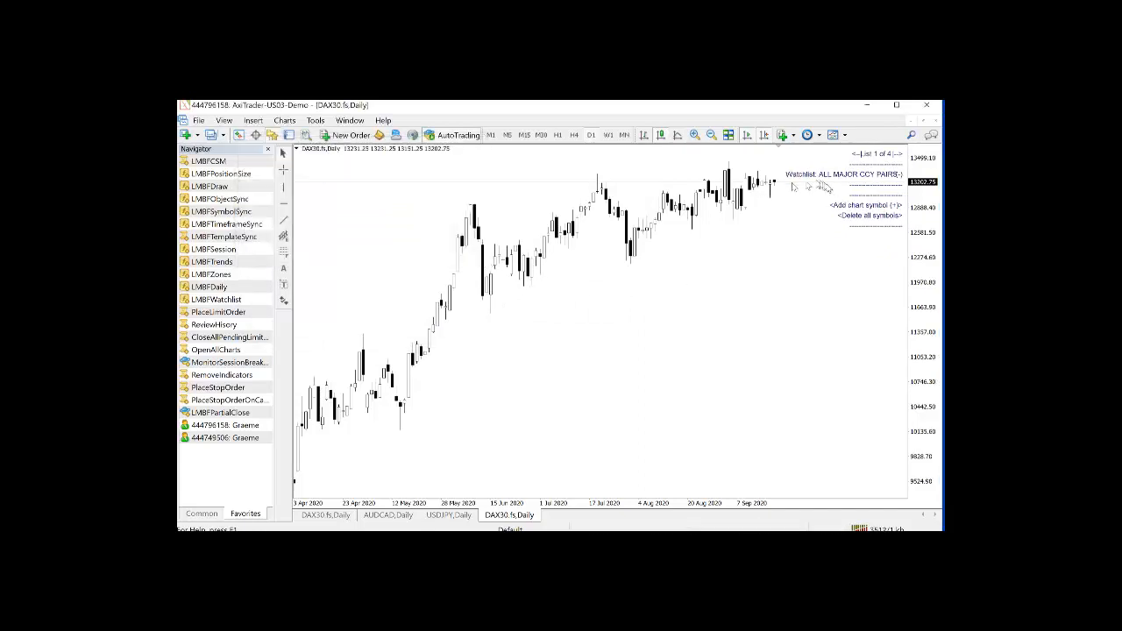
mouse_move(789, 217)
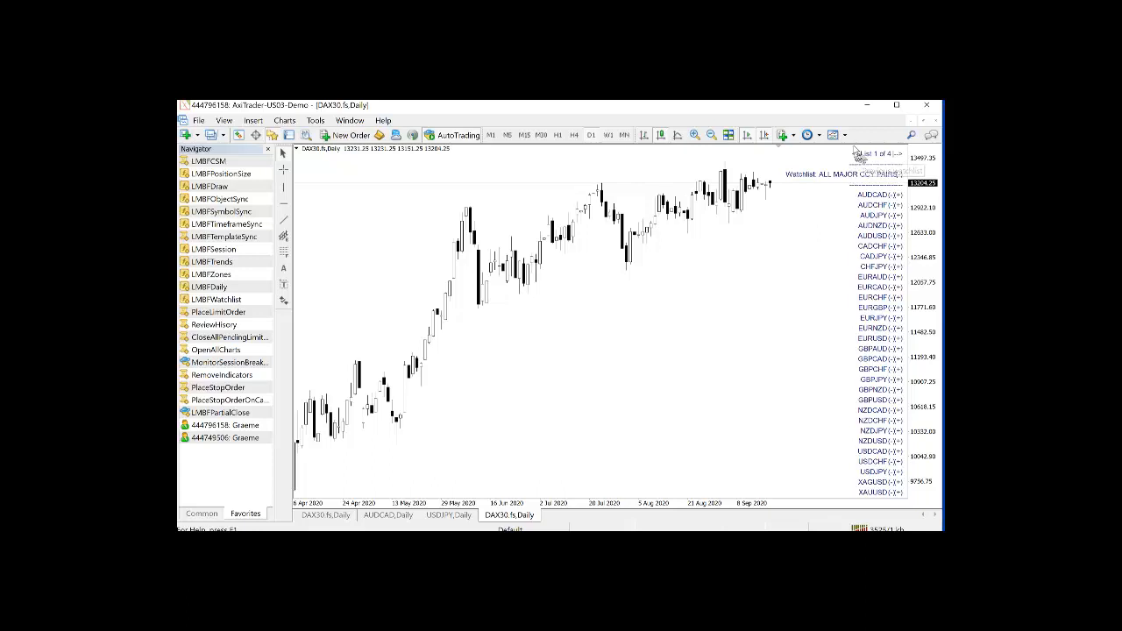
click(892, 154)
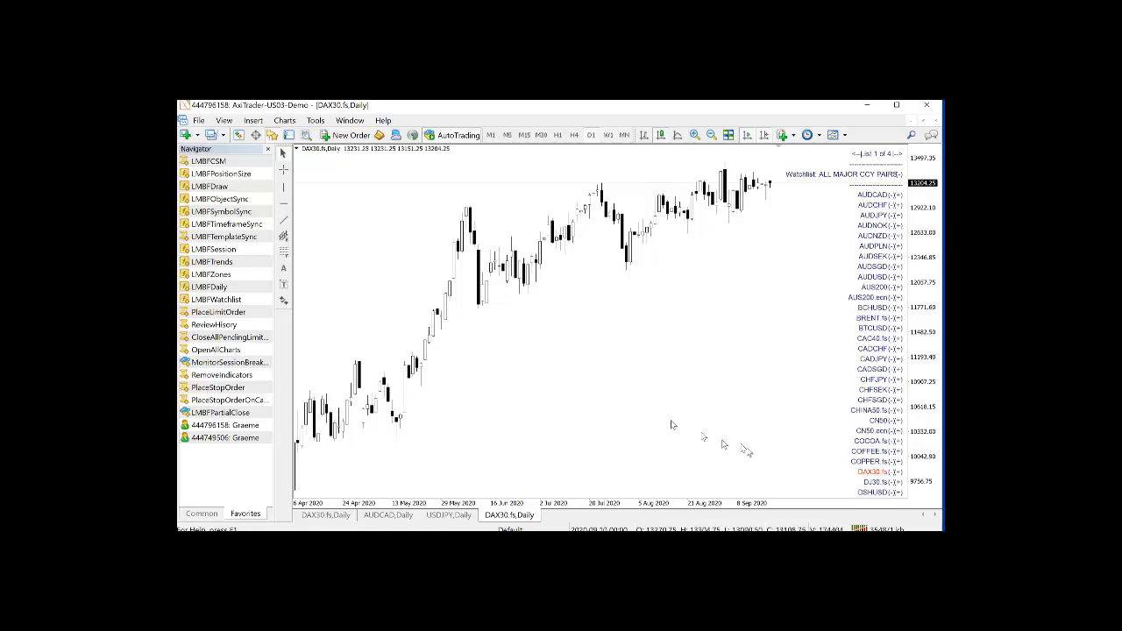
mouse_move(866, 307)
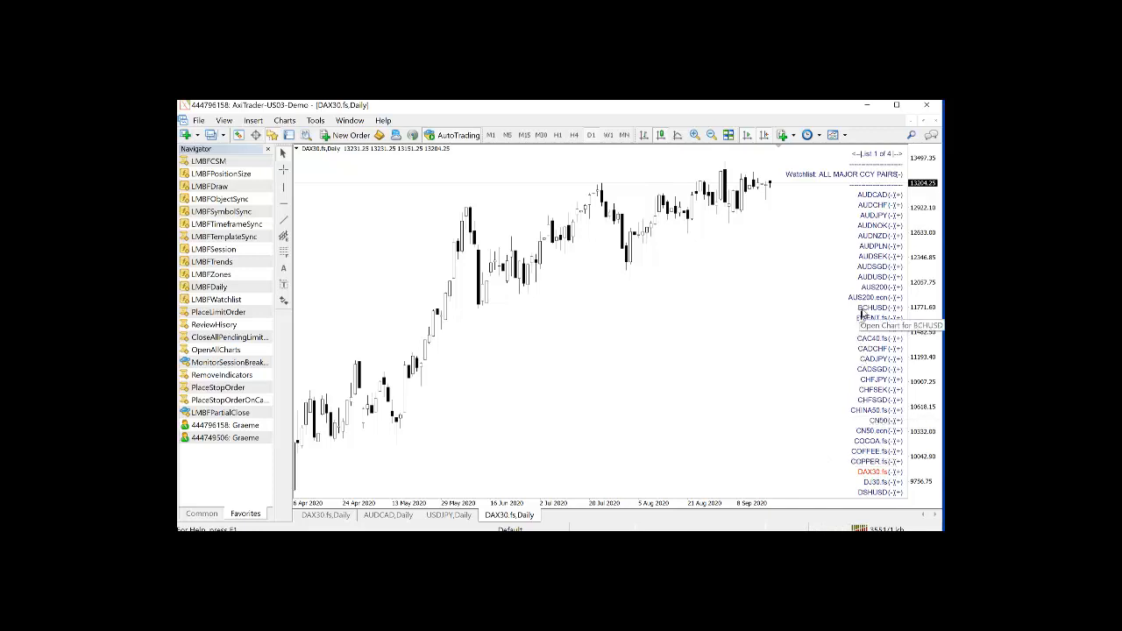
mouse_move(778, 336)
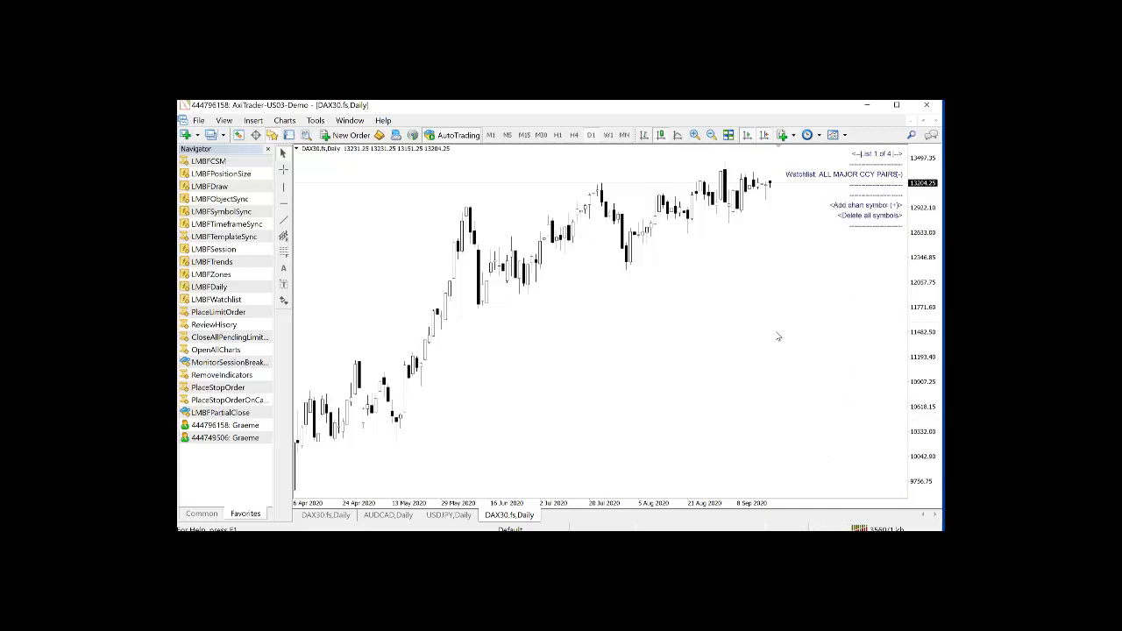
mouse_move(871, 494)
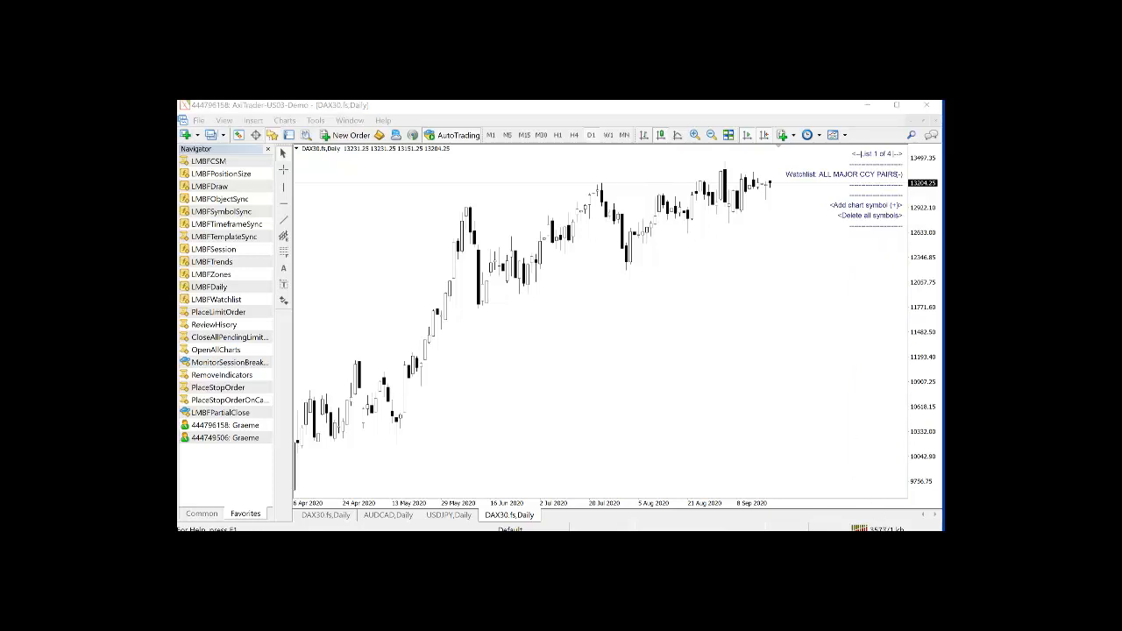
mouse_move(671, 379)
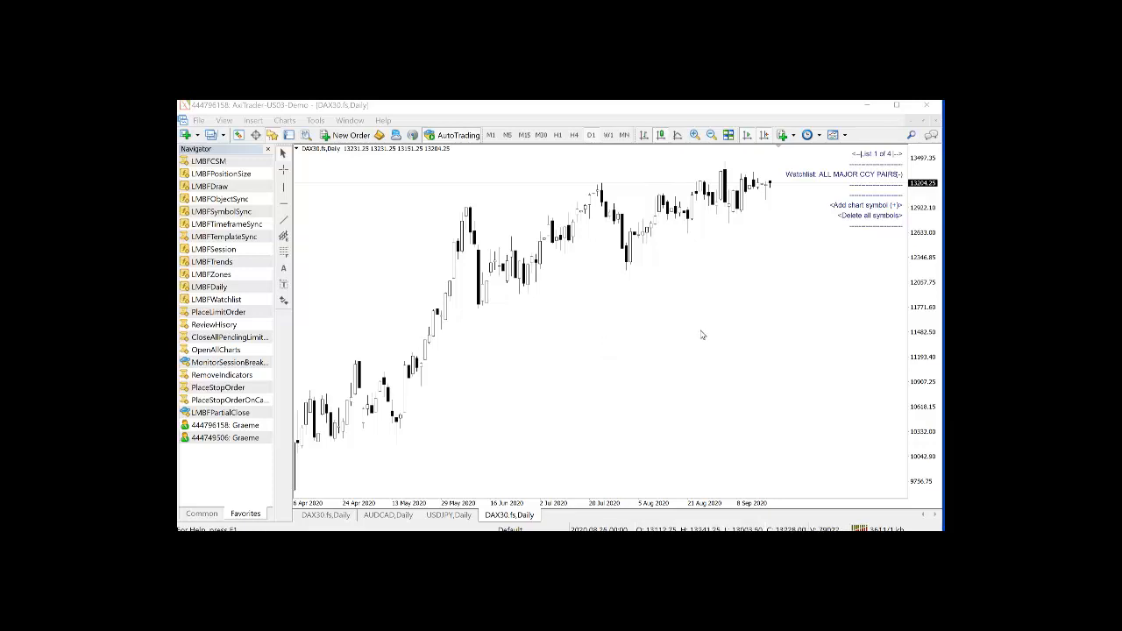
mouse_move(610, 133)
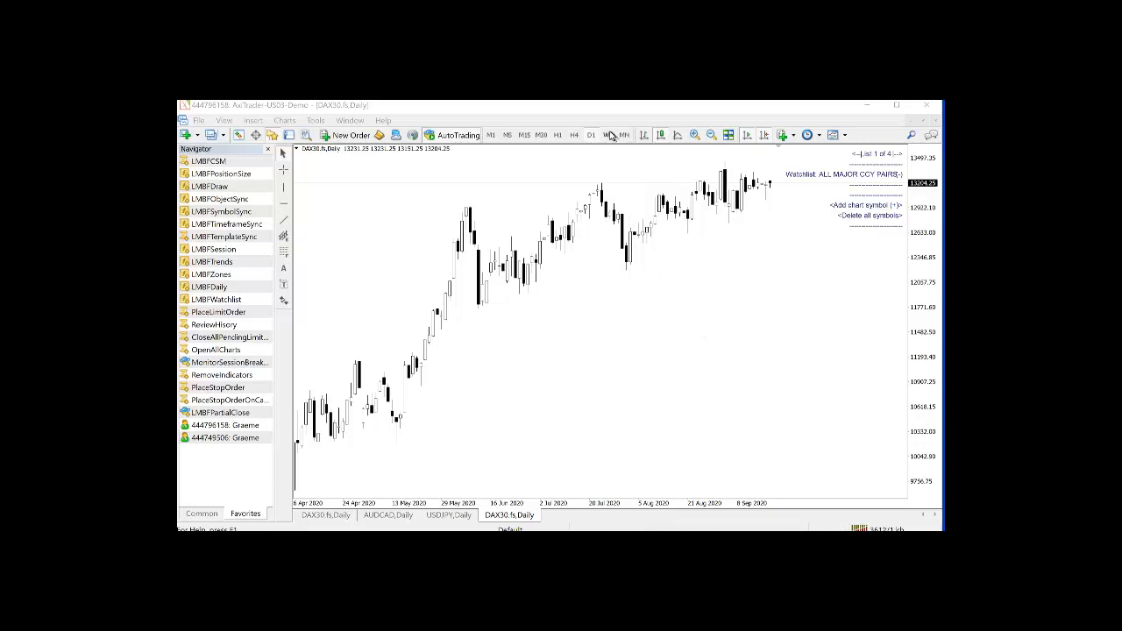
Switch to the weekly timeframe and open the AUDJPY and AUDUSD charts from the W1 PINBARS watchlist
click(606, 135)
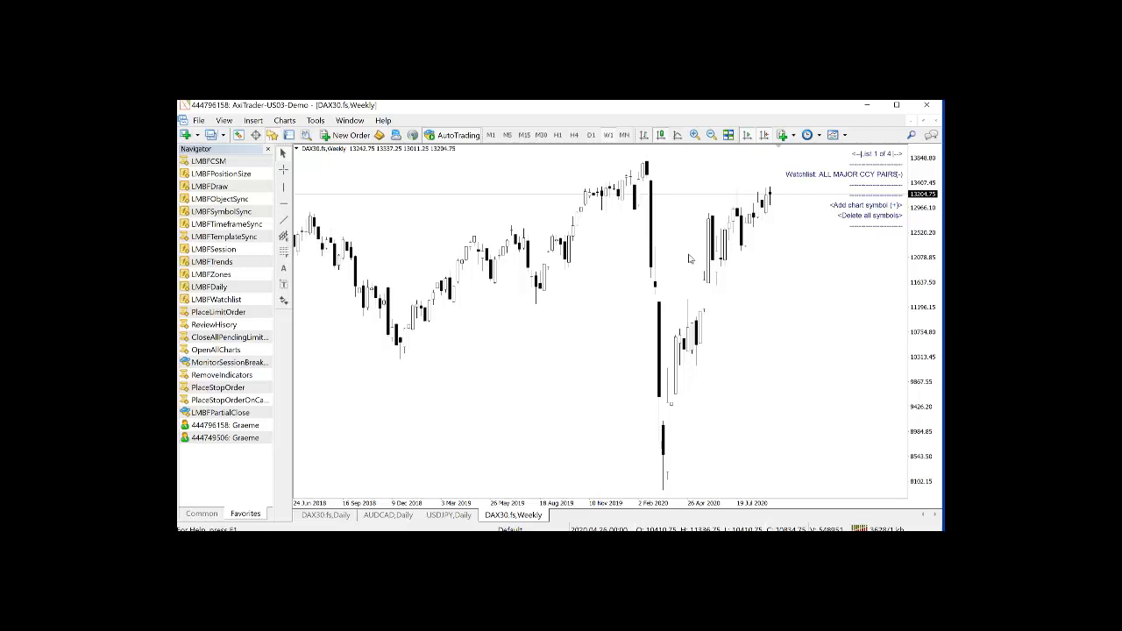
mouse_move(799, 351)
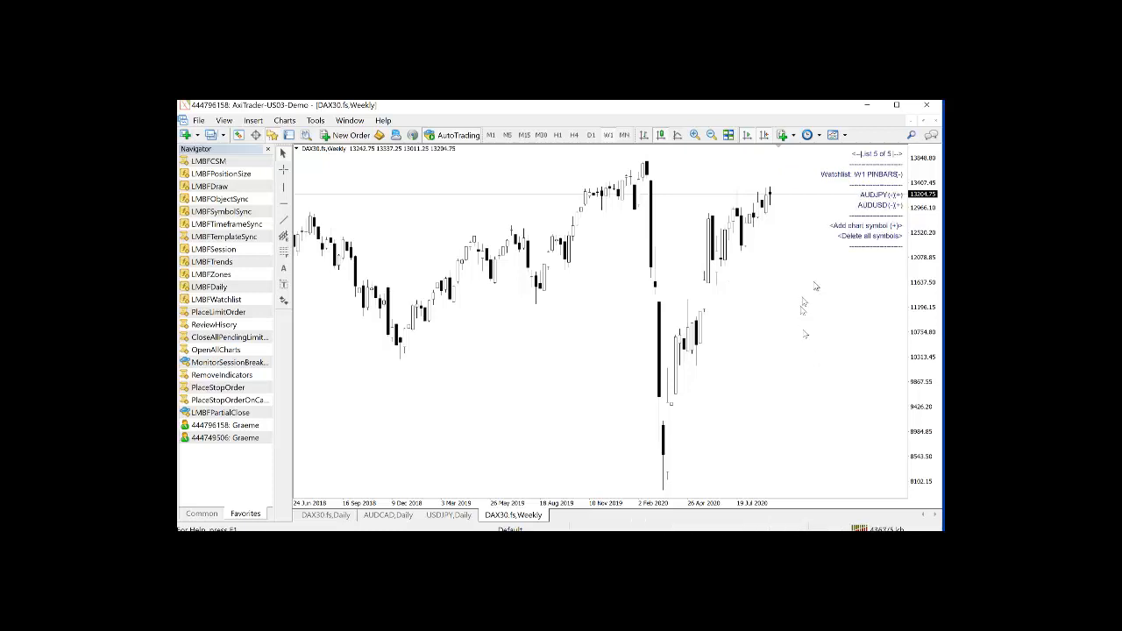
mouse_move(792, 206)
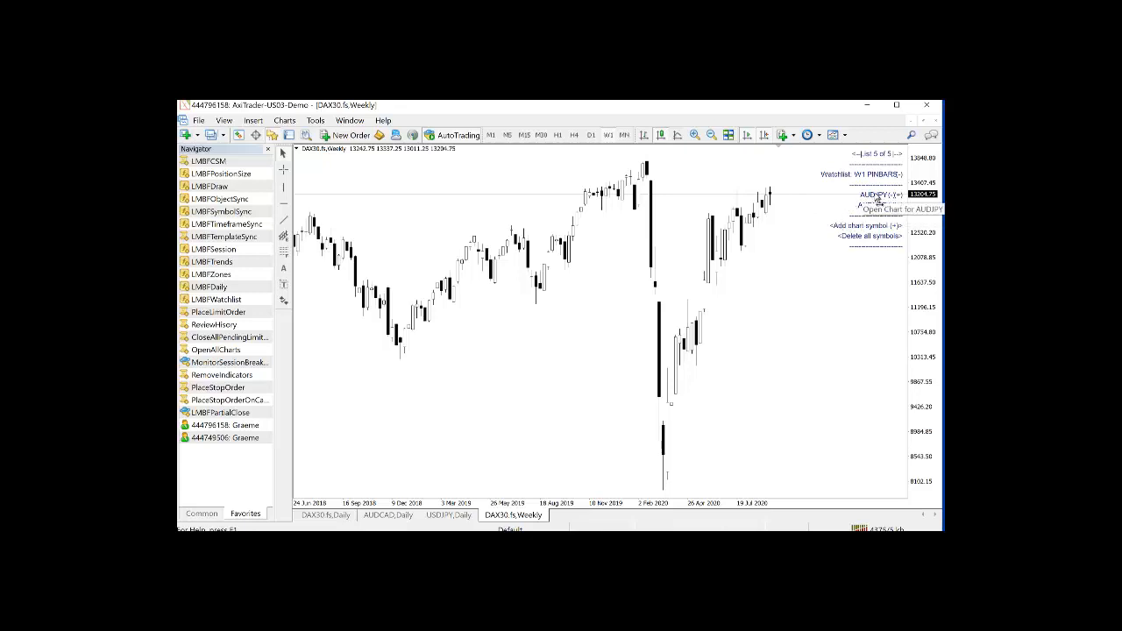
click(877, 195)
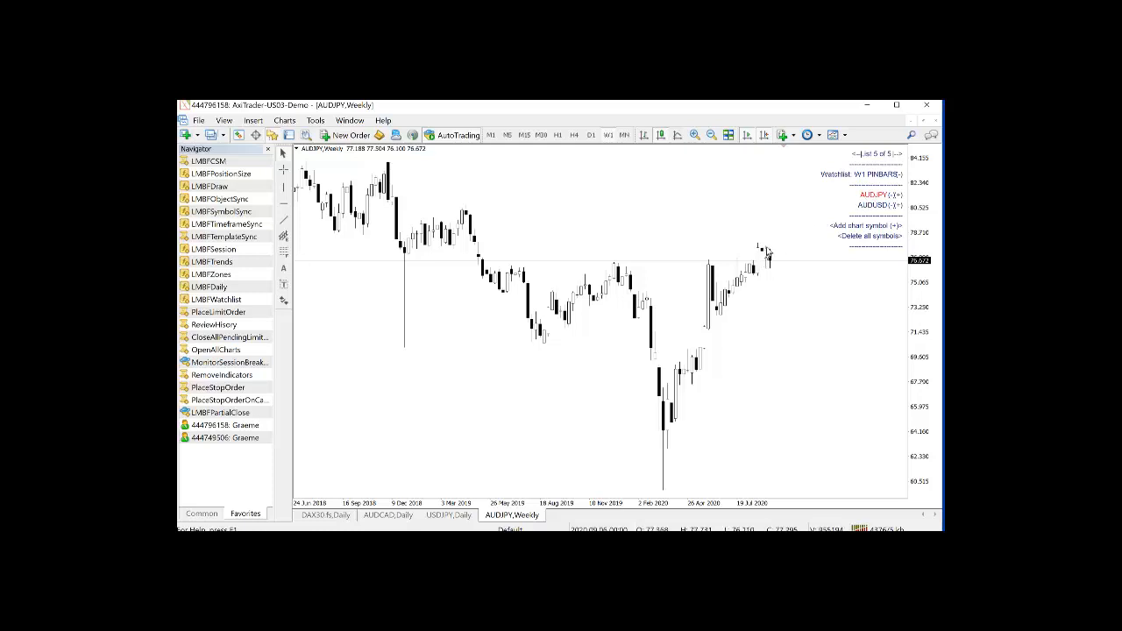
mouse_move(873, 206)
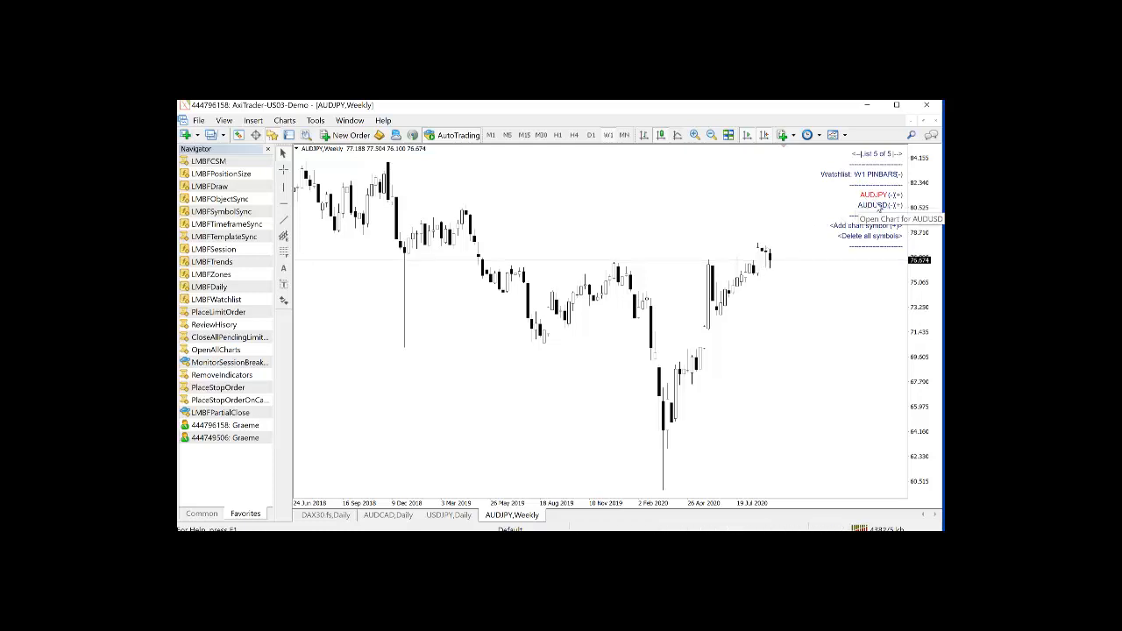
click(870, 203)
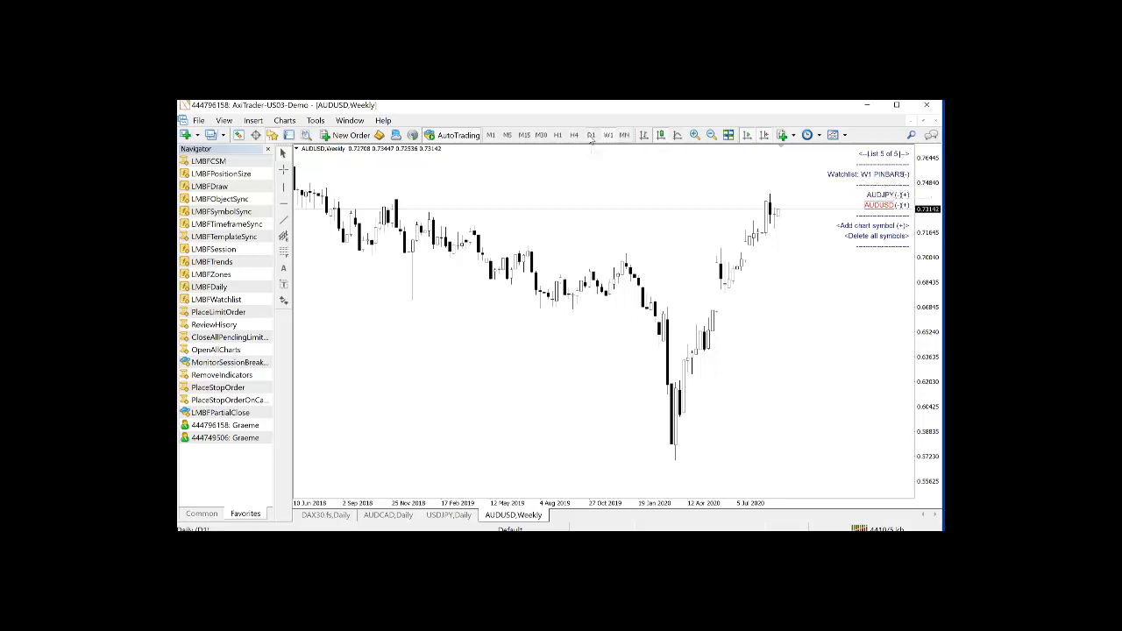
Switch to the daily timeframe and page to the D1 PINBARS watchlist
click(589, 135)
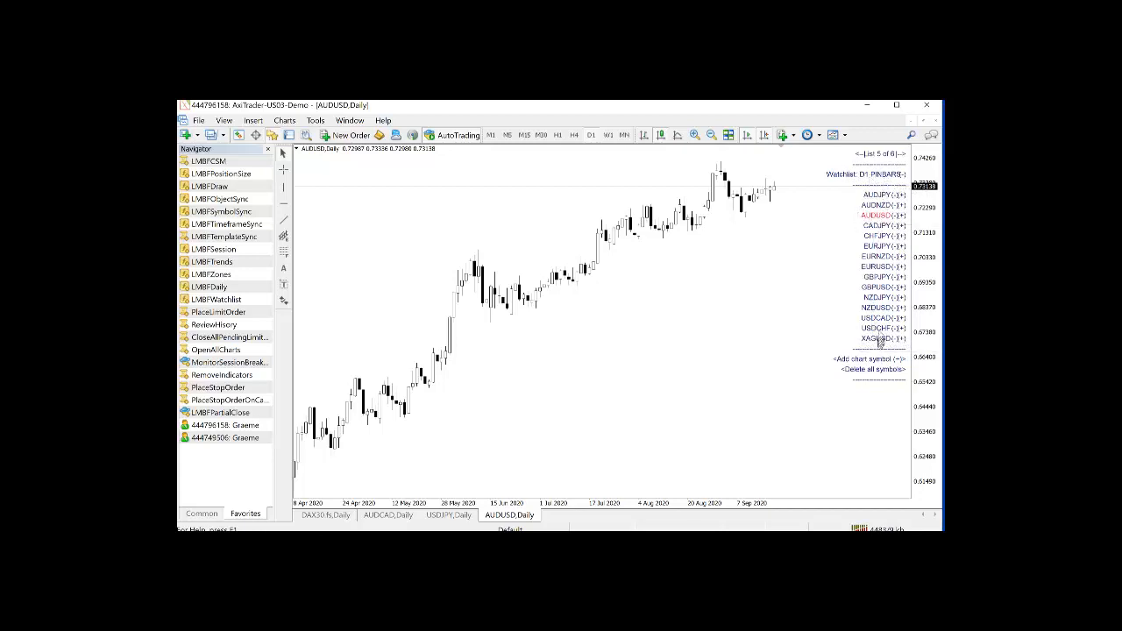
mouse_move(880, 206)
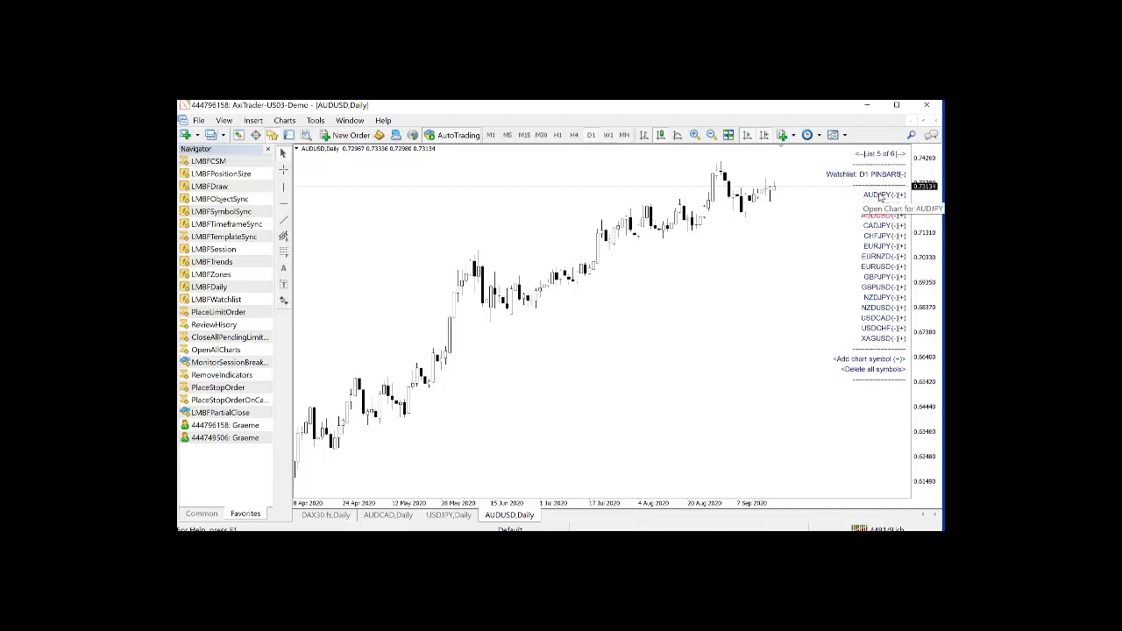
click(894, 208)
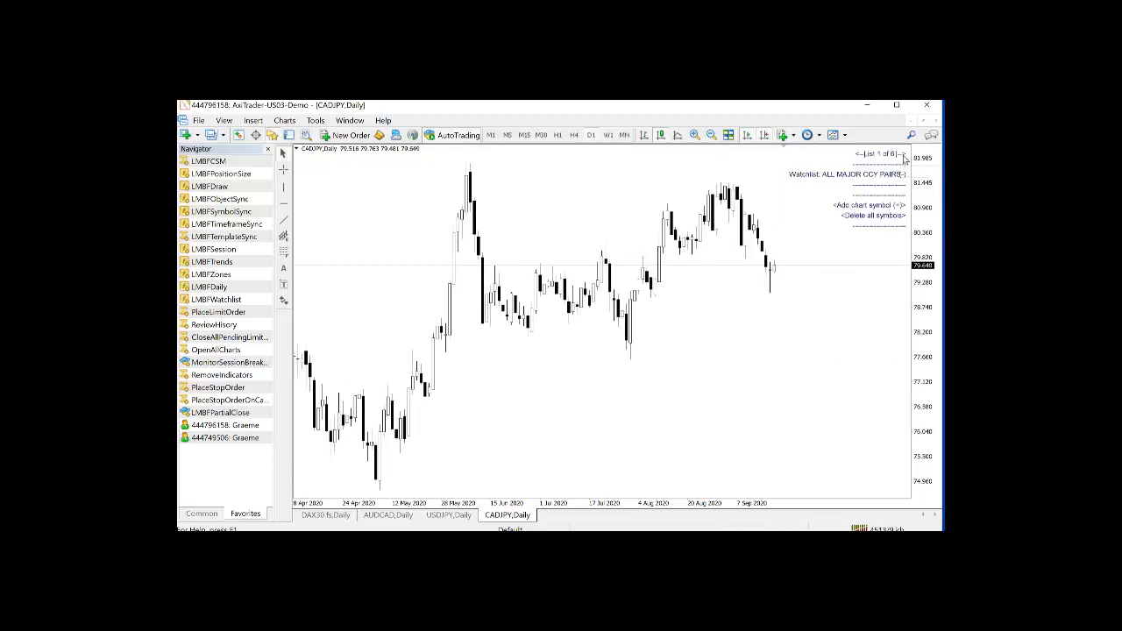
click(901, 156)
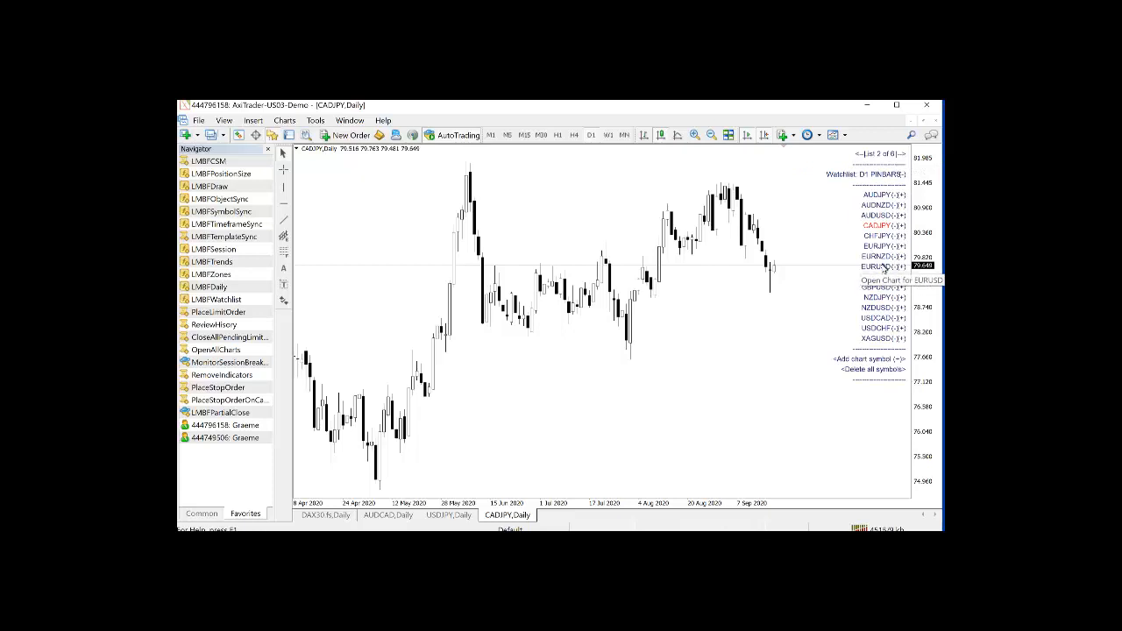
Open the EURUSD, NZDUSD and XAUUSD daily charts from the D1 pin-bar watchlist
click(877, 267)
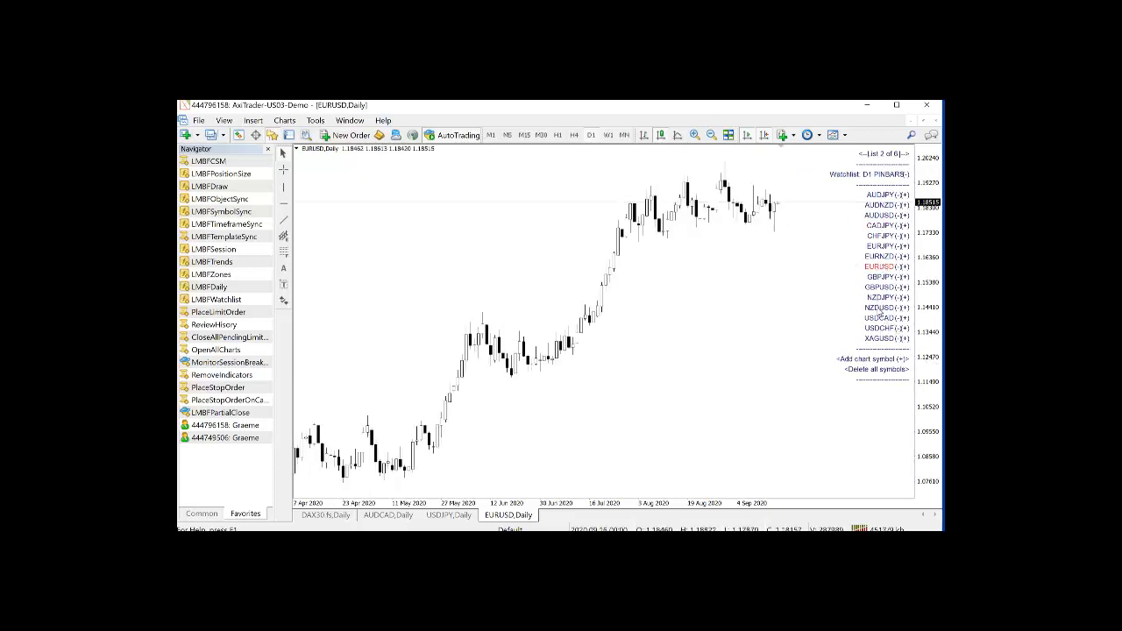
click(873, 307)
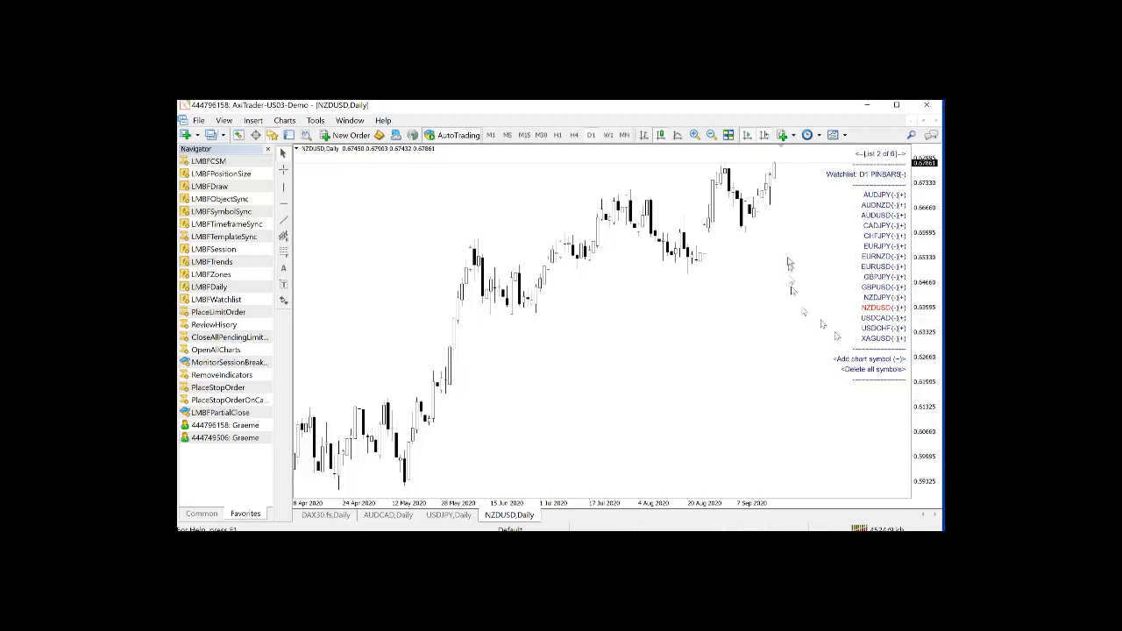
click(876, 336)
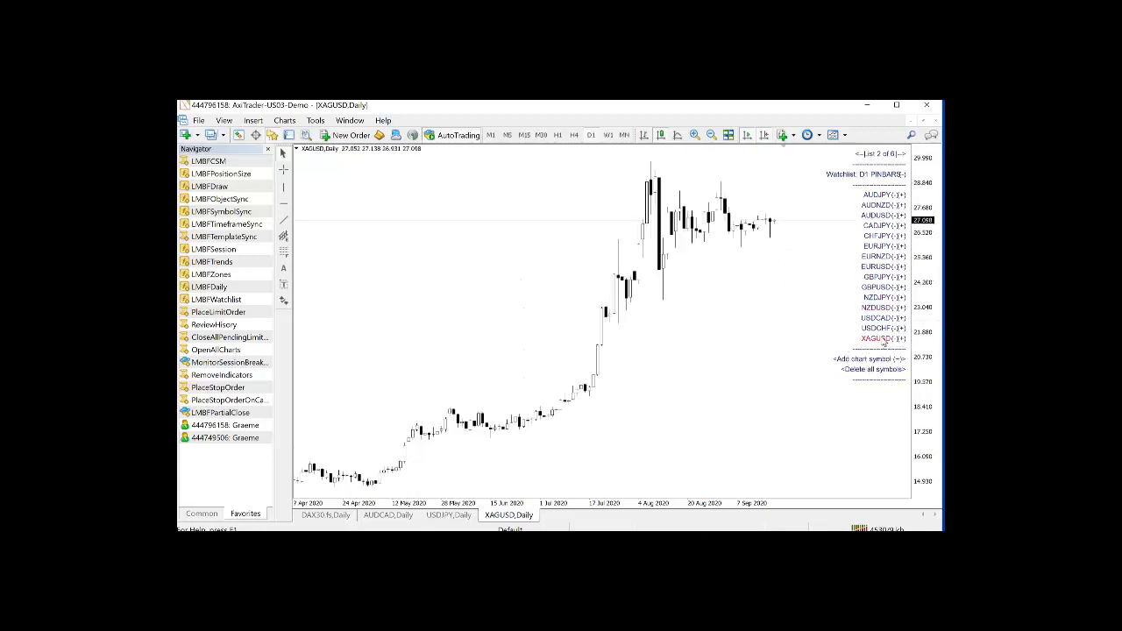
mouse_move(780, 259)
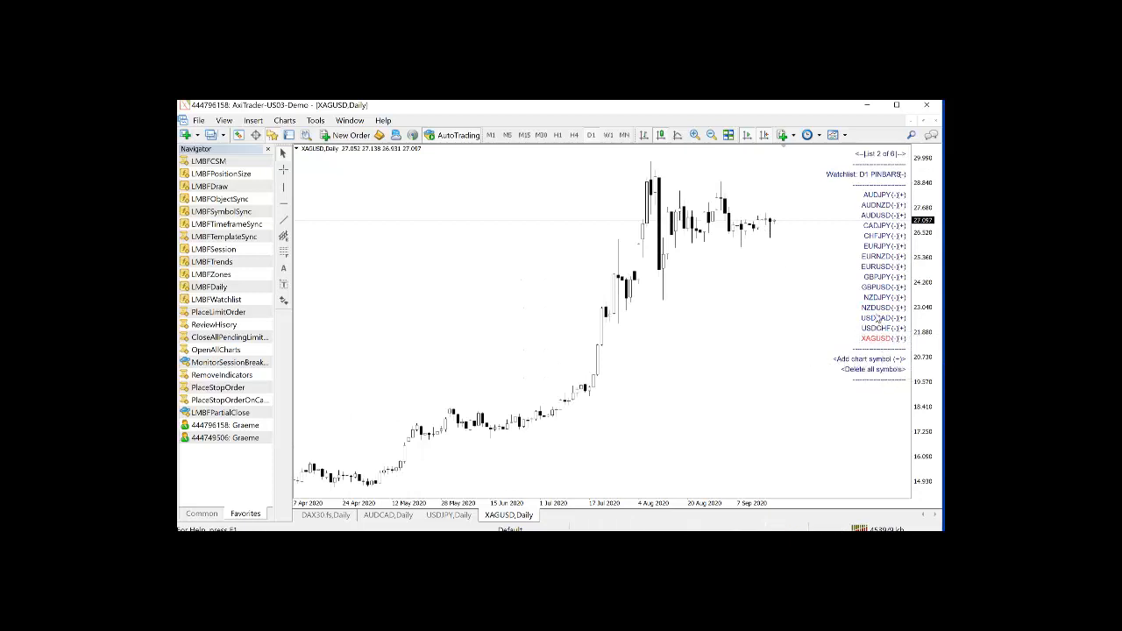
mouse_move(795, 276)
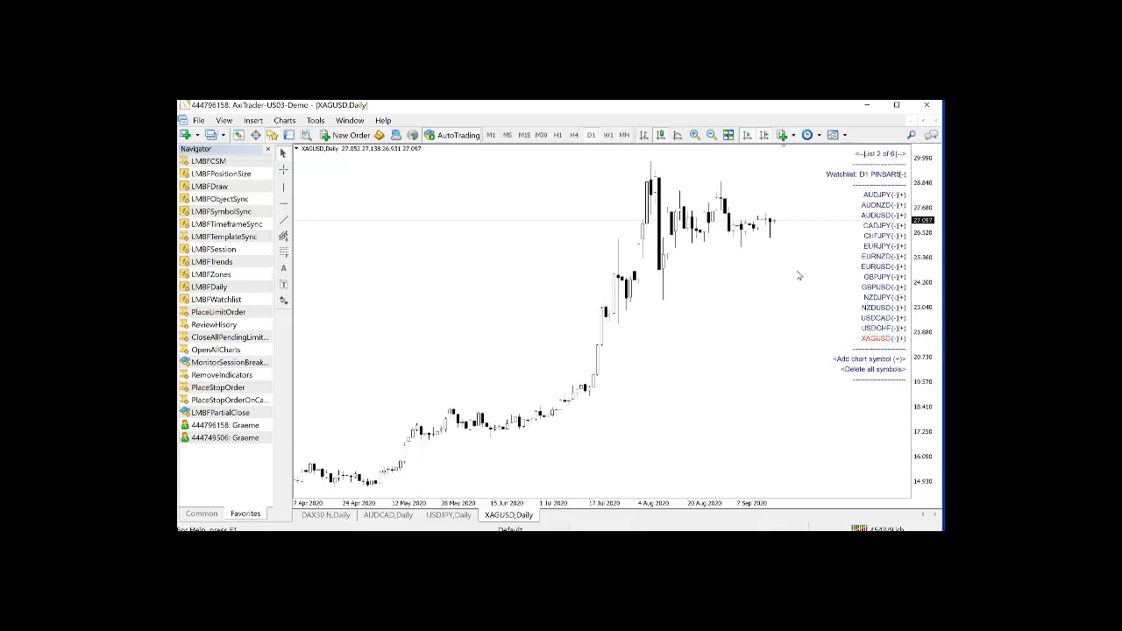
mouse_move(771, 273)
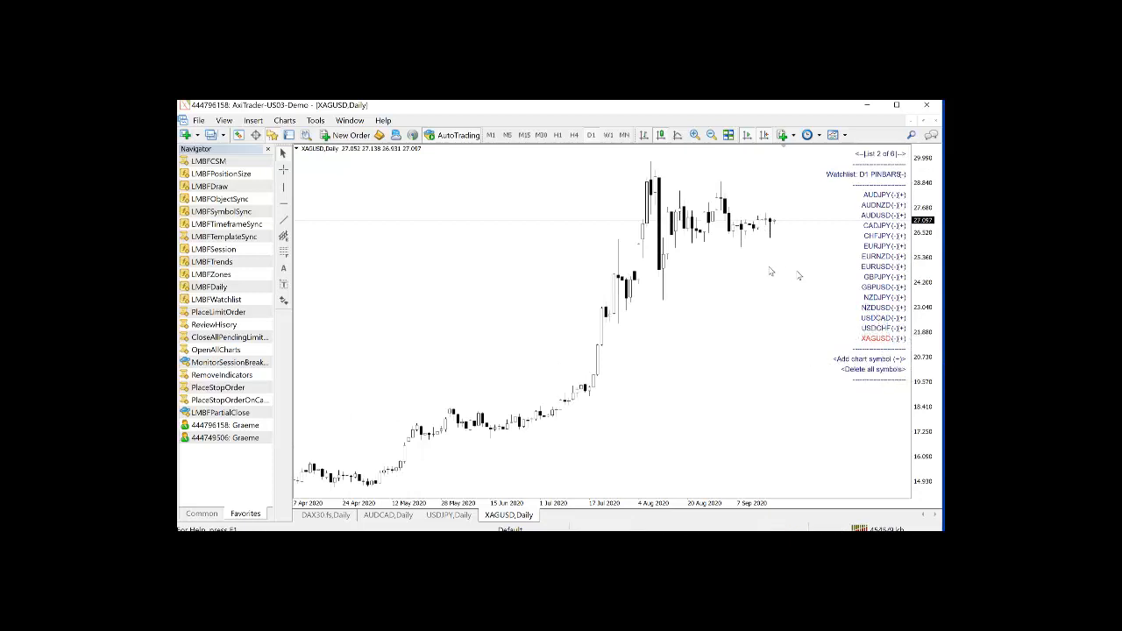
mouse_move(579, 161)
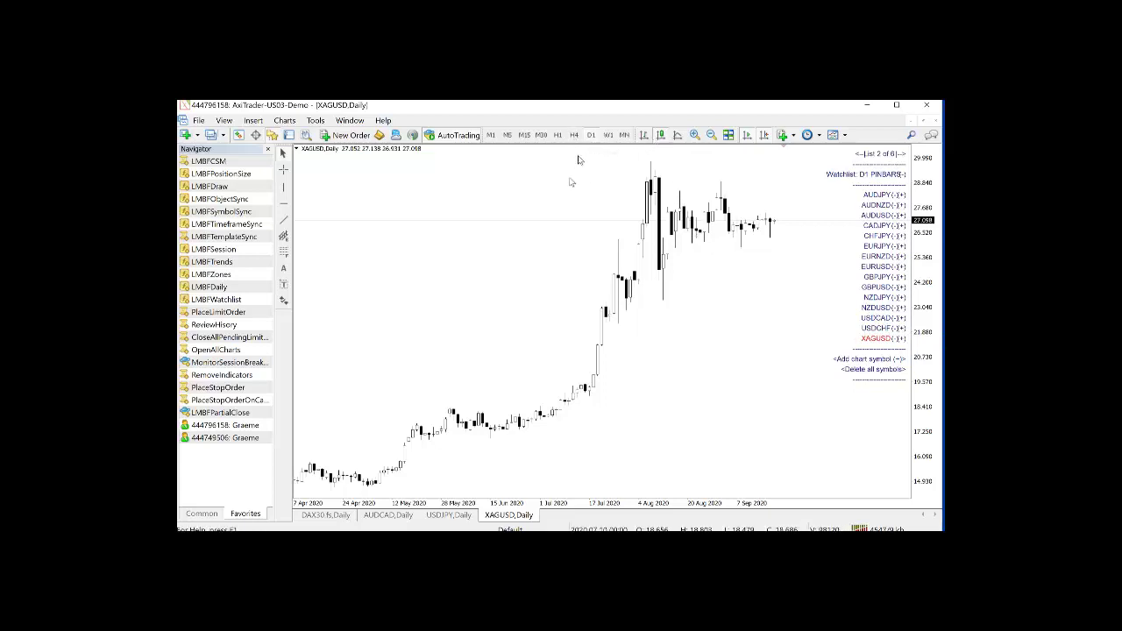
Show the XAUUSD chart in H4, then load EURCAD and GBPCAD from the H4 pin-bar list
click(571, 135)
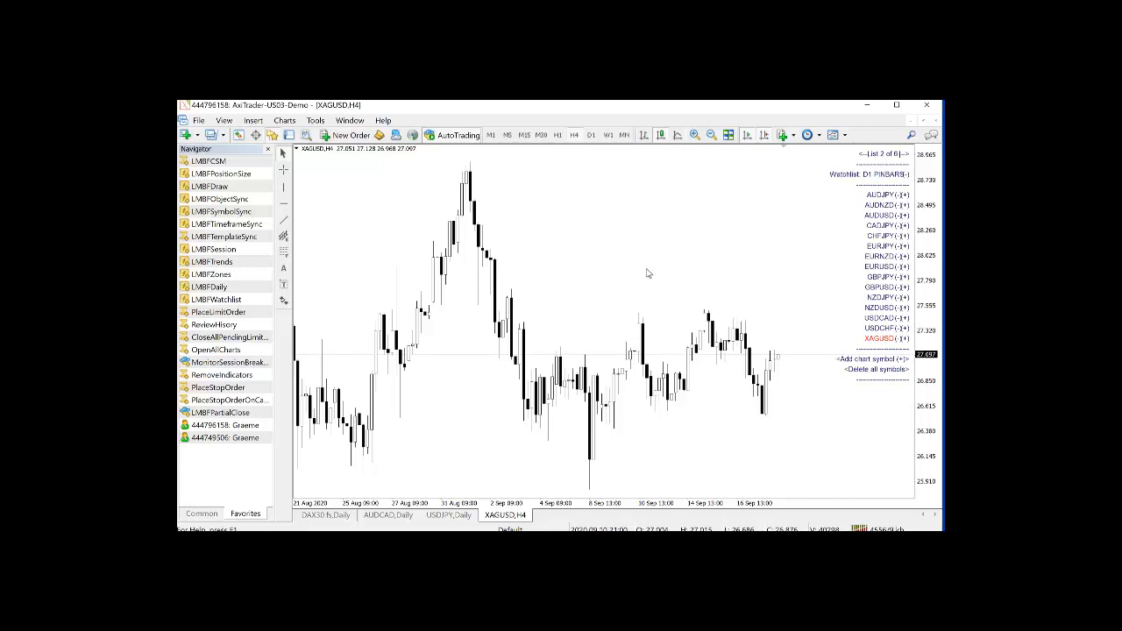
mouse_move(745, 256)
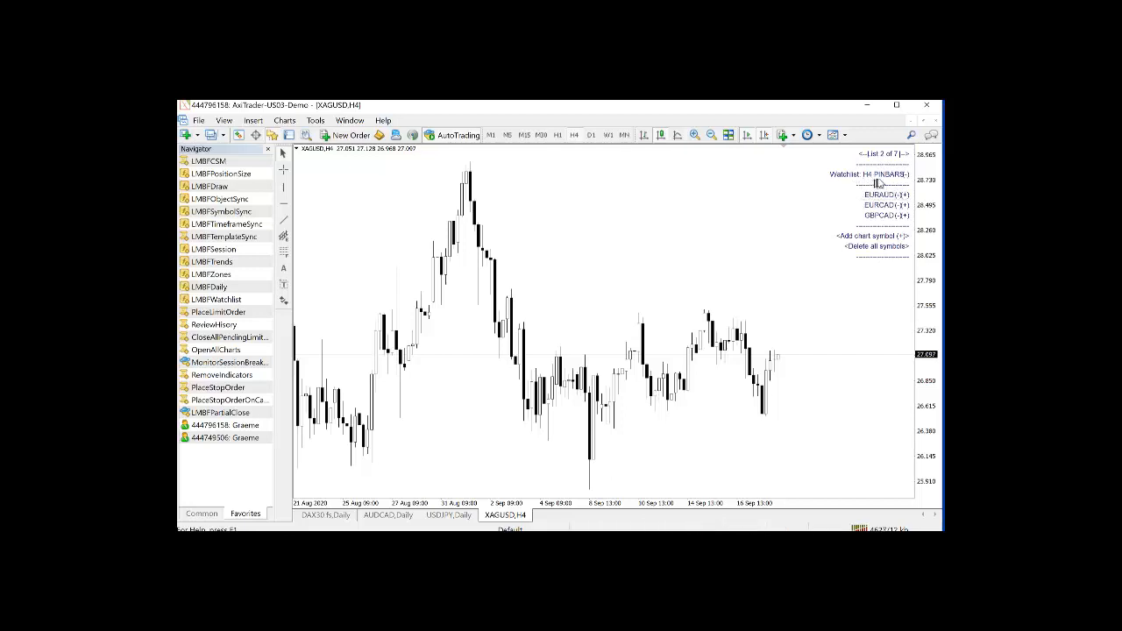
mouse_move(850, 181)
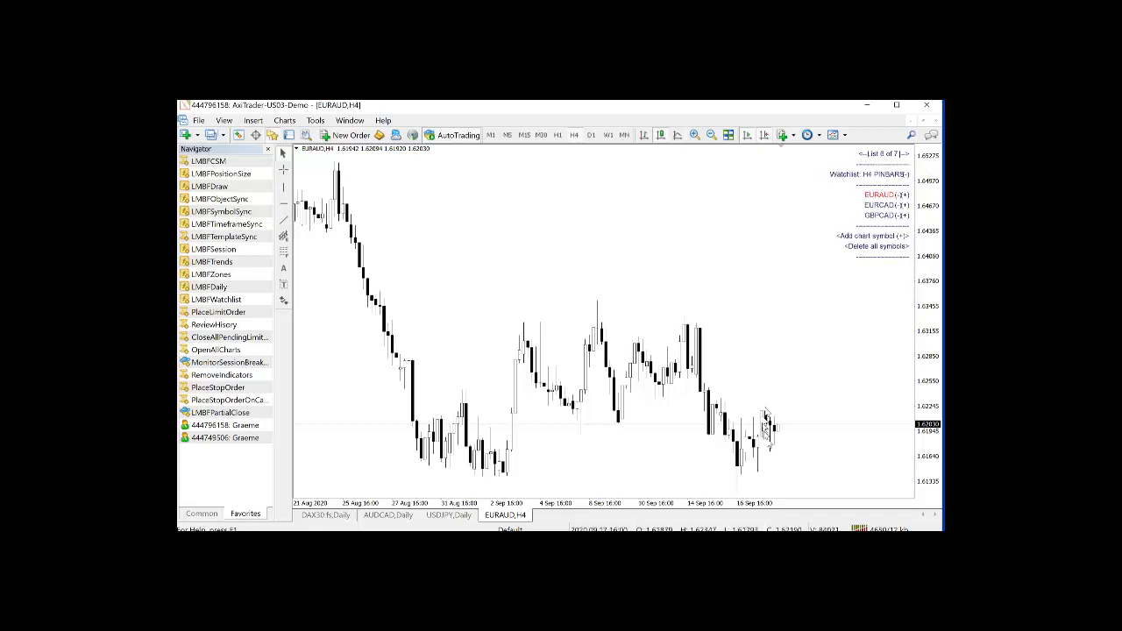
mouse_move(778, 447)
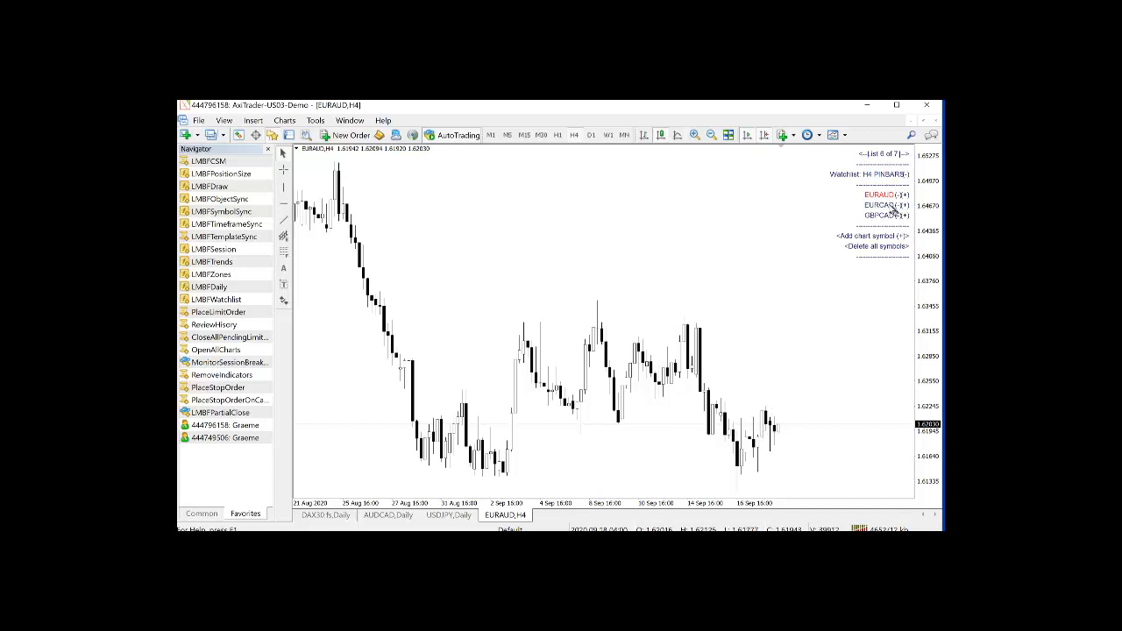
click(874, 203)
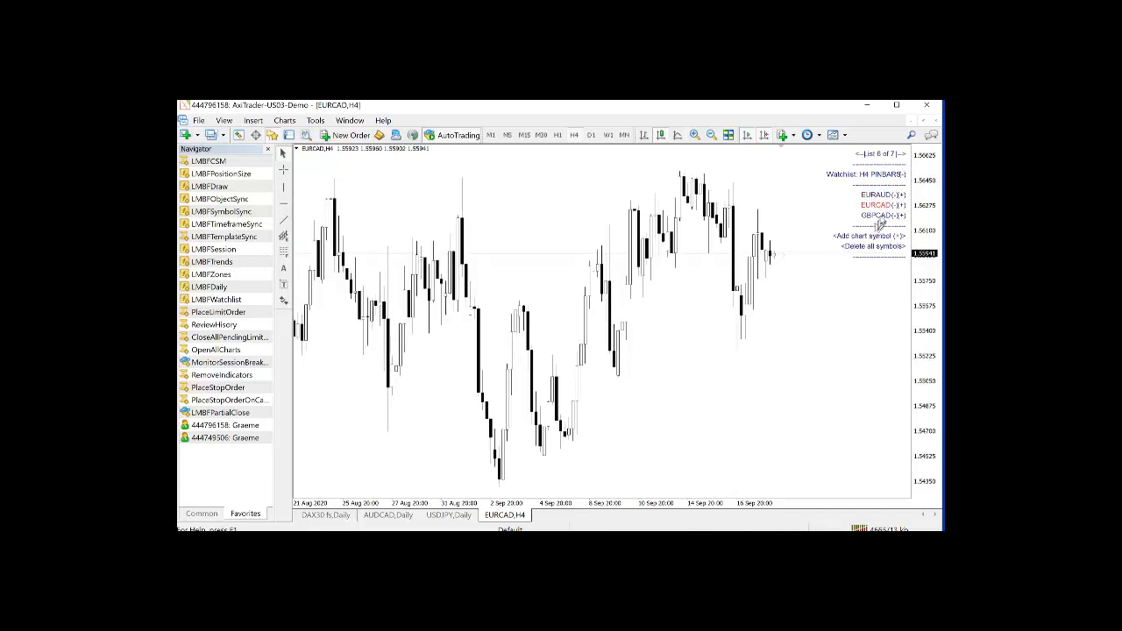
click(873, 214)
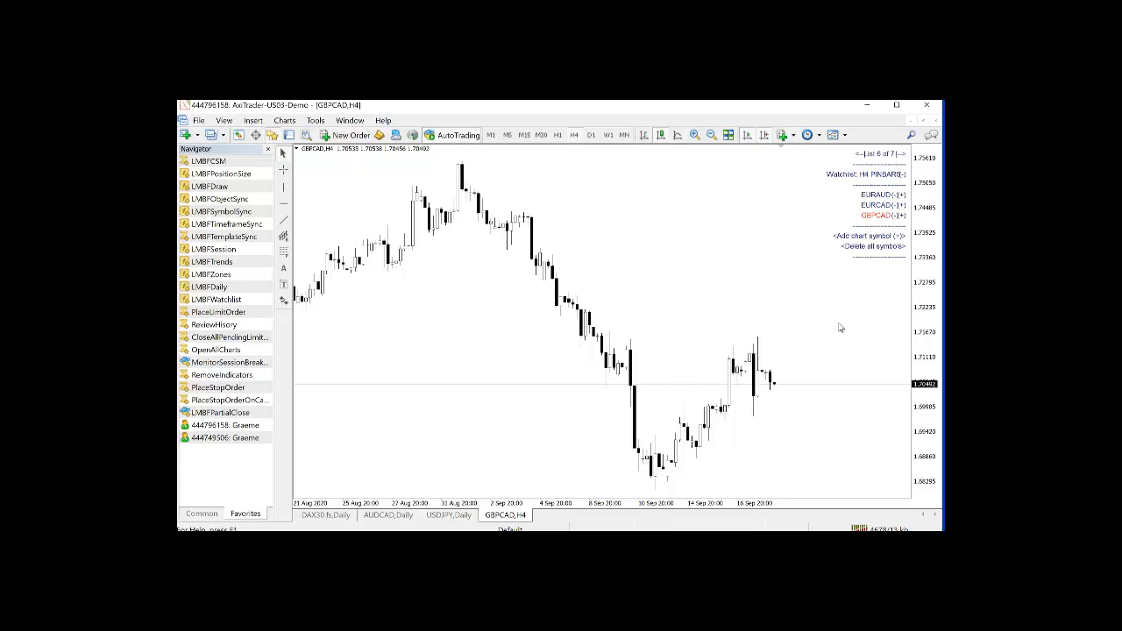
mouse_move(824, 287)
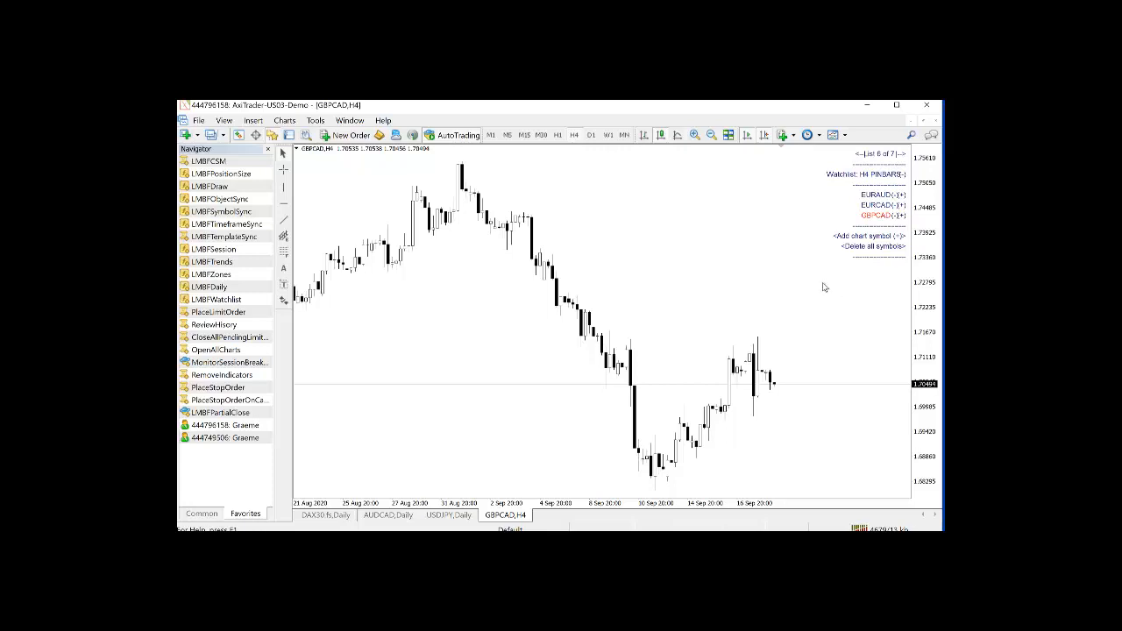
mouse_move(806, 400)
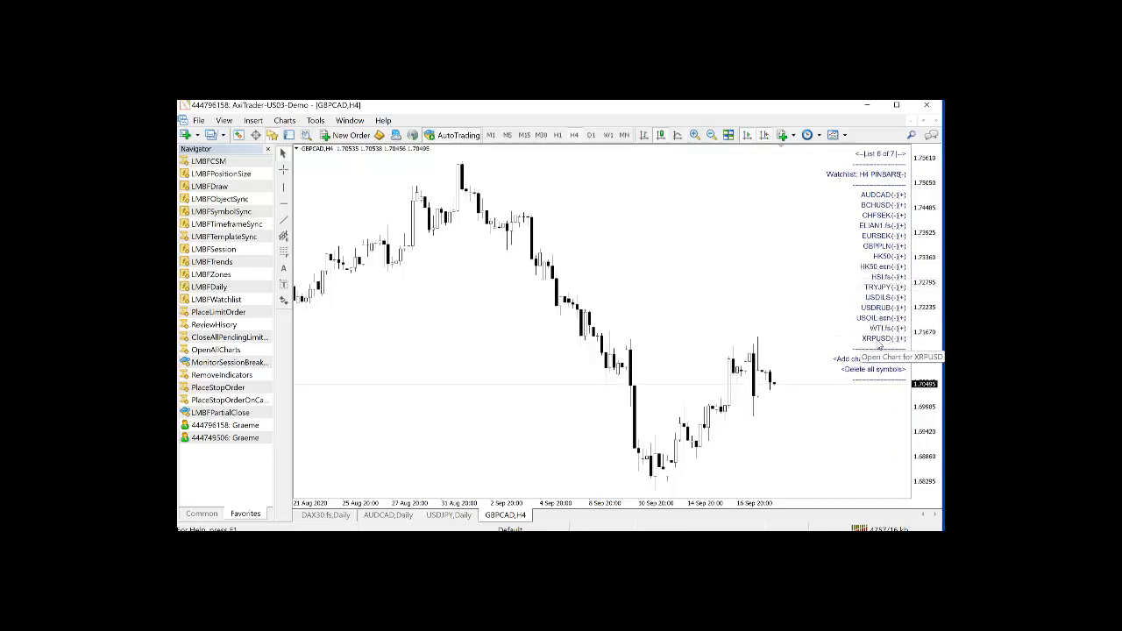
Load the WTI chart and then the EURSEK chart from the longer H4 pin-bar list
click(874, 327)
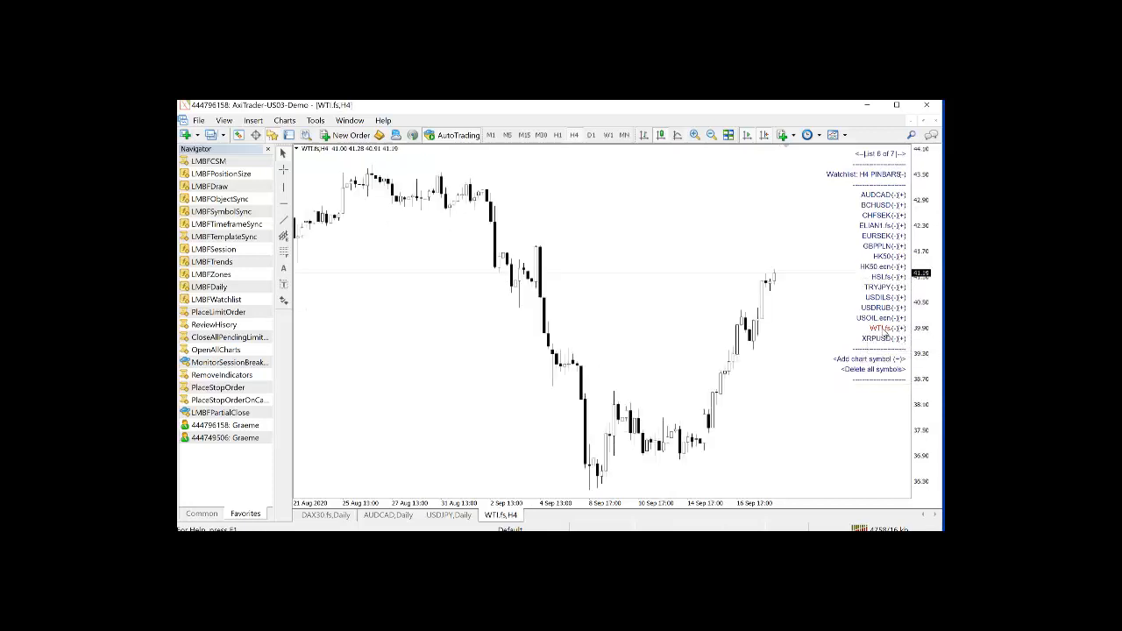
mouse_move(803, 284)
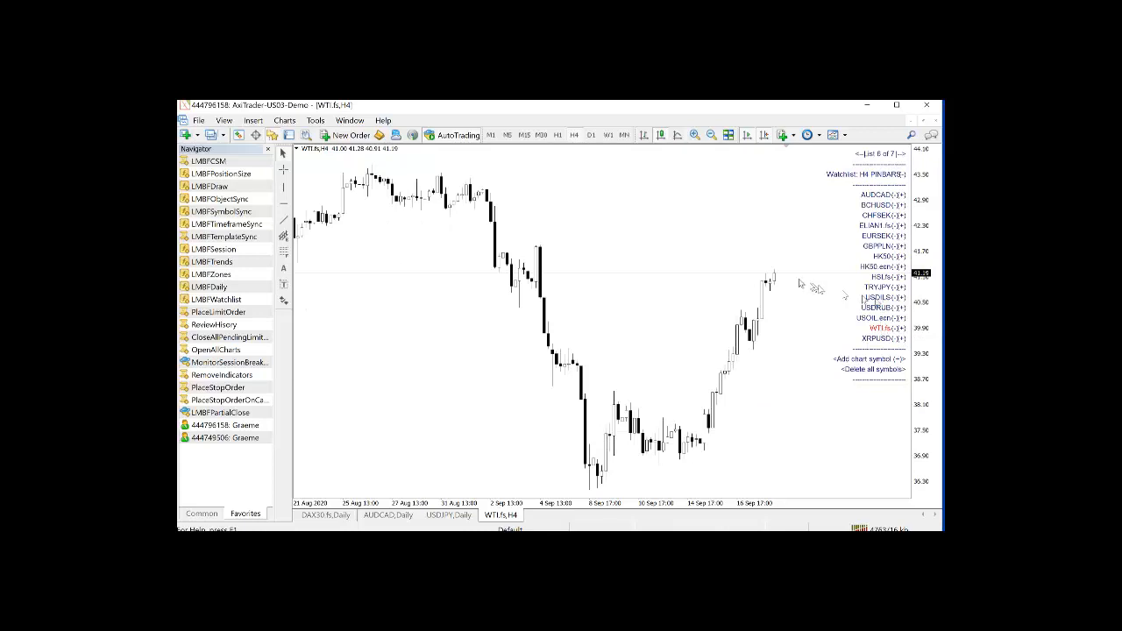
mouse_move(820, 302)
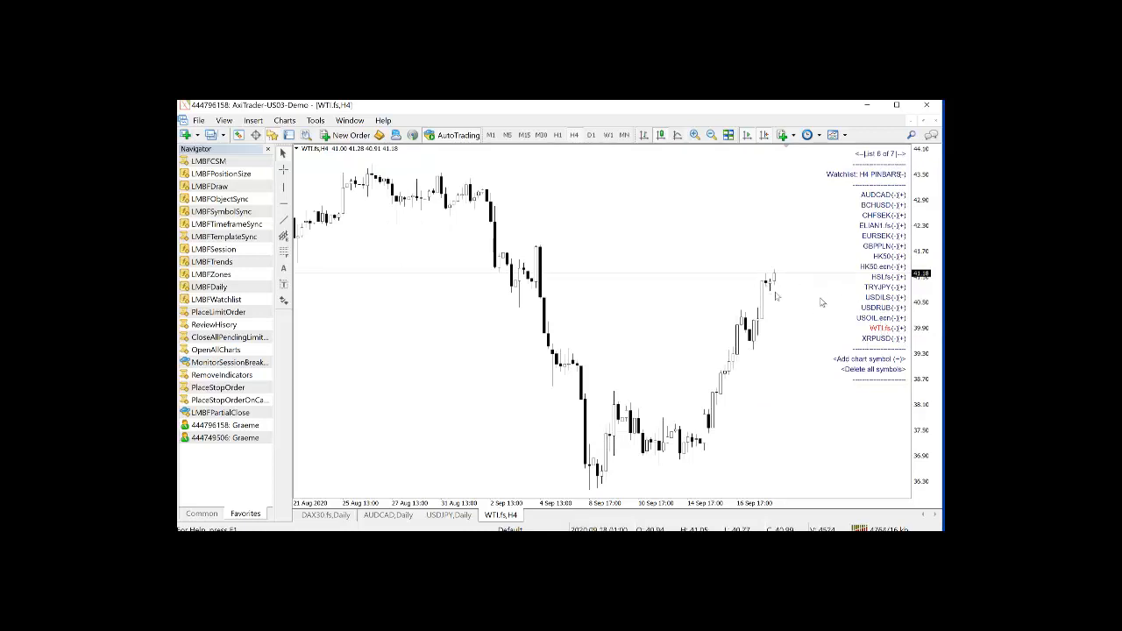
mouse_move(876, 244)
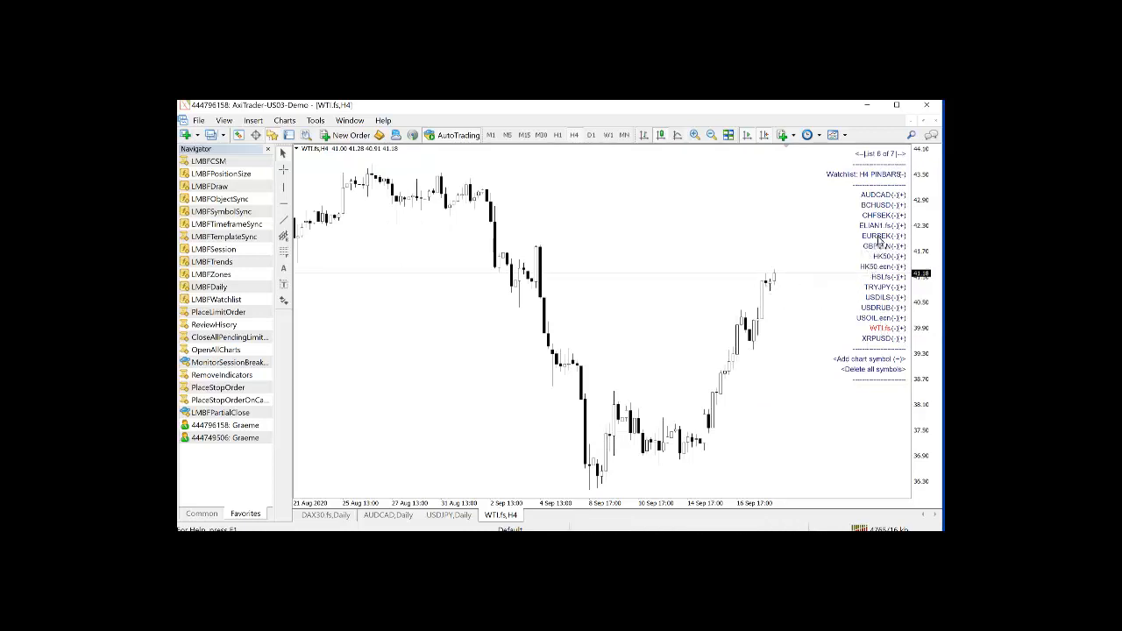
click(876, 237)
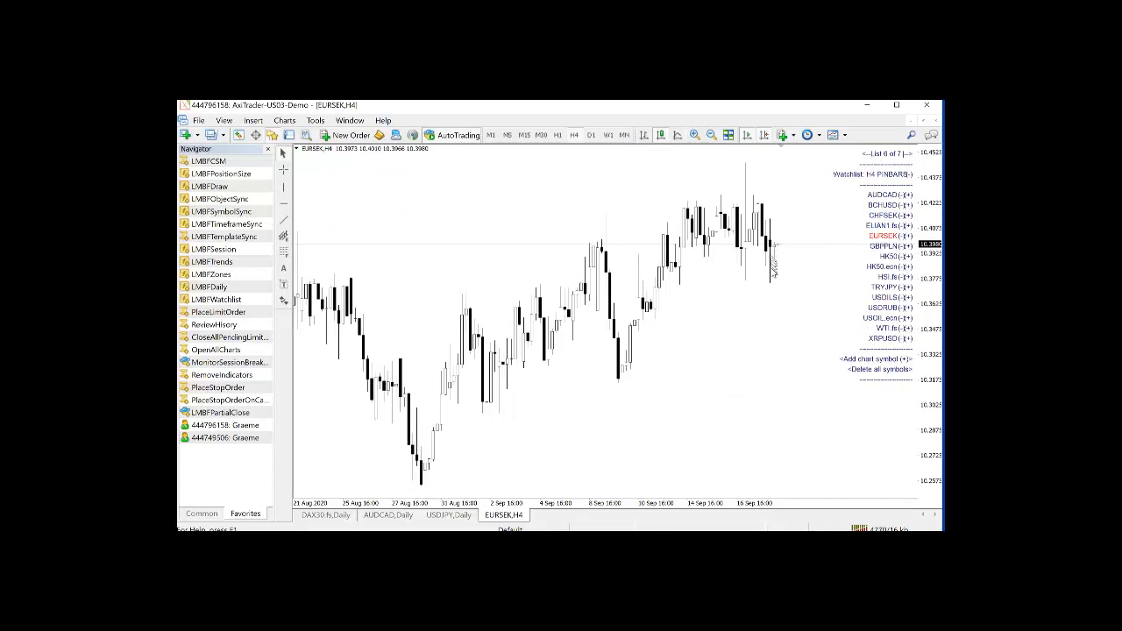
mouse_move(768, 296)
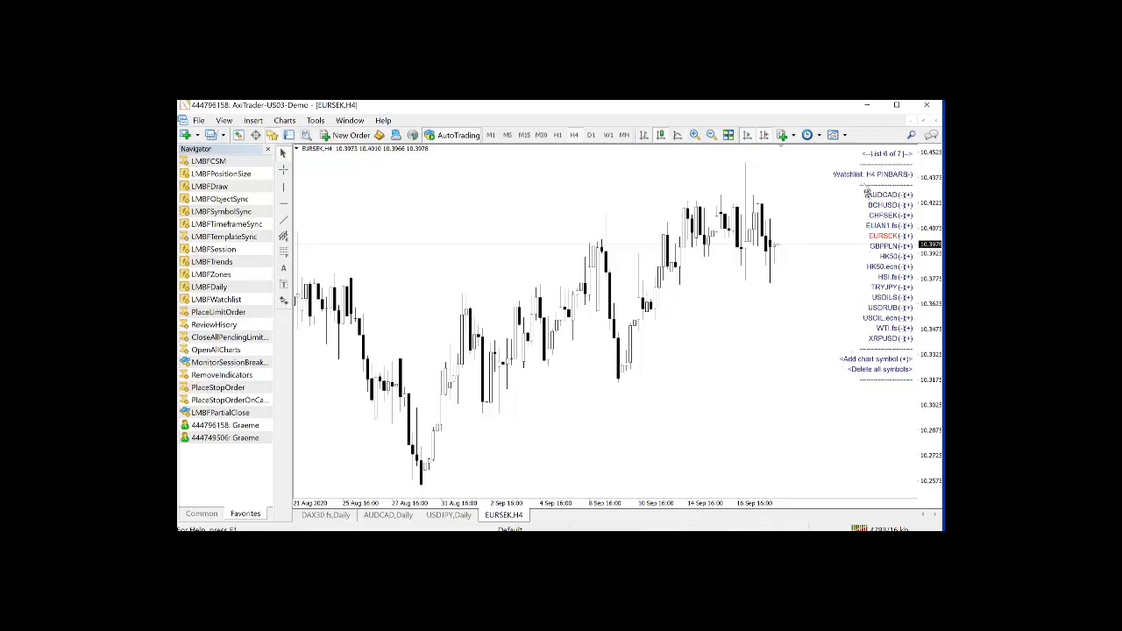
mouse_move(776, 231)
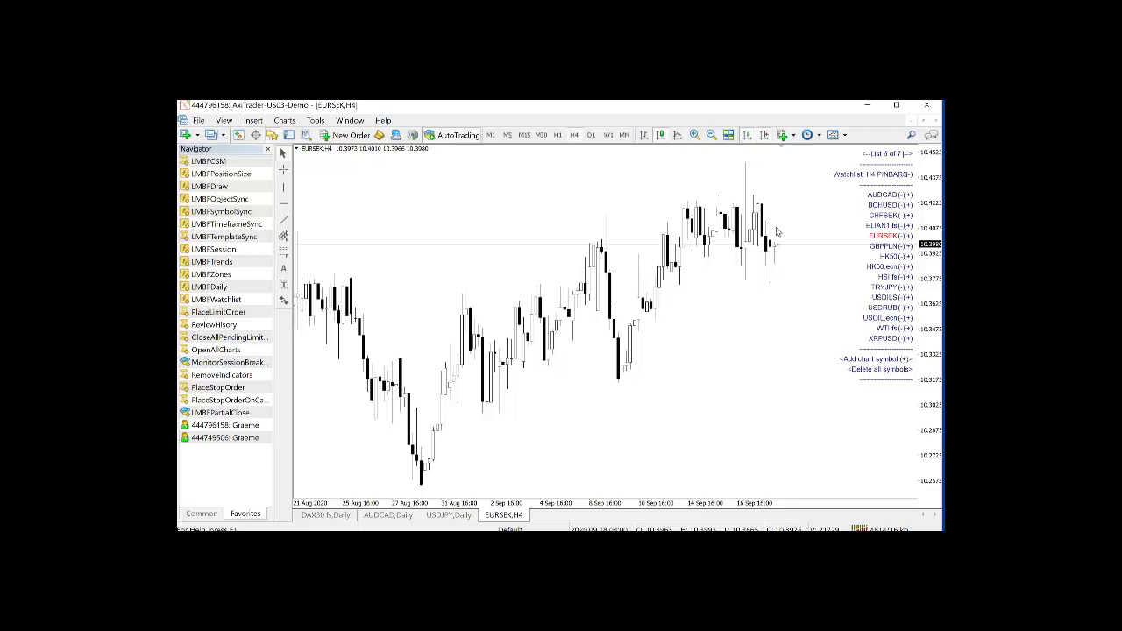
mouse_move(789, 301)
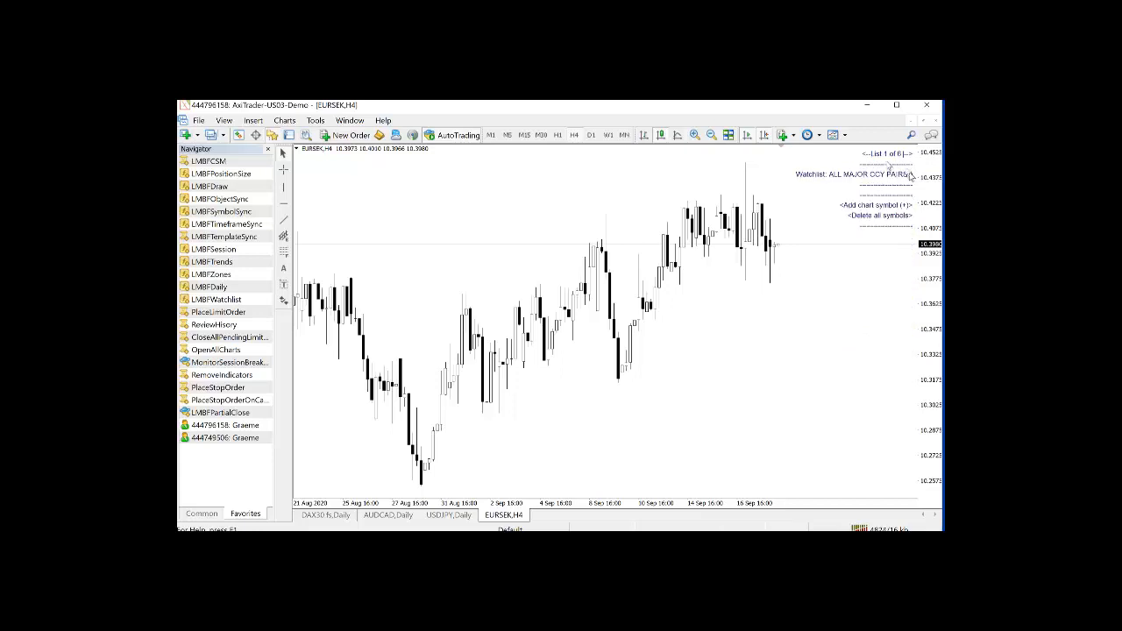
Cycle the watchlist pages past the majors list back to D1 PINBARS
click(897, 154)
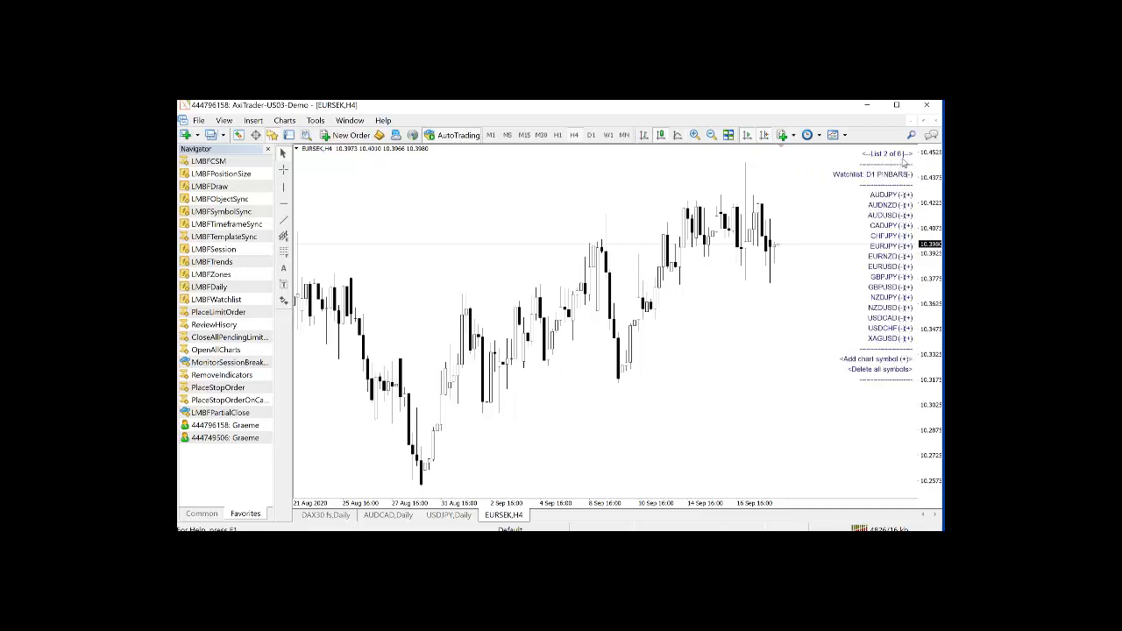
click(905, 154)
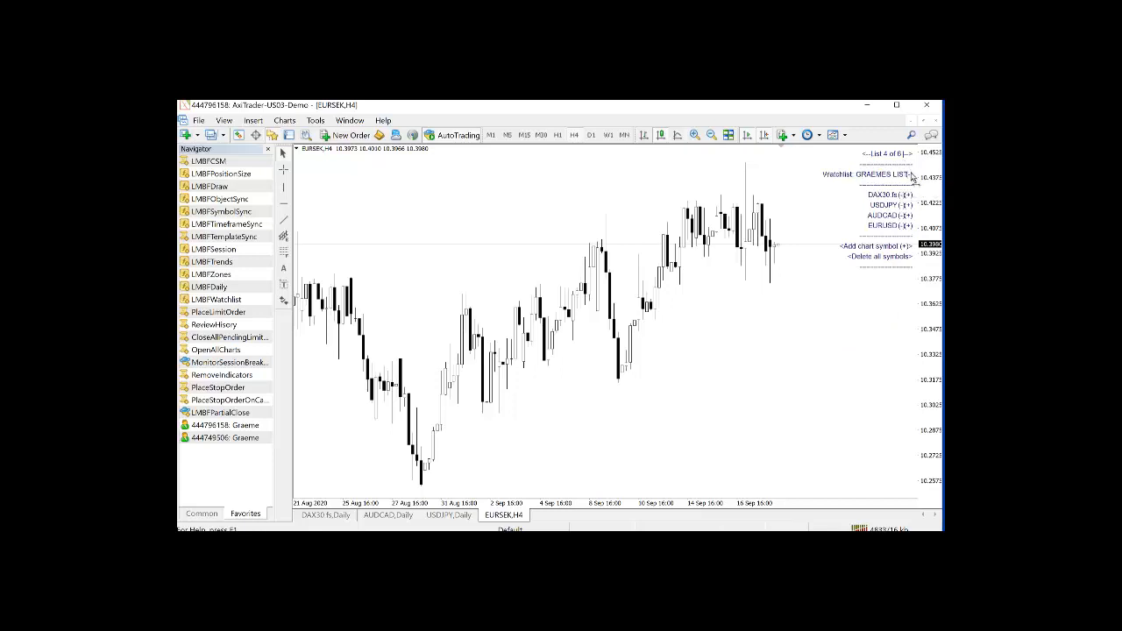
click(904, 154)
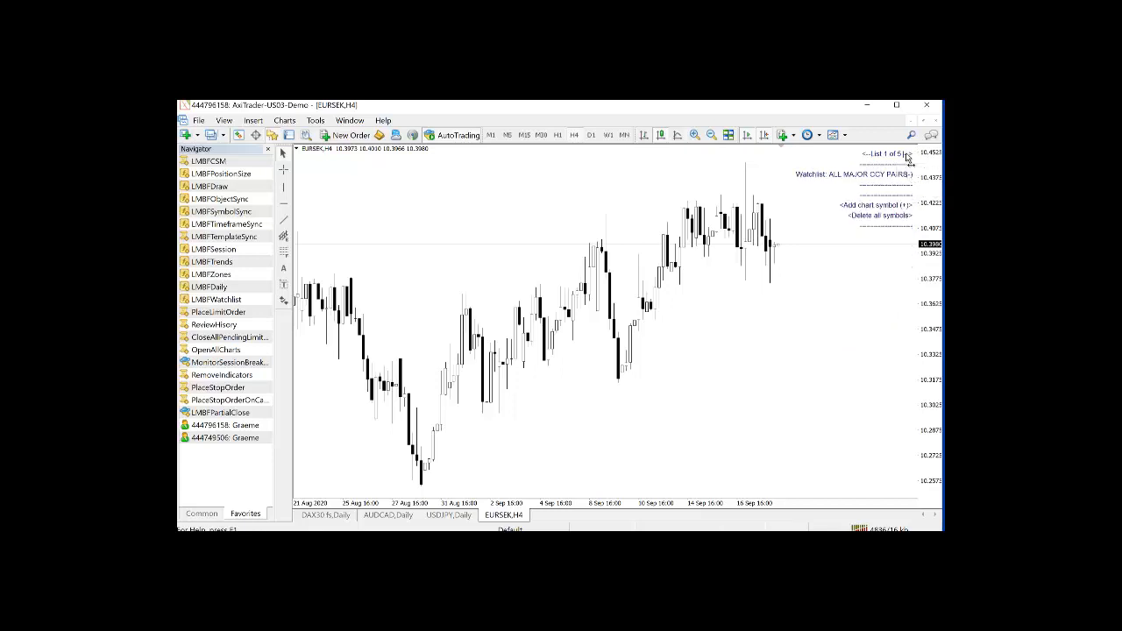
click(902, 154)
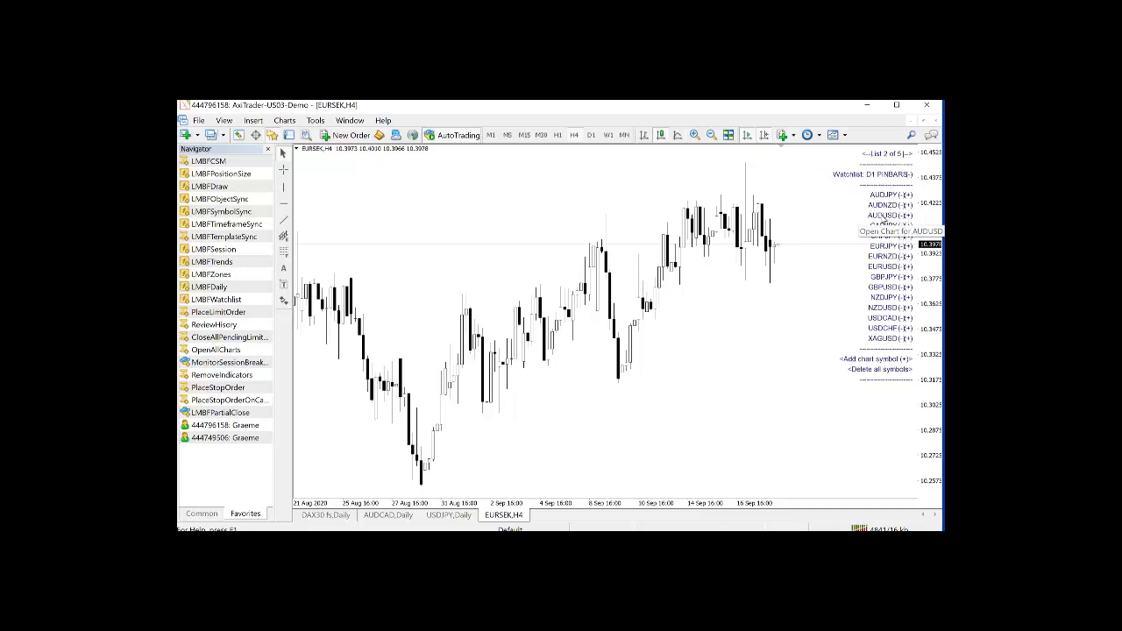
Load the AUDUSD chart and then the NZDJPY chart from the D1 pin-bar list
click(883, 216)
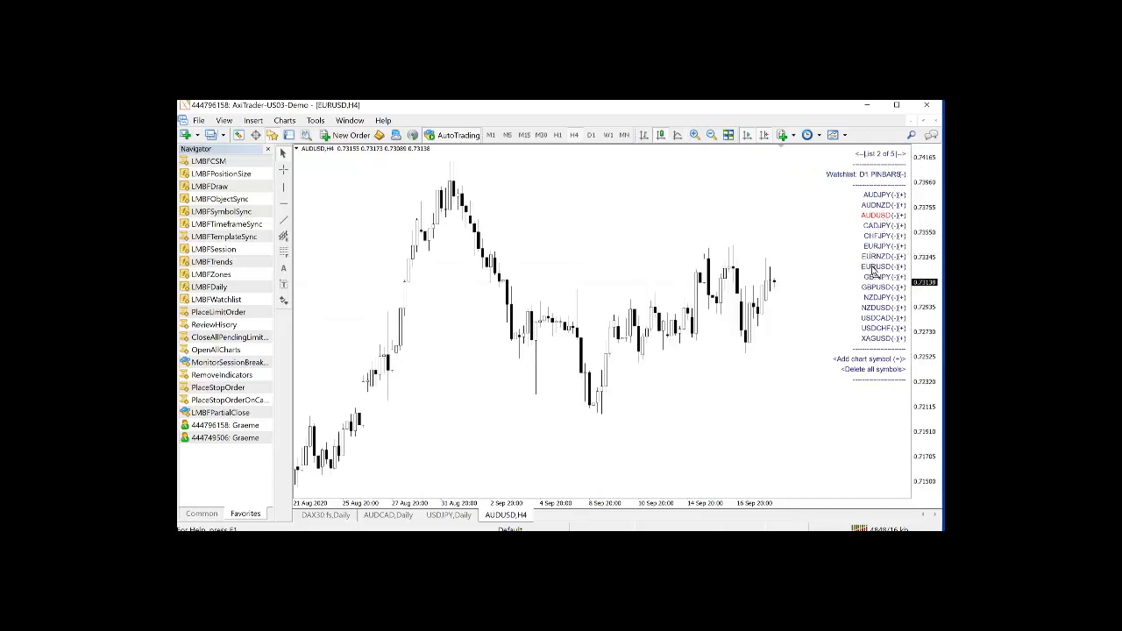
click(879, 298)
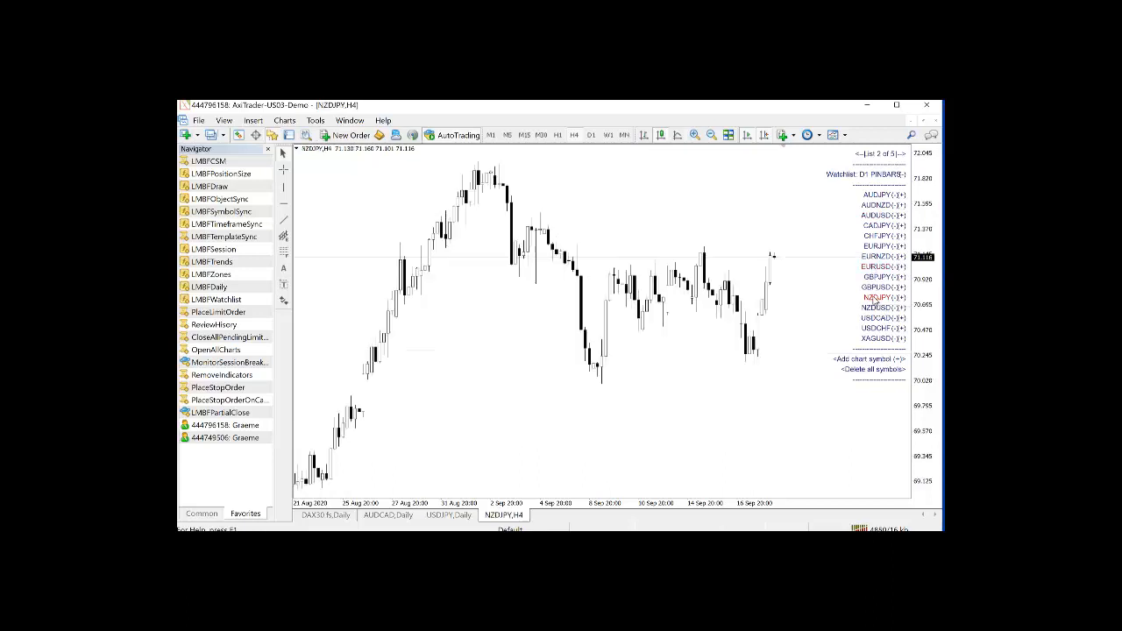